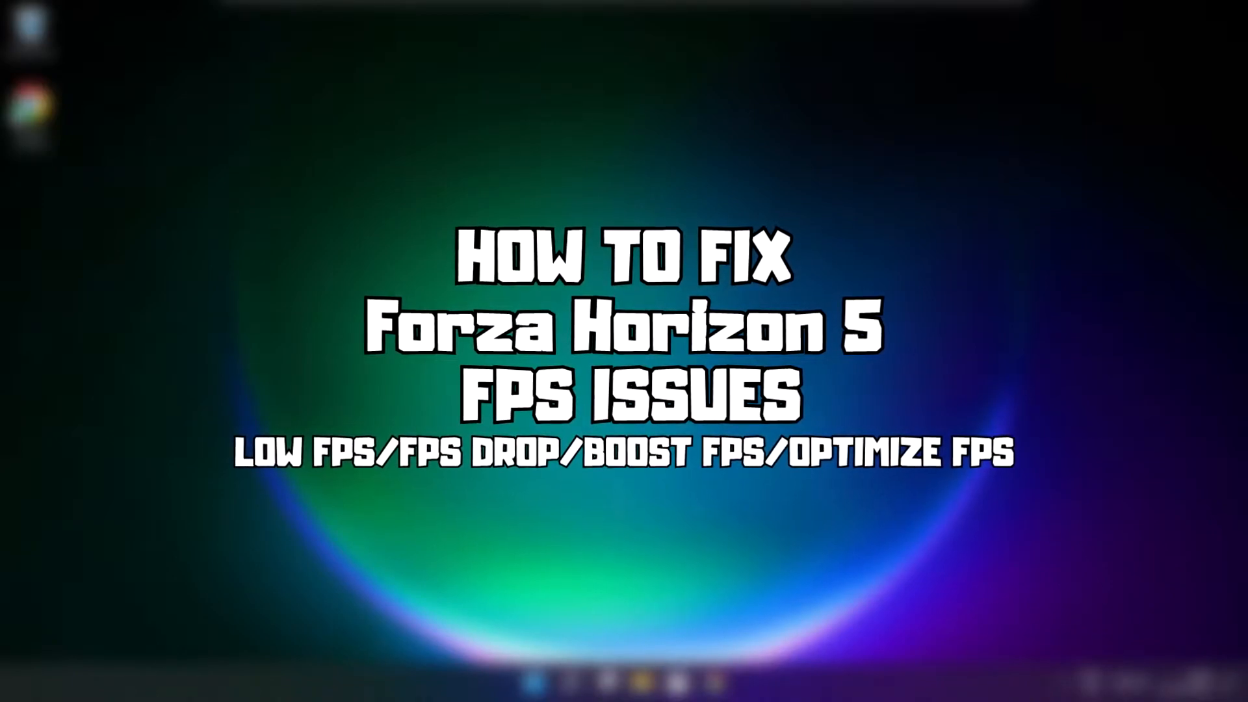
# Search Windows for 'device manager' to surface the Device Manager best match.
pyautogui.click(570, 683)
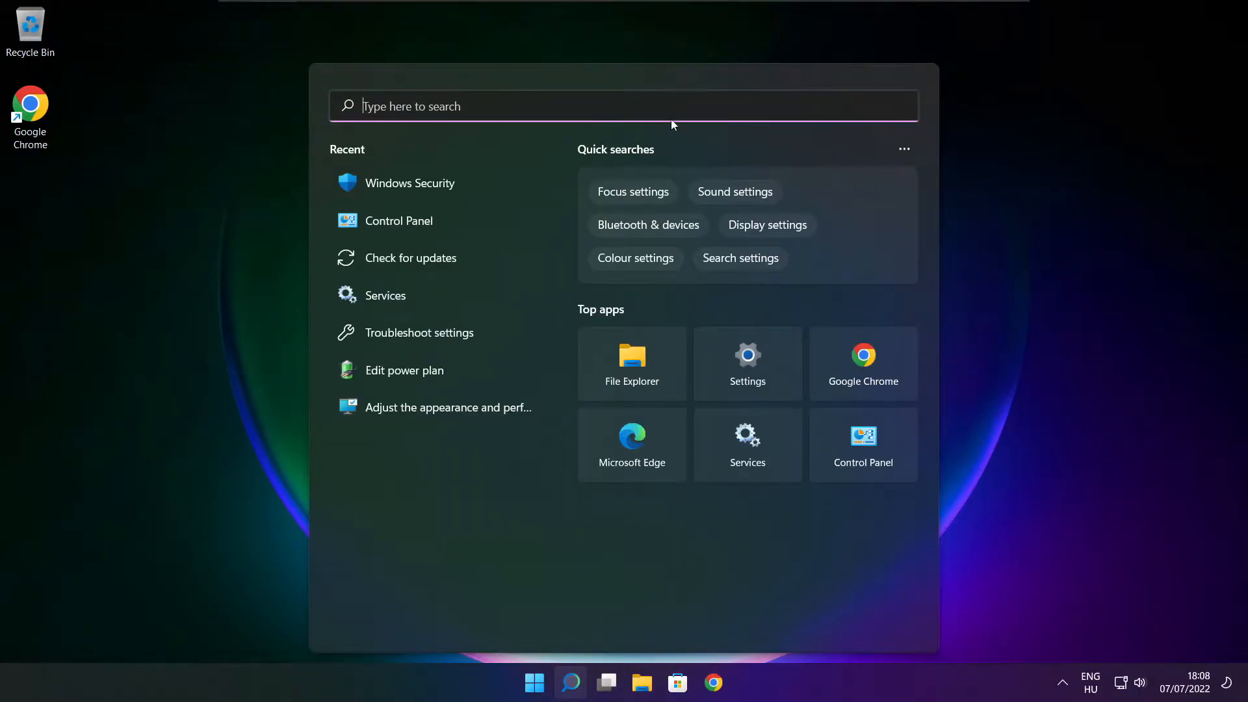
pyautogui.write('d')
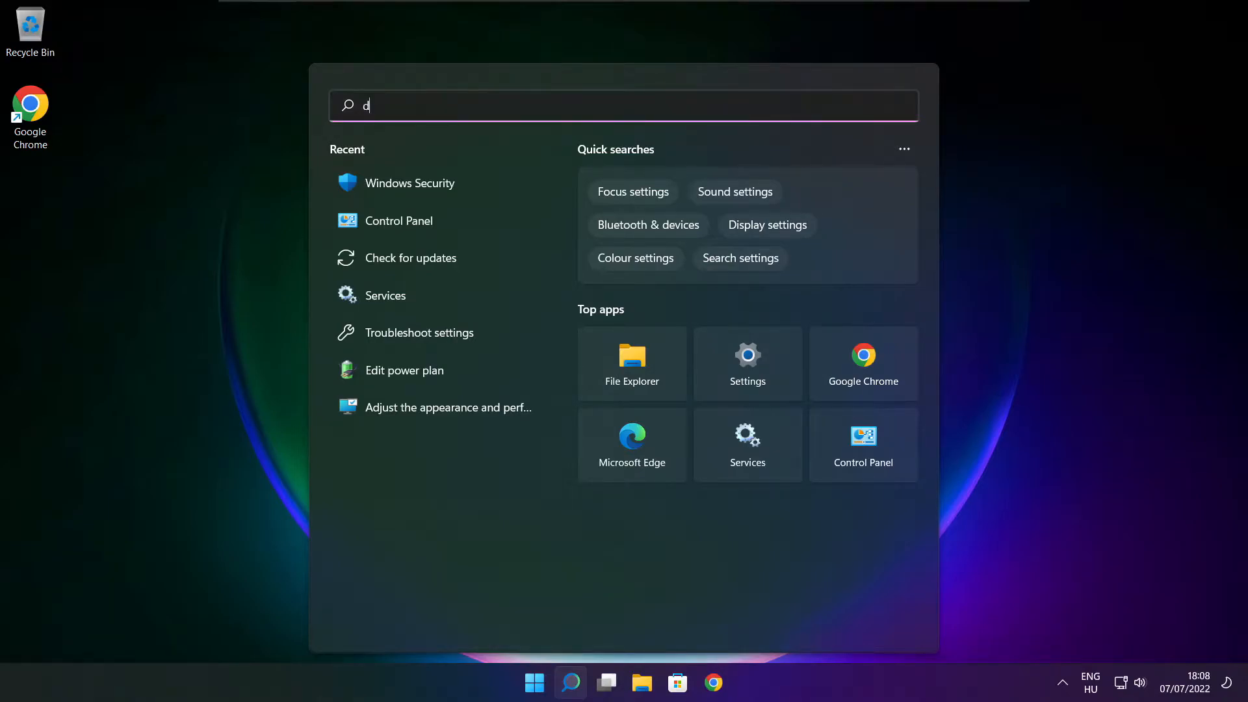
pyautogui.write('evice manager')
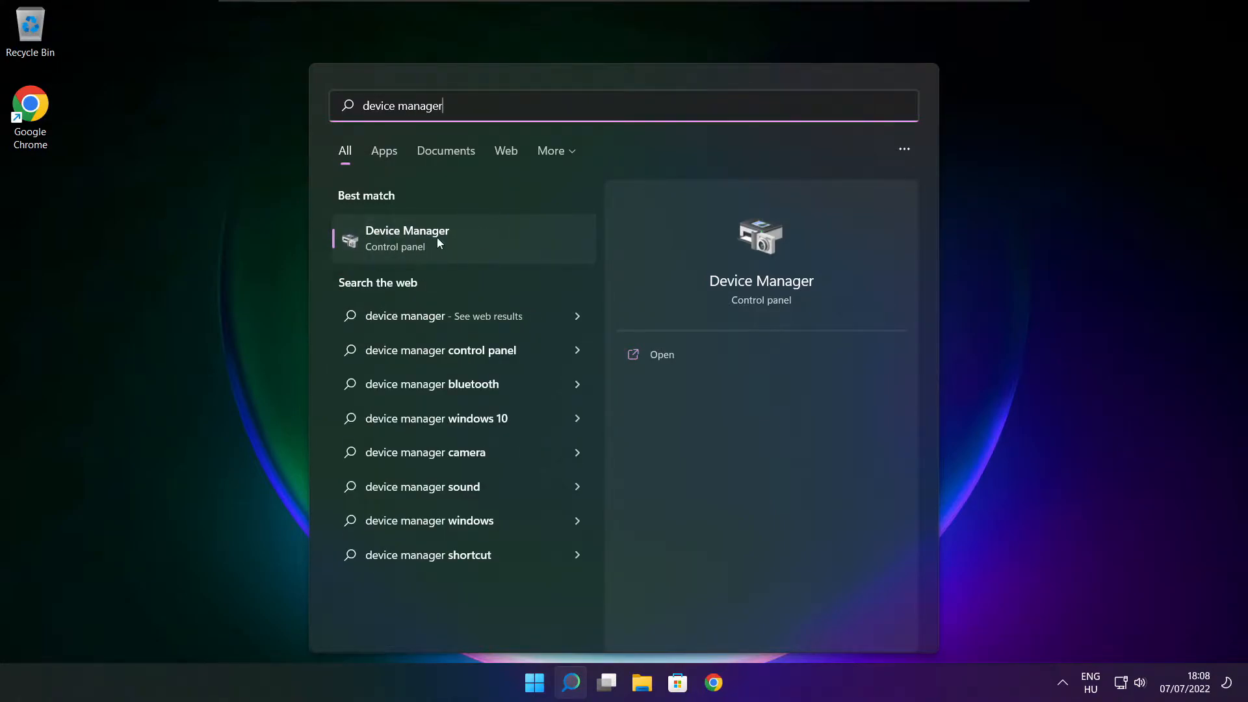
pyautogui.moveTo(510, 249)
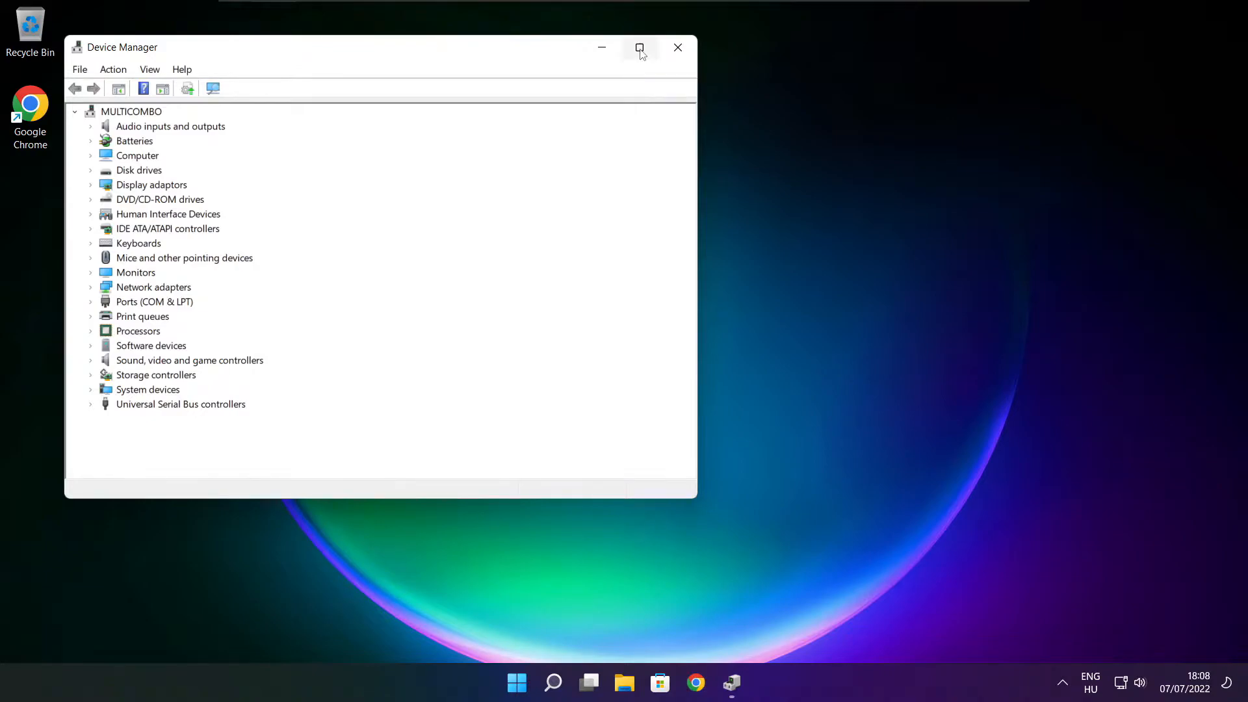
# Maximise Device Manager and run an automatic driver search for the VMware SVGA 3D adapter.
pyautogui.click(639, 46)
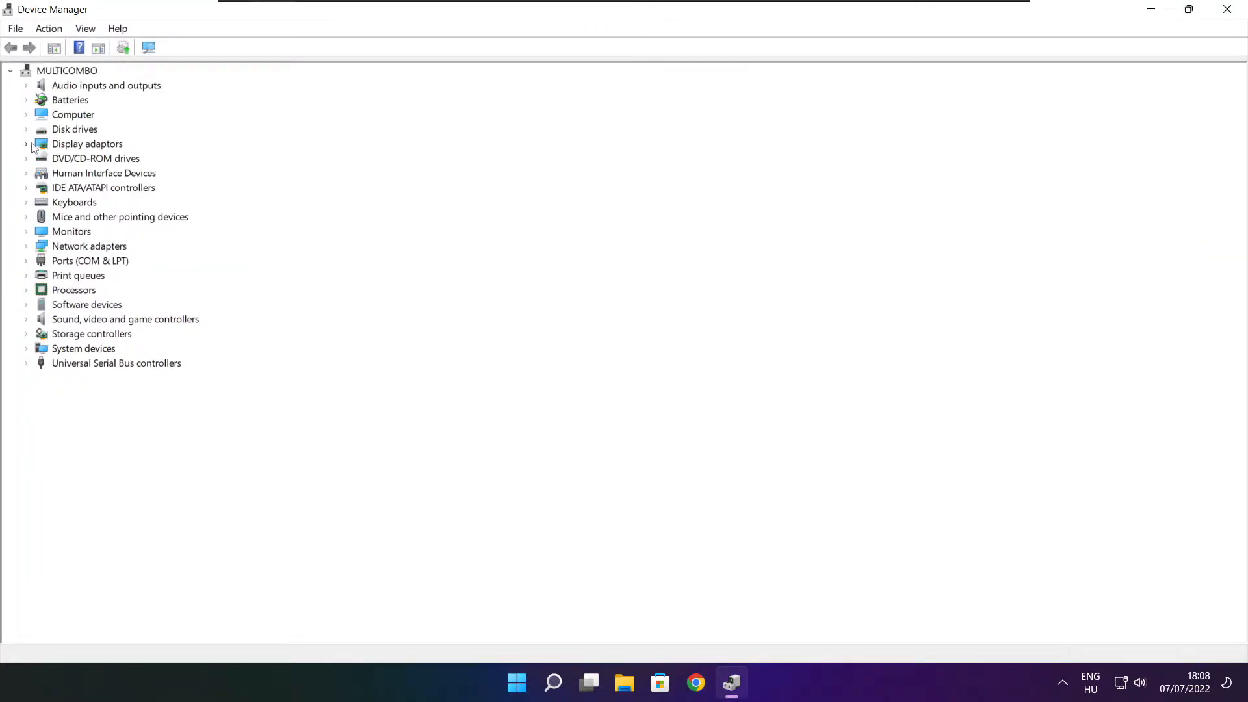
pyautogui.click(87, 143)
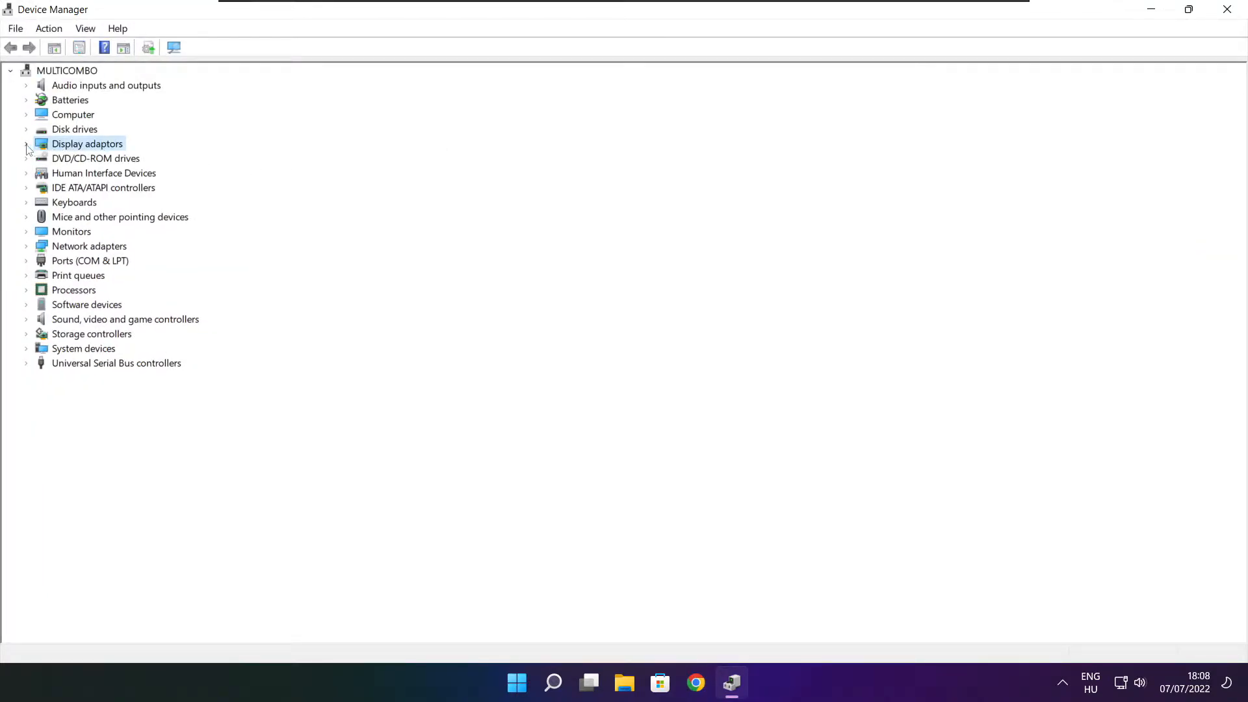
pyautogui.click(26, 143)
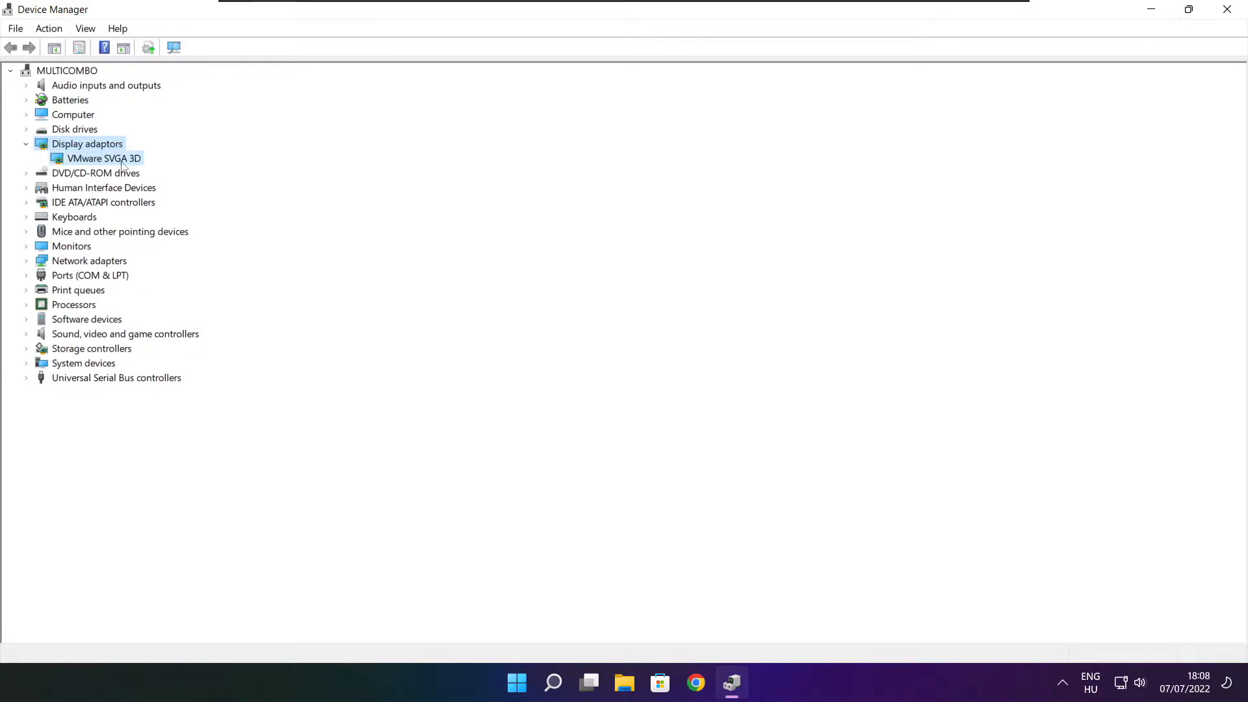
pyautogui.click(103, 159)
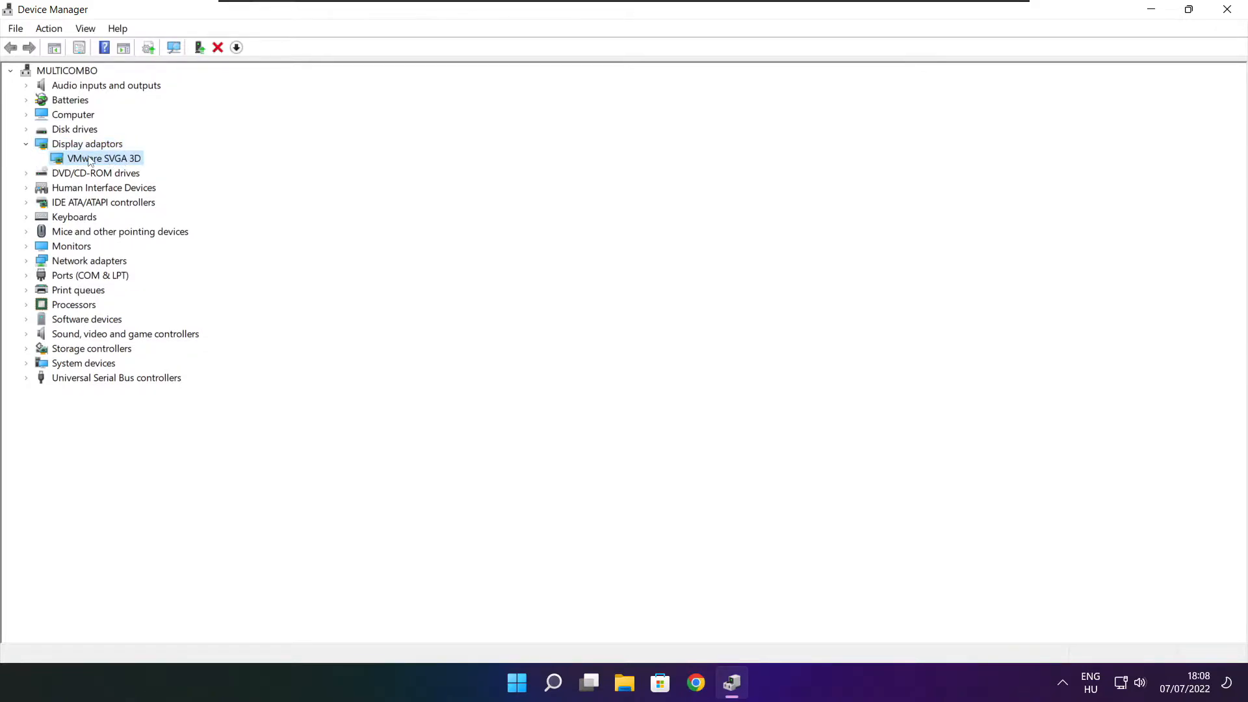
pyautogui.rightClick(104, 158)
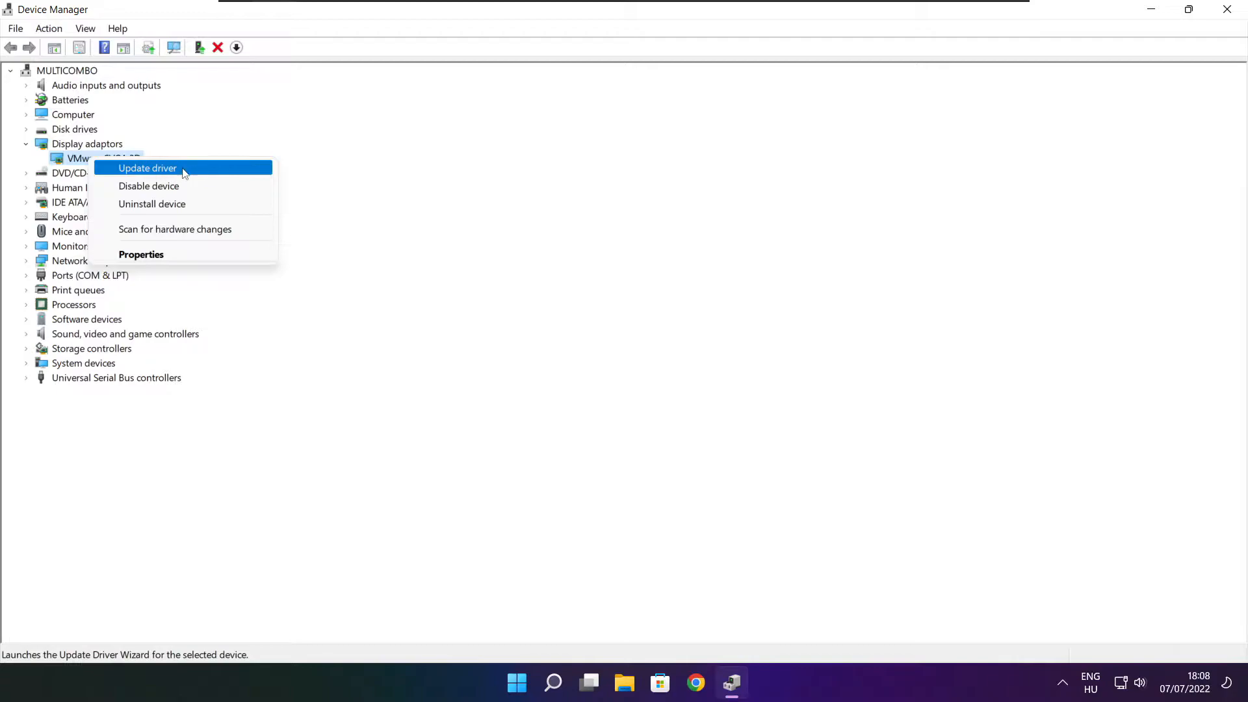
pyautogui.click(146, 168)
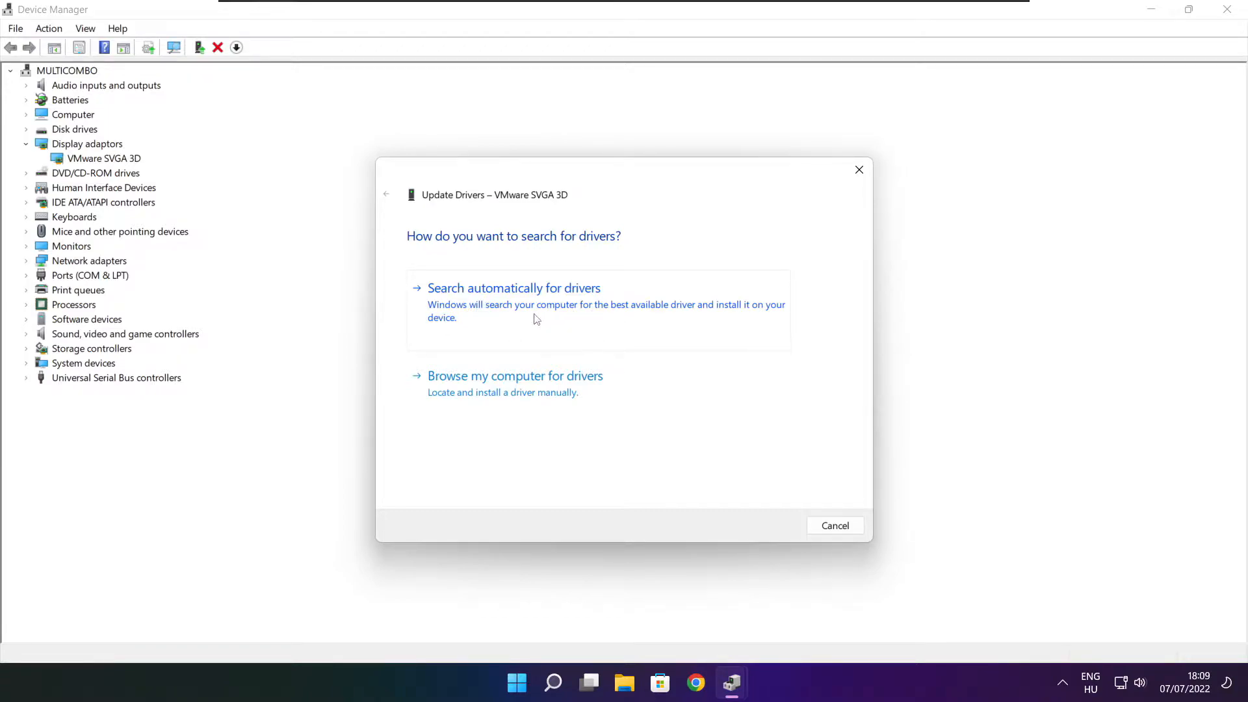
pyautogui.click(513, 287)
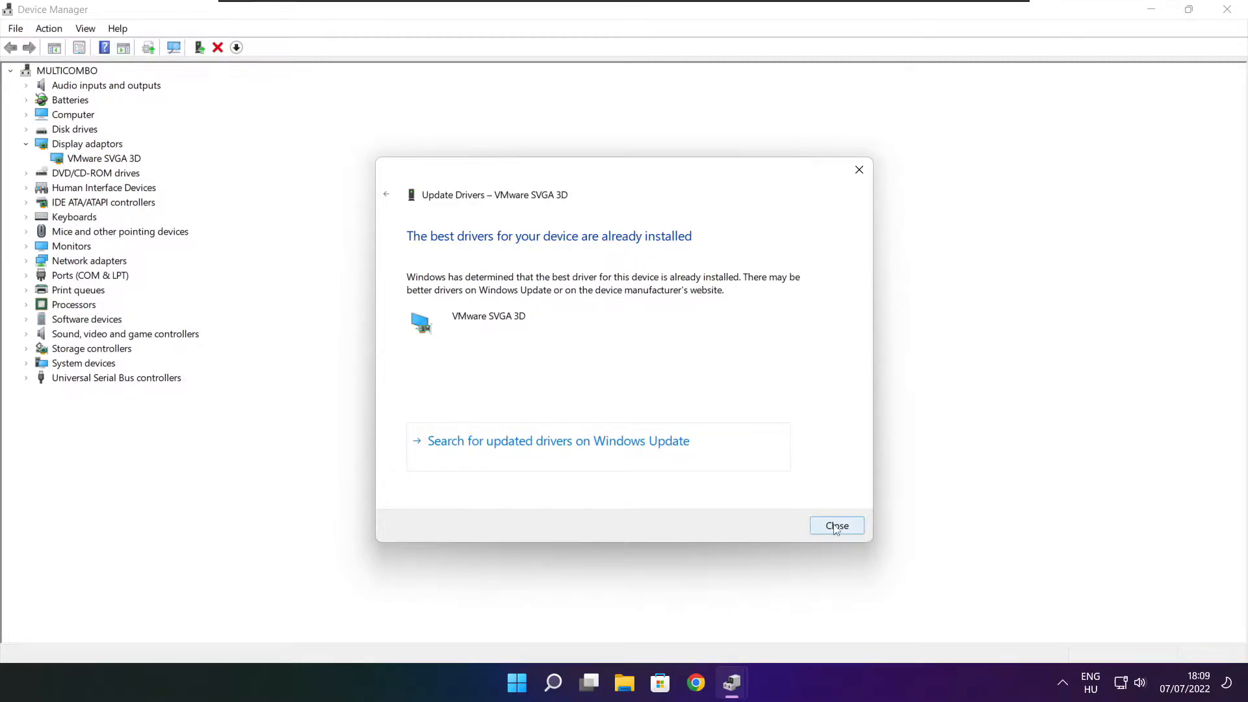
pyautogui.click(836, 525)
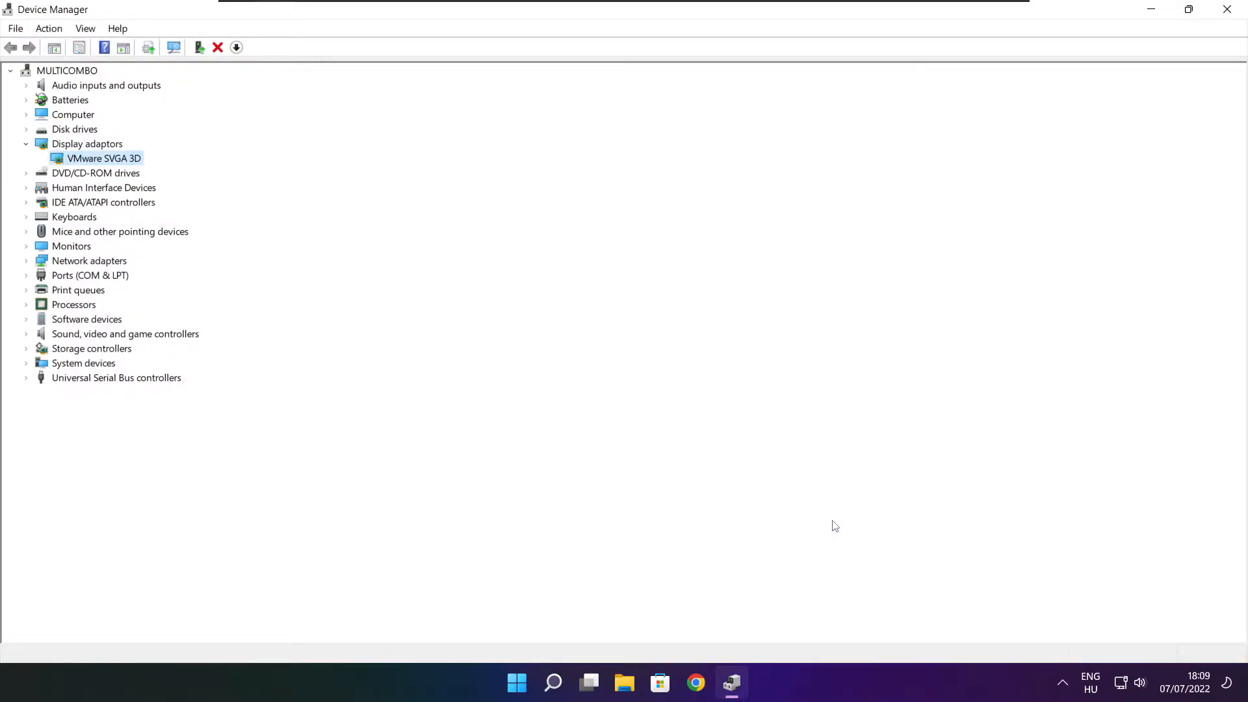
pyautogui.moveTo(24, 342)
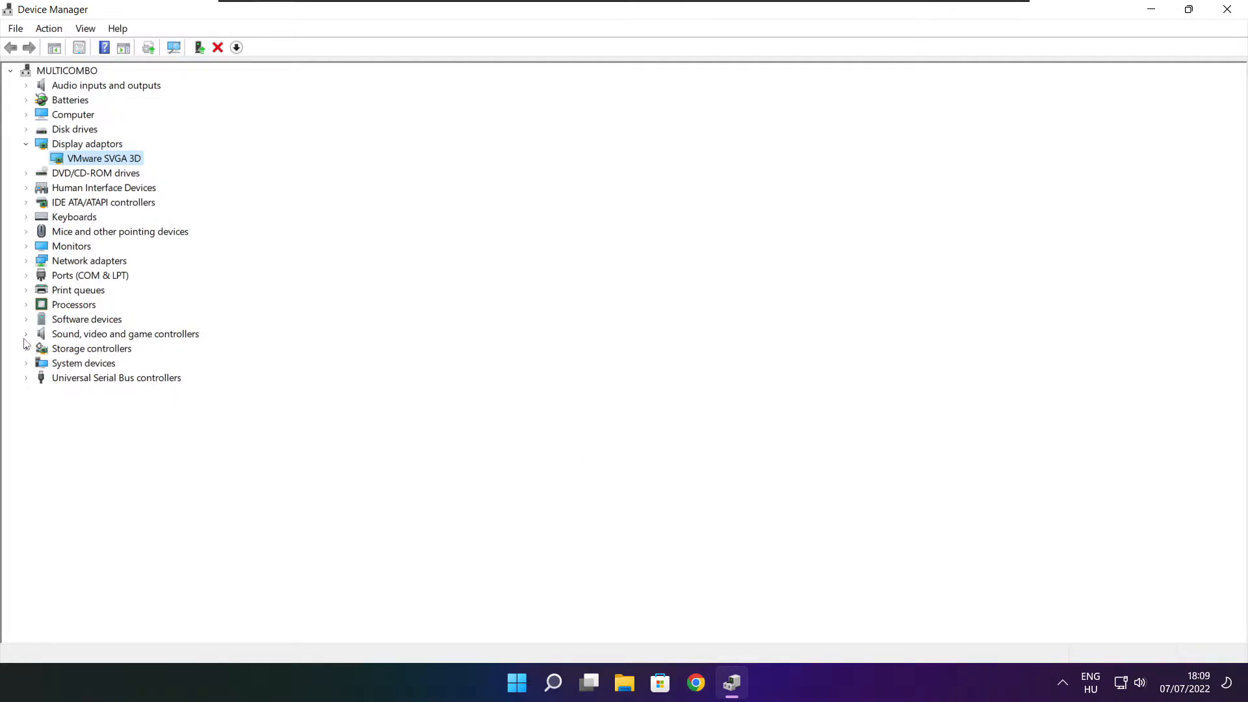
# Run an automatic driver search for the High Definition Audio Device, then close Device Manager.
pyautogui.click(125, 334)
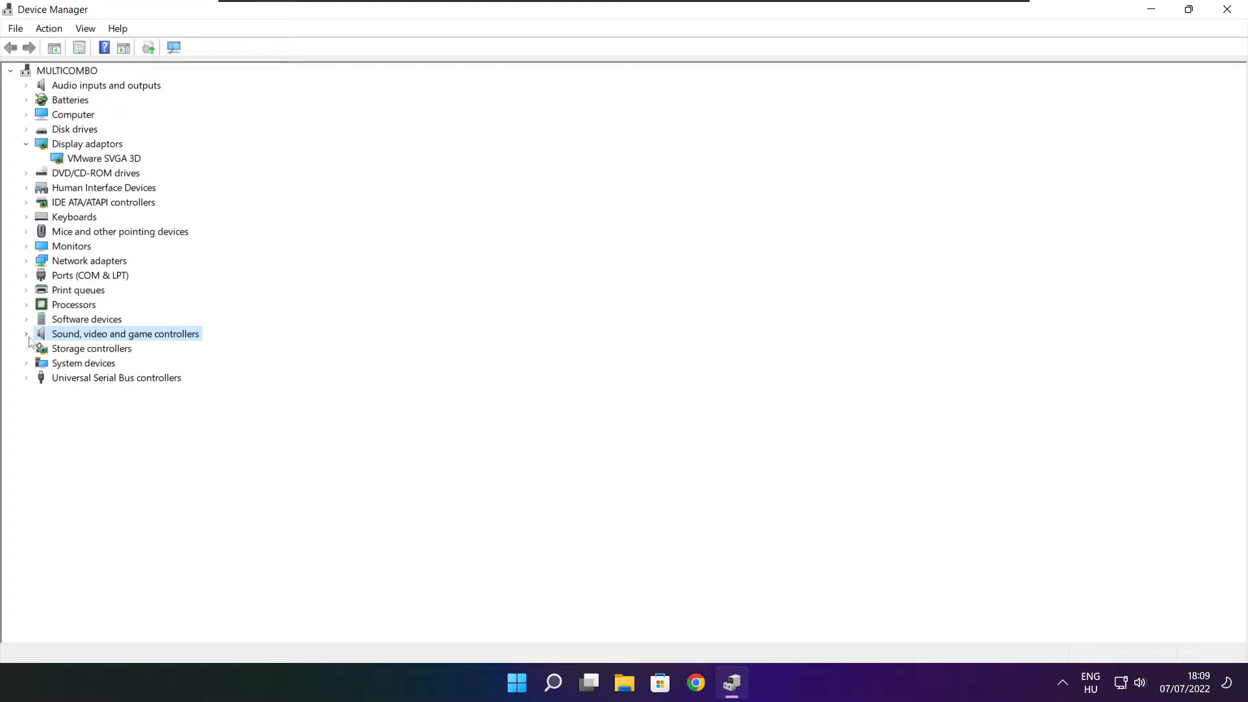
pyautogui.click(26, 333)
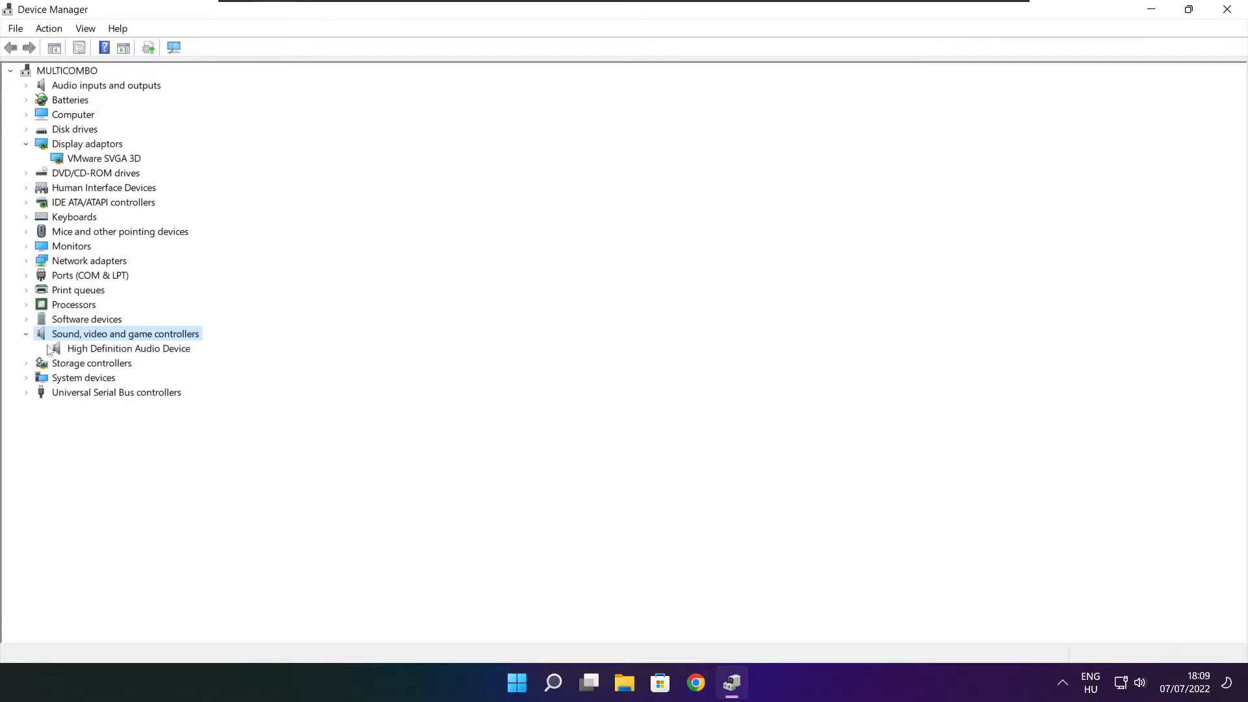
pyautogui.click(128, 347)
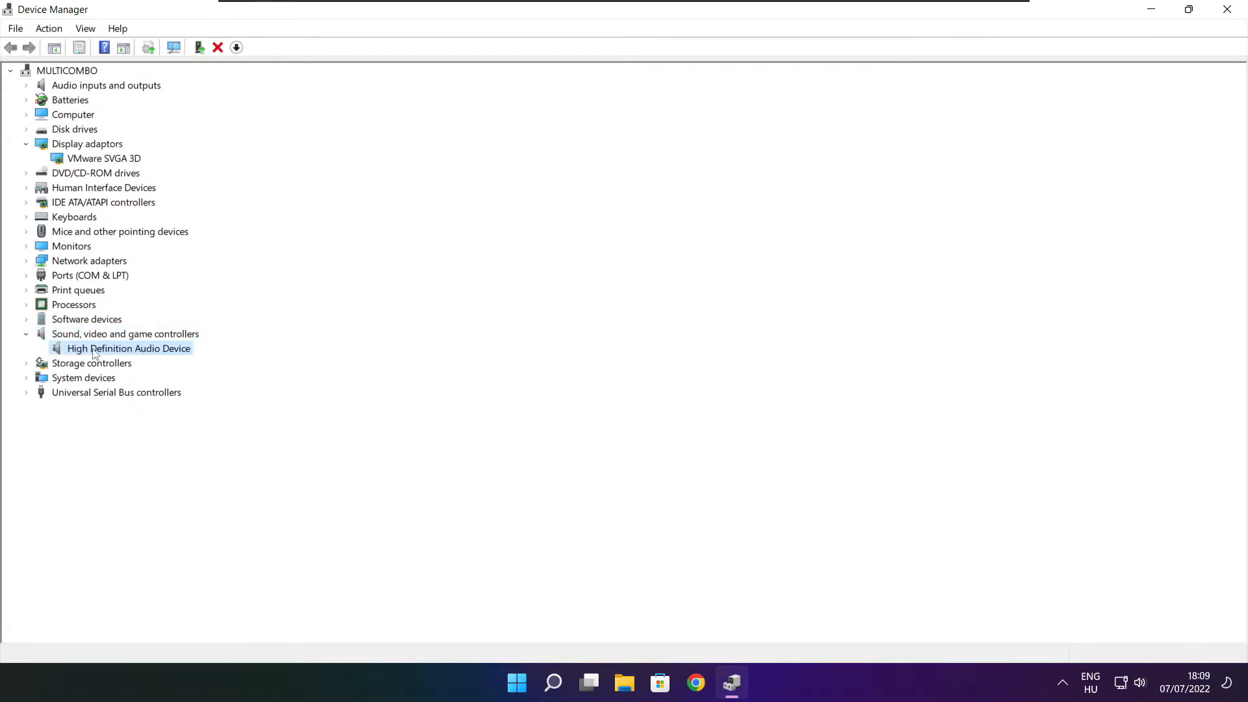
pyautogui.rightClick(128, 348)
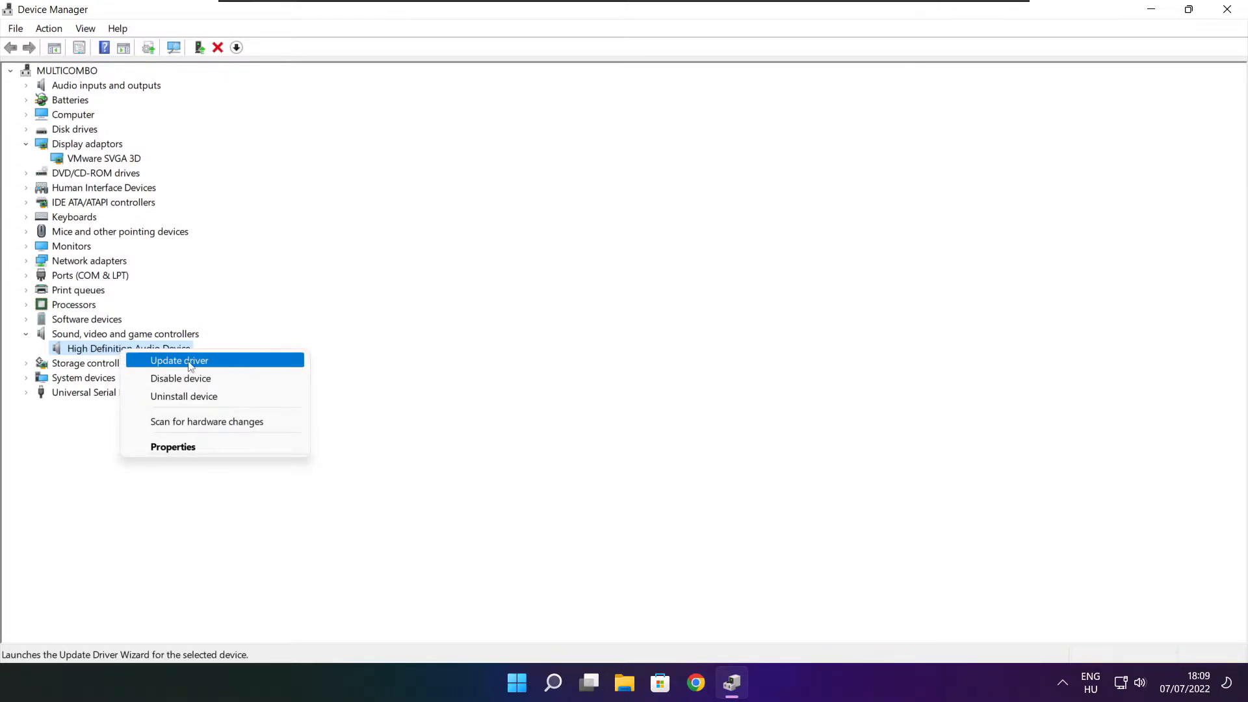
pyautogui.click(178, 359)
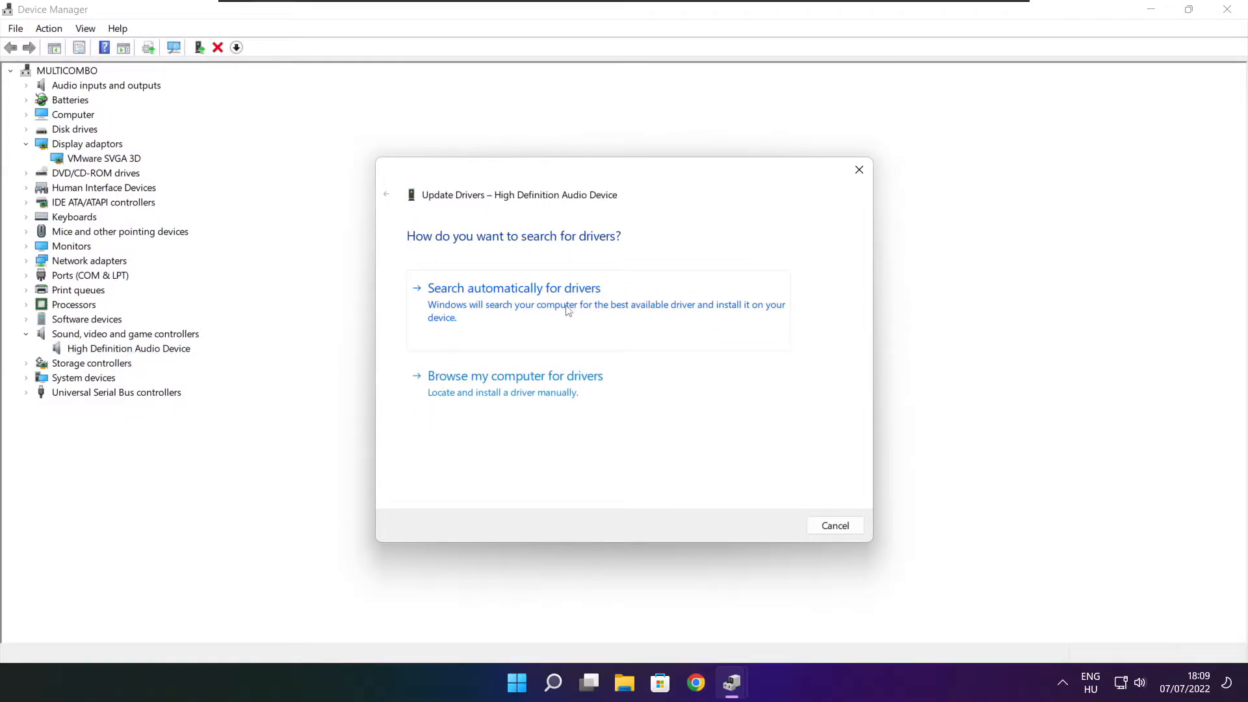
pyautogui.click(514, 287)
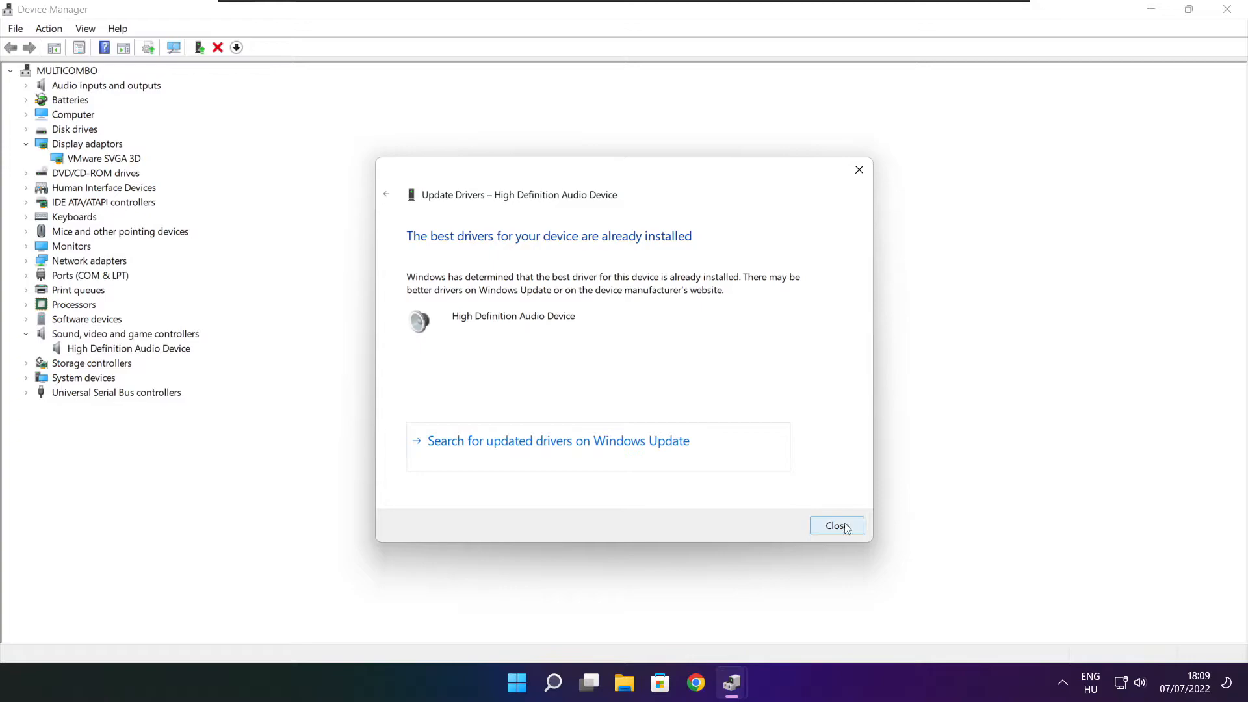
pyautogui.click(837, 525)
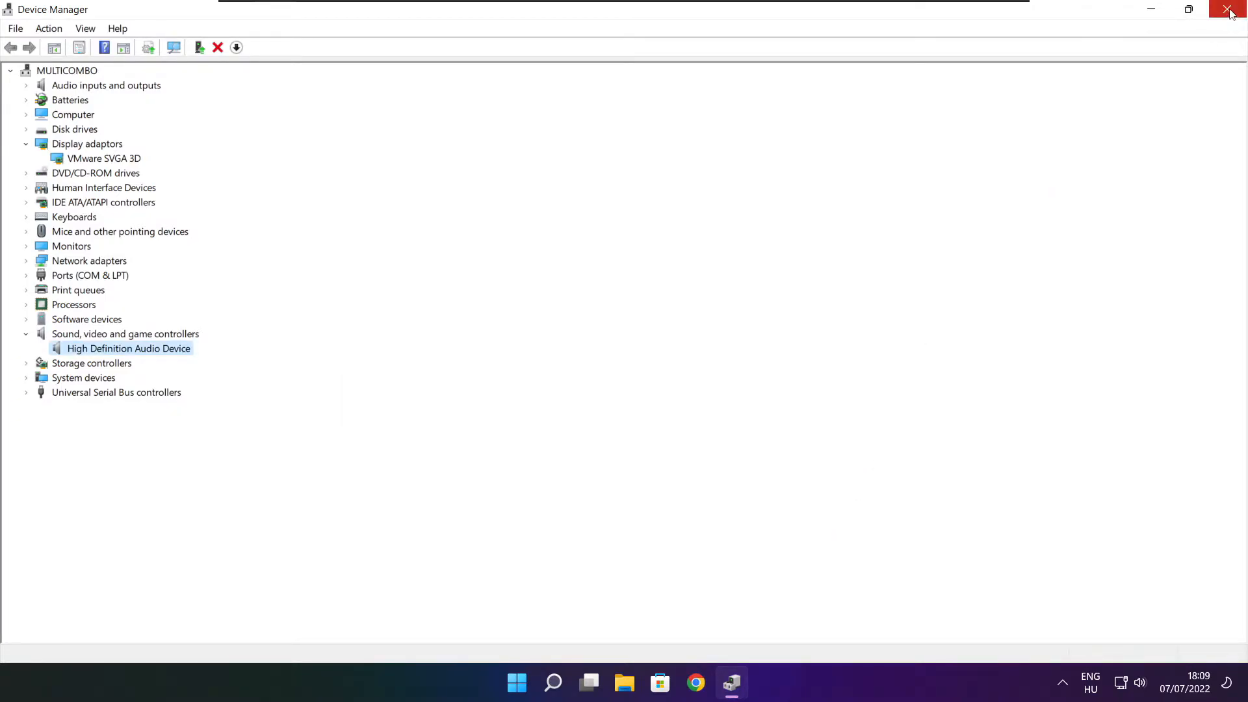
pyautogui.click(1229, 8)
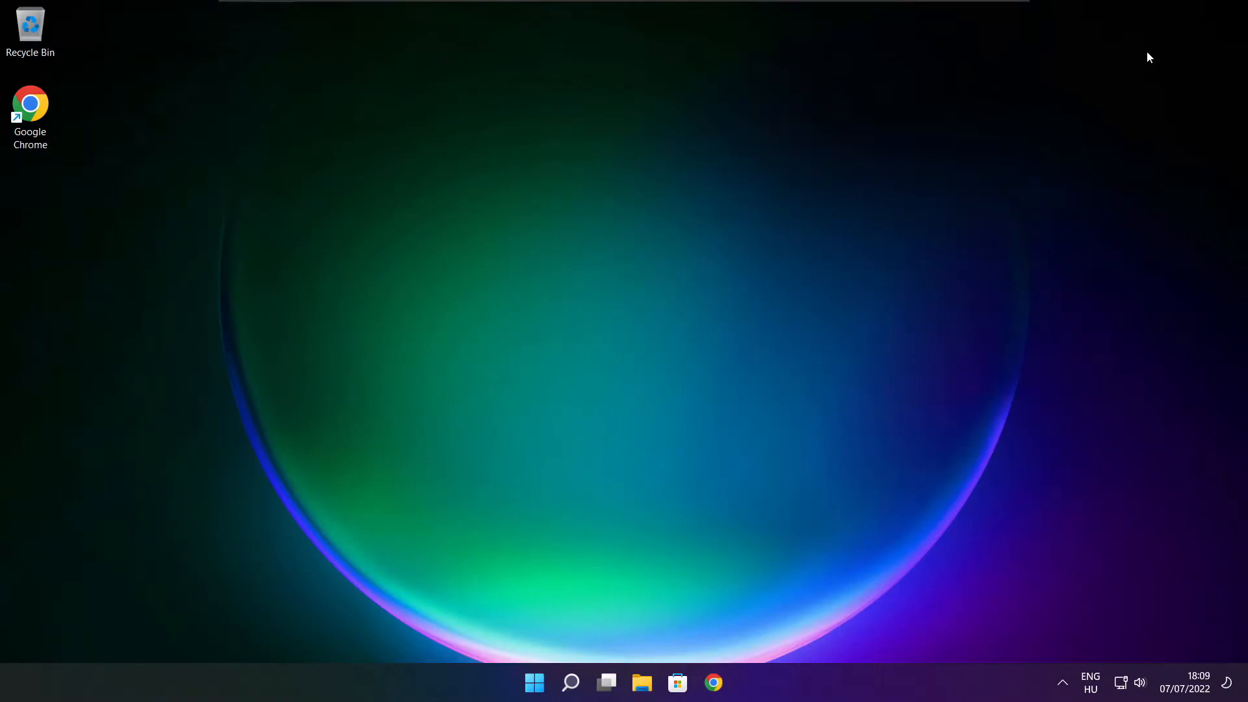
# Search Windows for 'edit power plan' to reach the plan settings page.
pyautogui.click(570, 683)
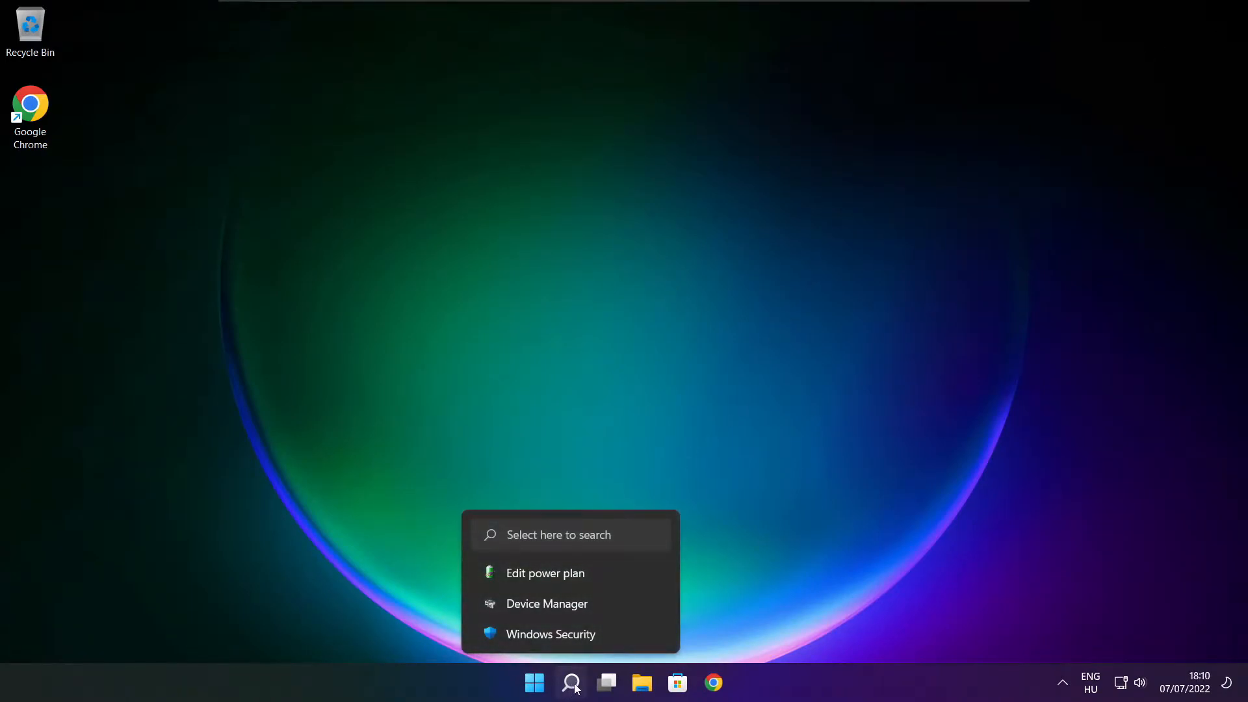
pyautogui.click(570, 683)
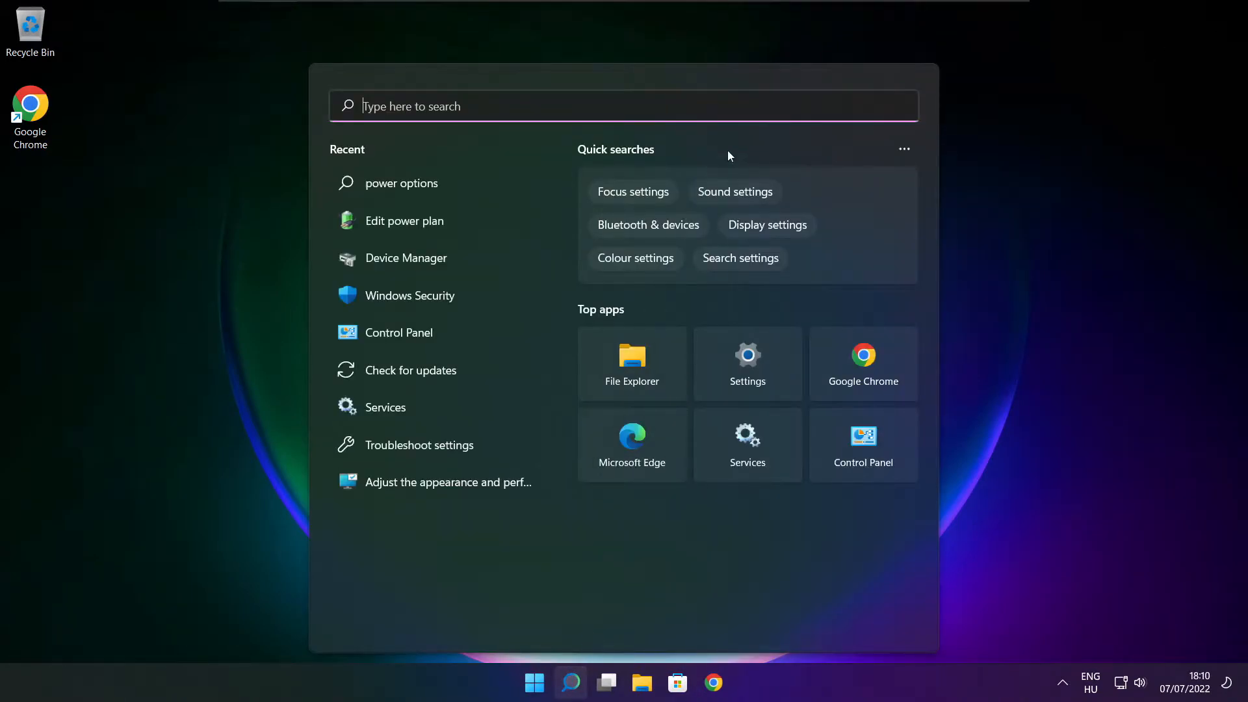
pyautogui.write('edit power plan')
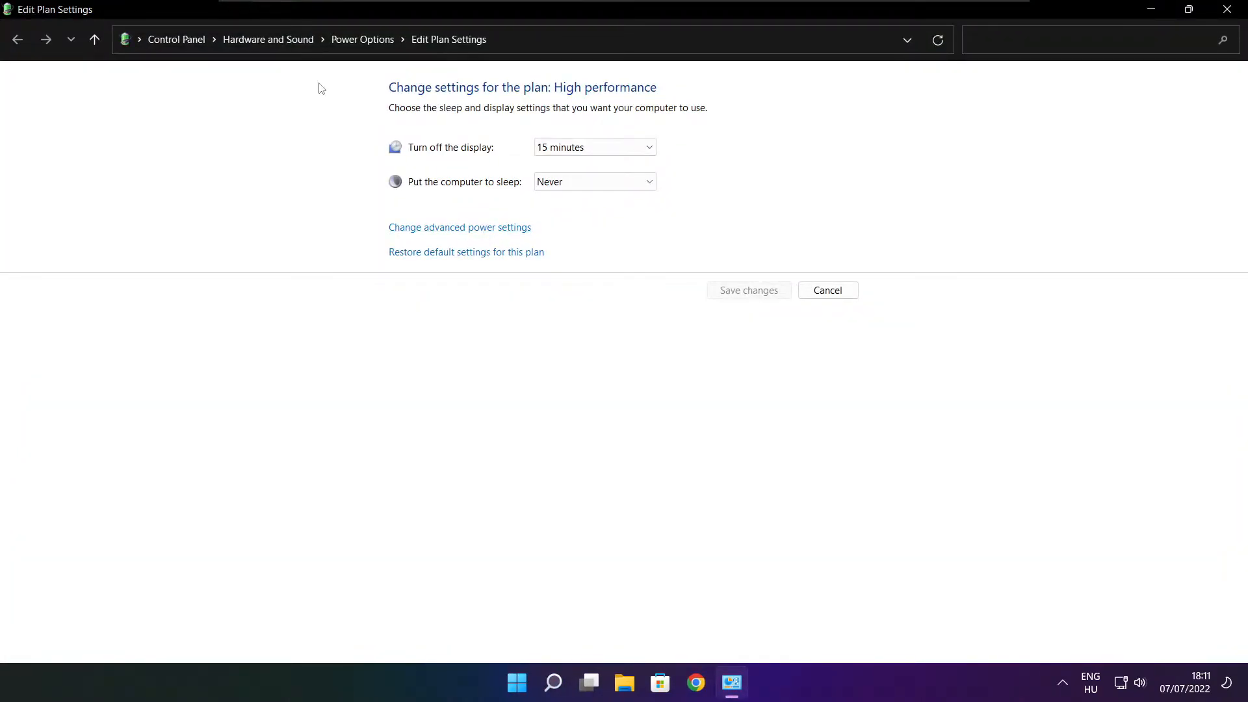
pyautogui.moveTo(362, 39)
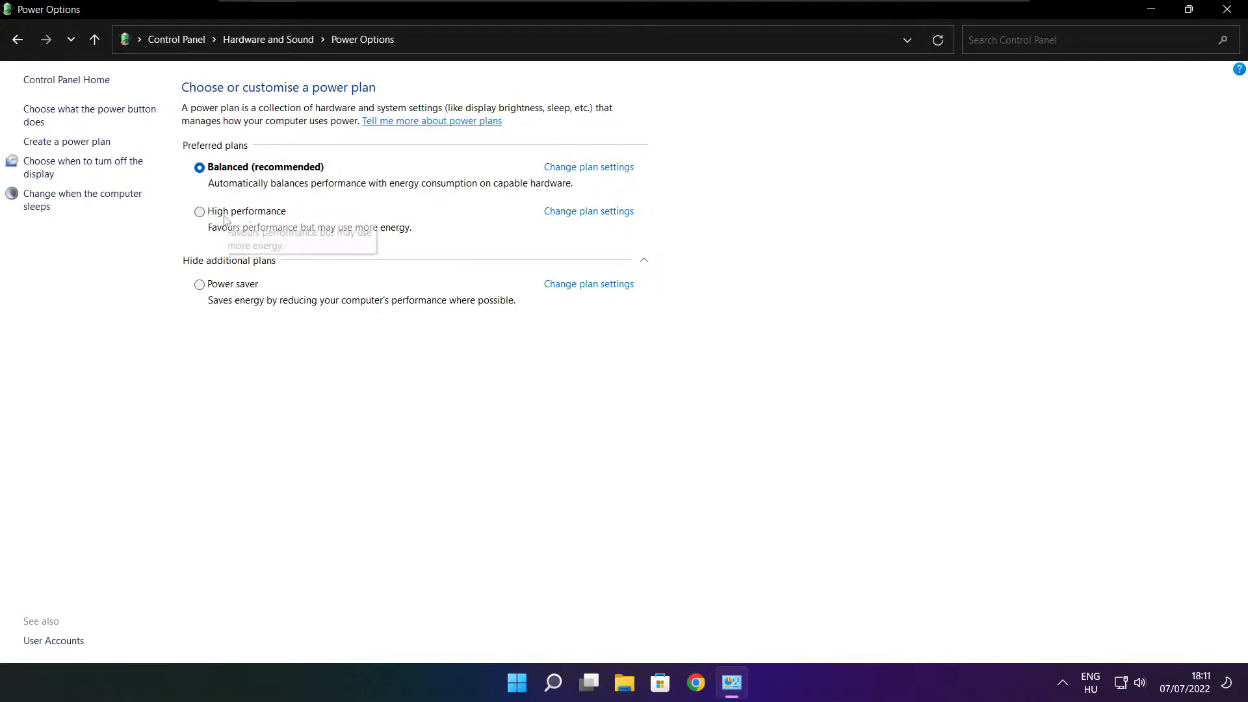
# Select the High performance radio button under Preferred plans in Power Options.
pyautogui.click(199, 211)
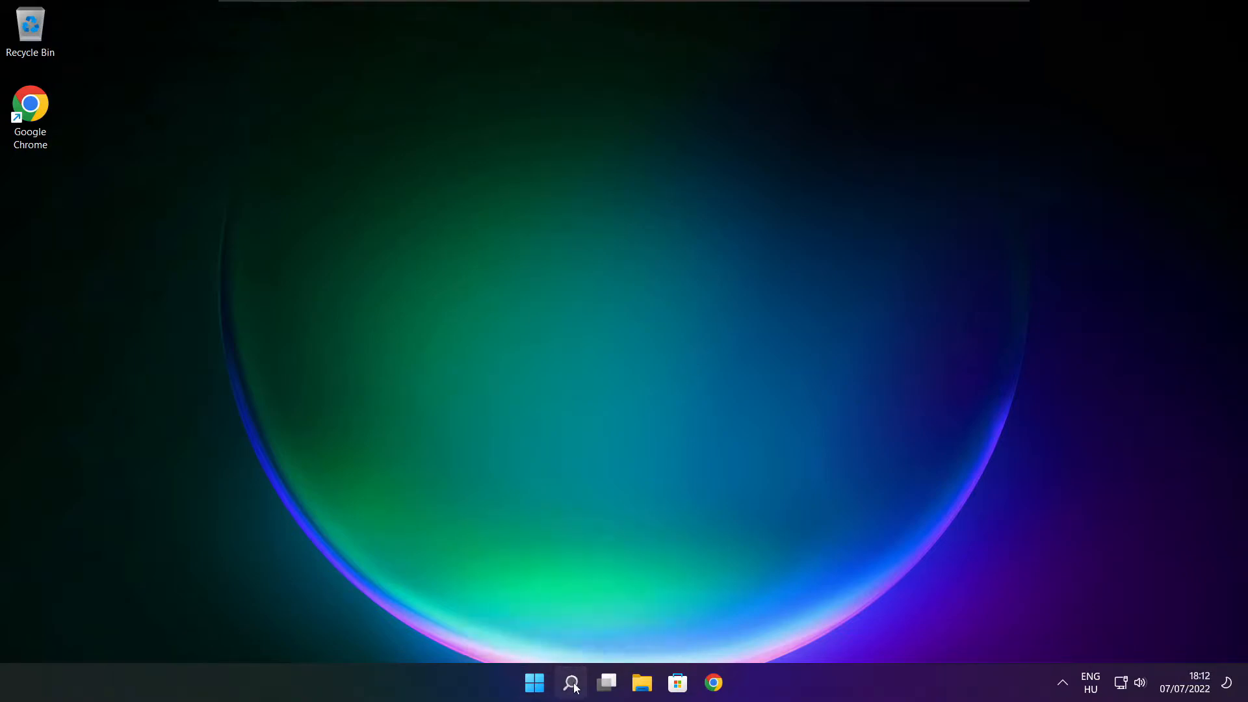
# Search 'game' and open the Game Mode settings page.
pyautogui.click(570, 683)
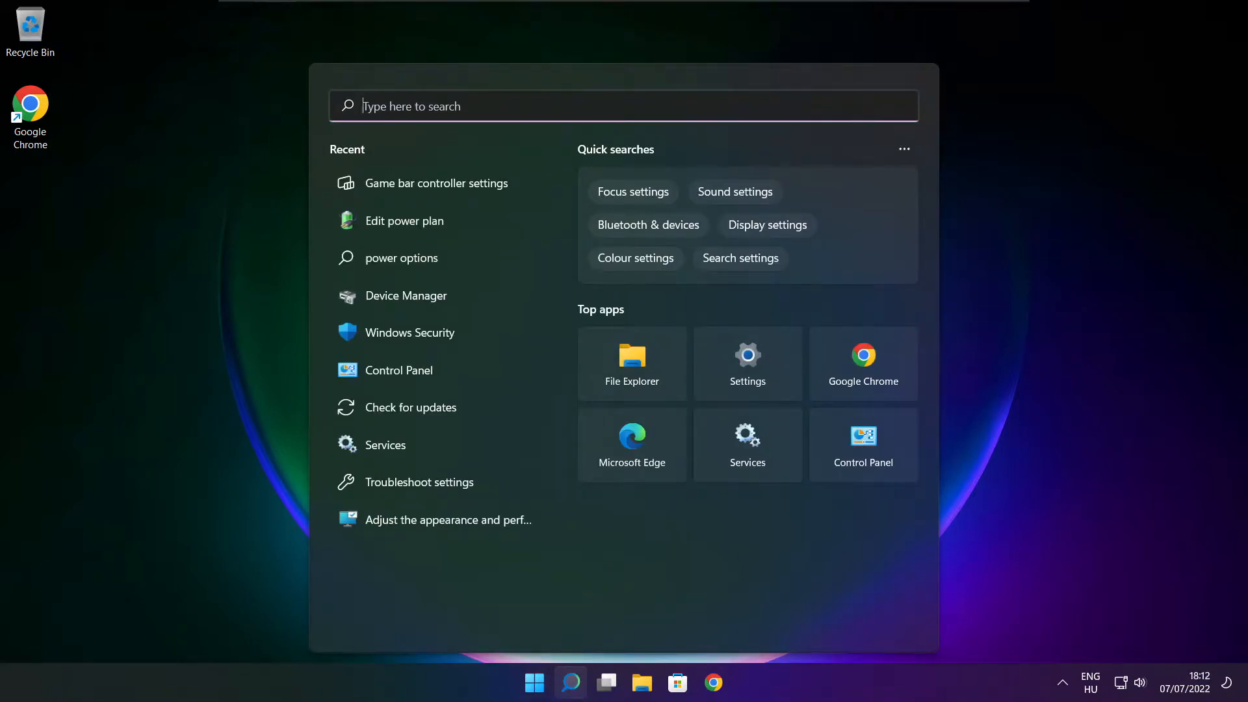
pyautogui.write('game mode settings')
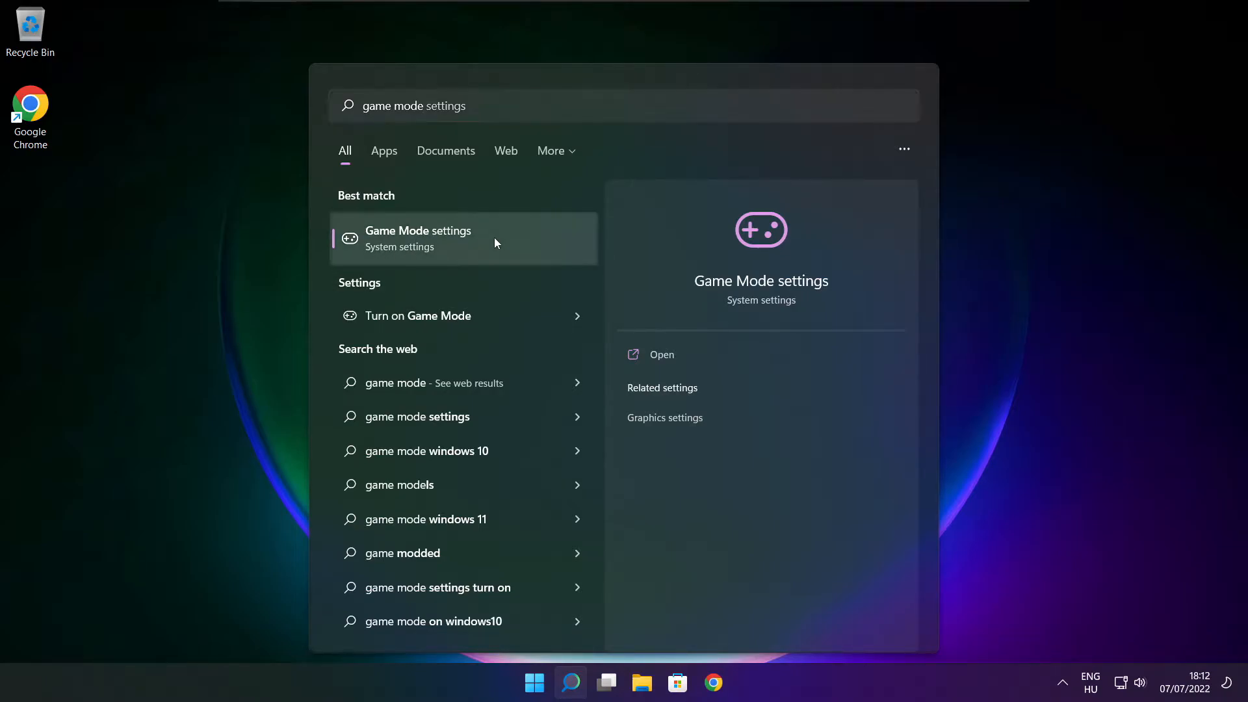
pyautogui.click(417, 238)
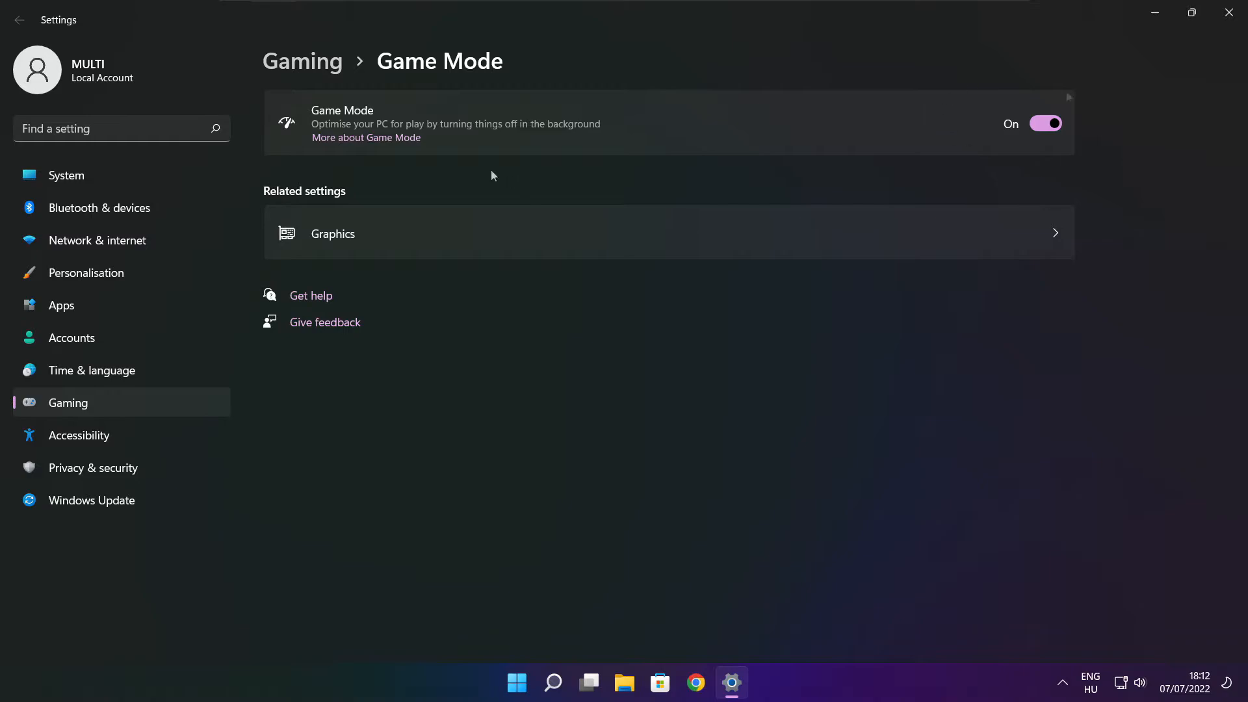
pyautogui.moveTo(301, 61)
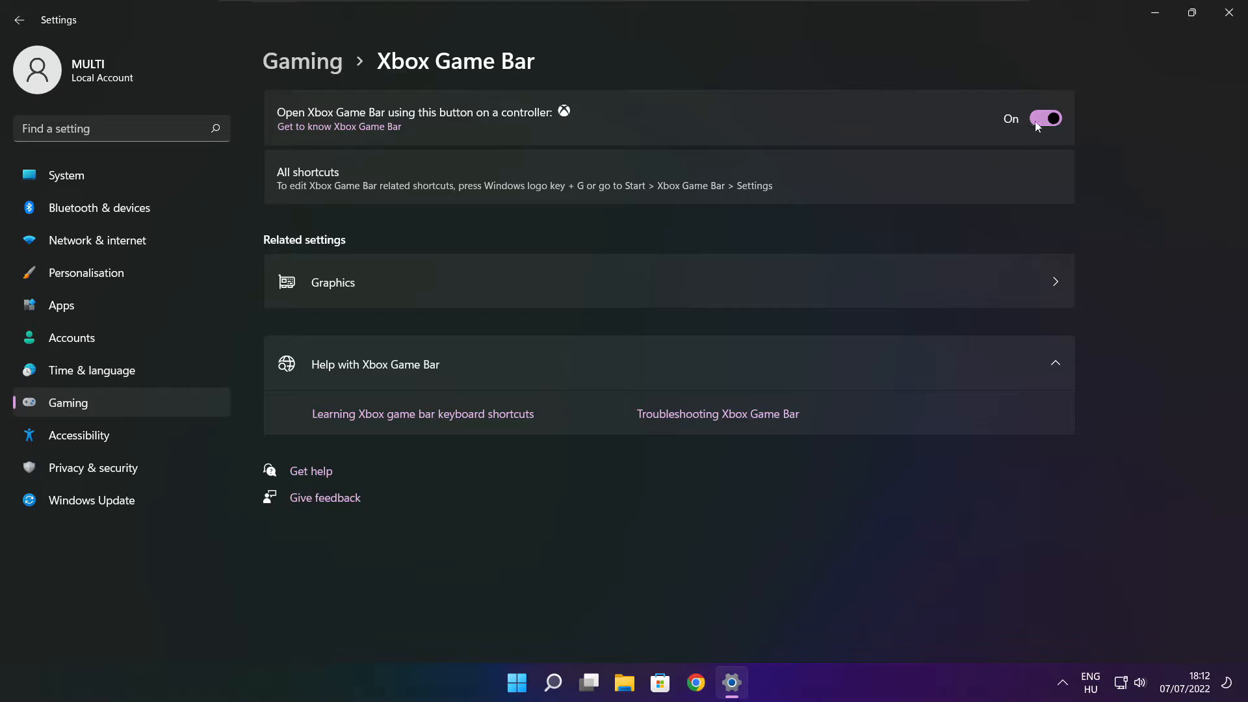
# Switch off the controller button's Xbox Game Bar shortcut and close Settings.
pyautogui.click(1044, 118)
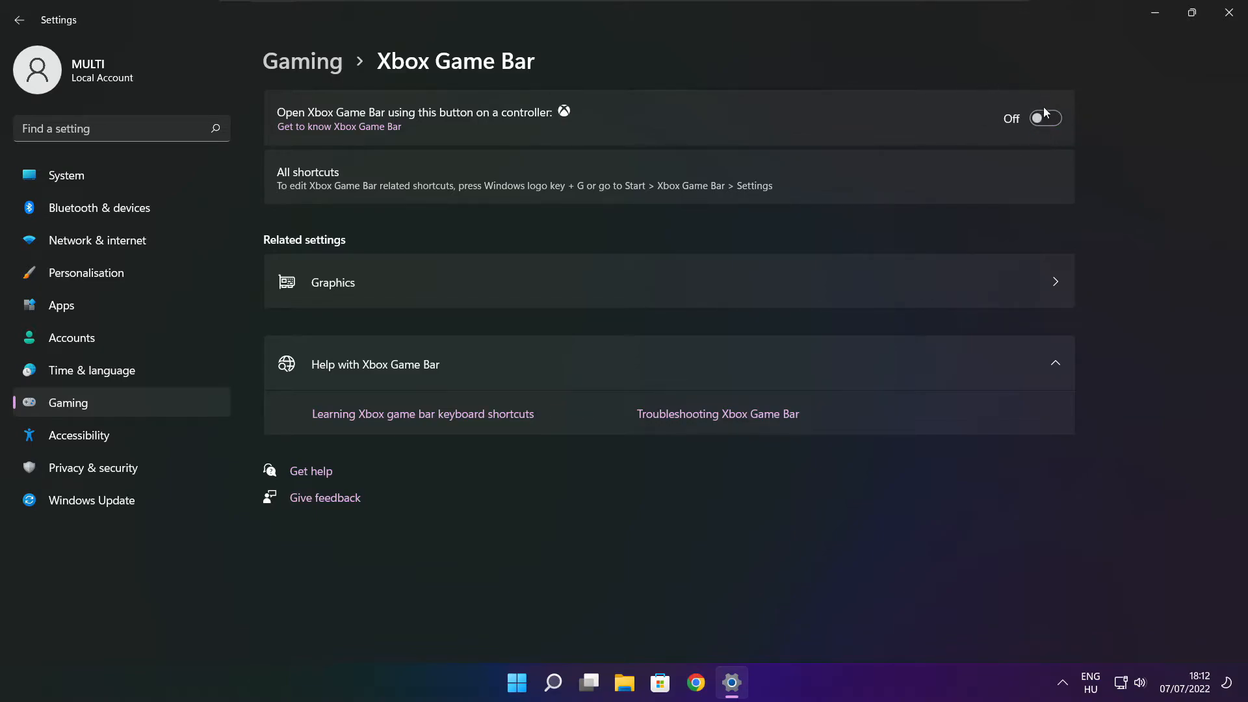
pyautogui.moveTo(1228, 13)
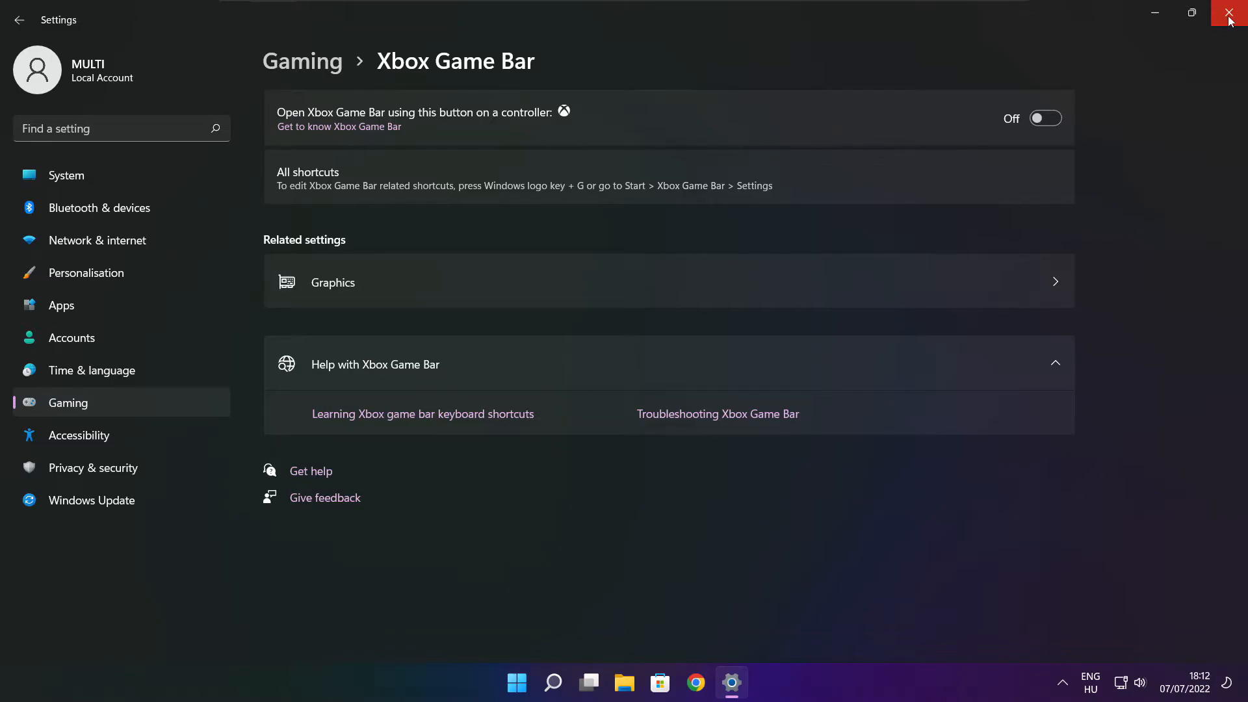
pyautogui.click(1229, 14)
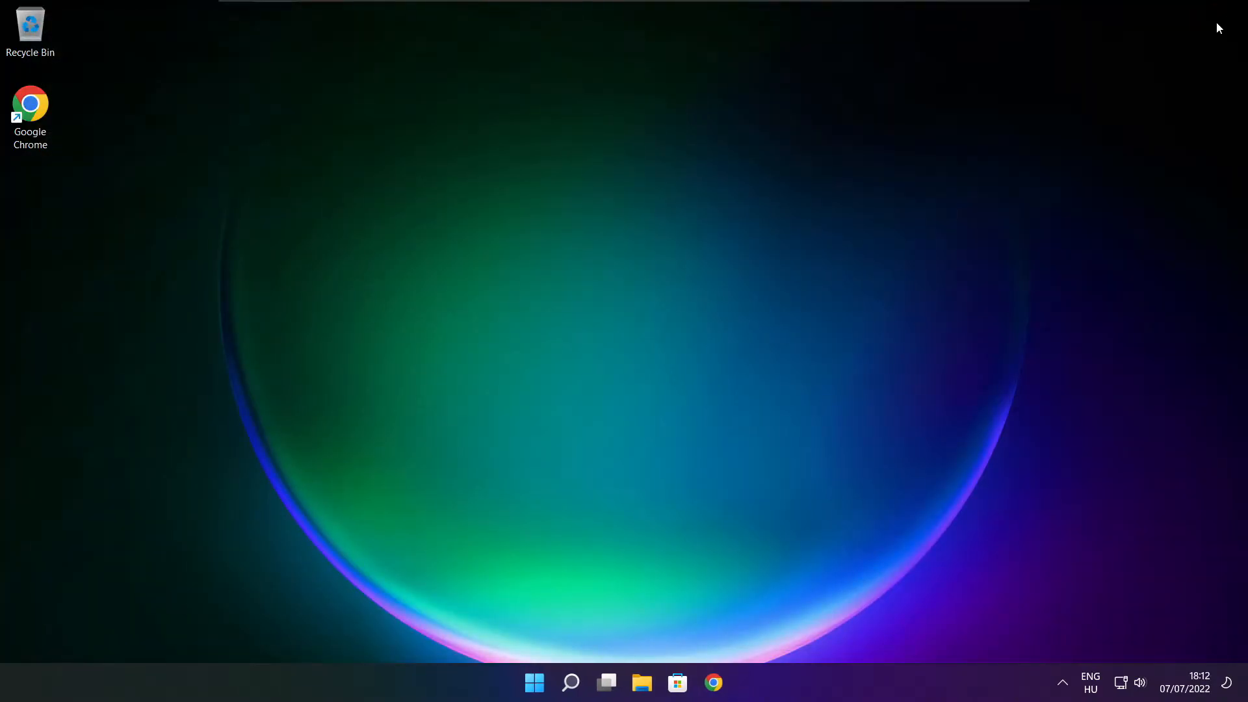
pyautogui.moveTo(562, 624)
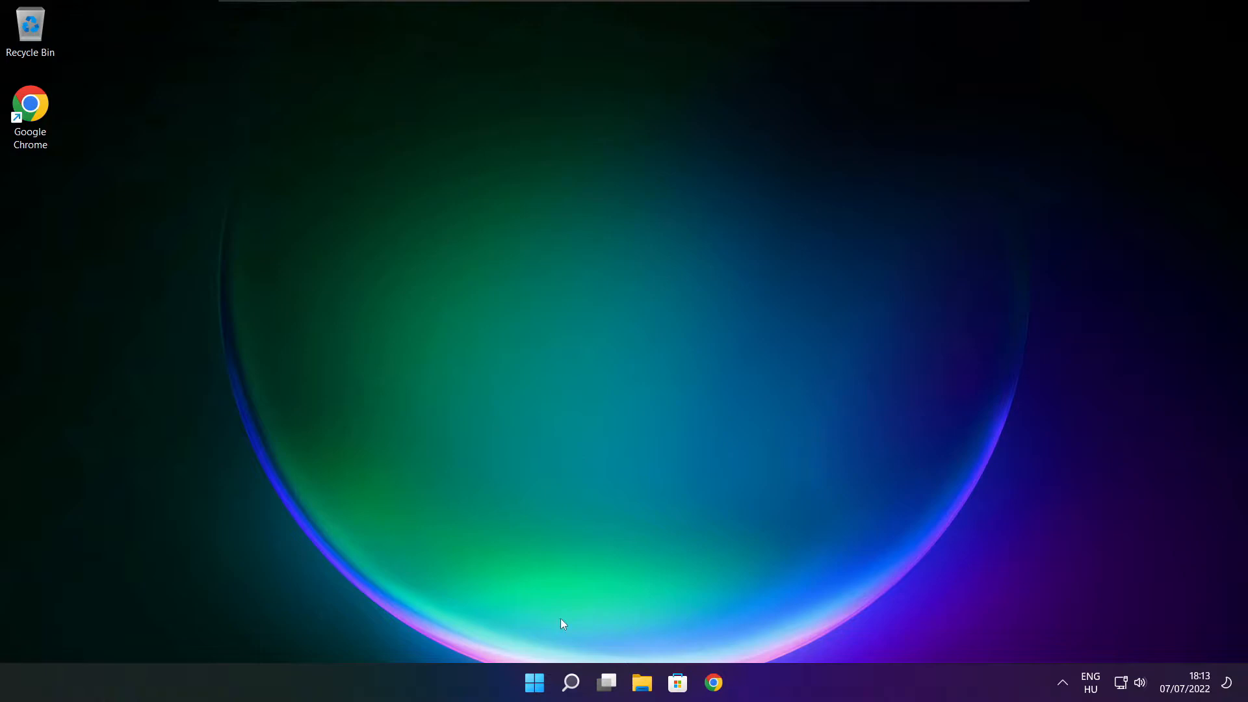
pyautogui.moveTo(533, 683)
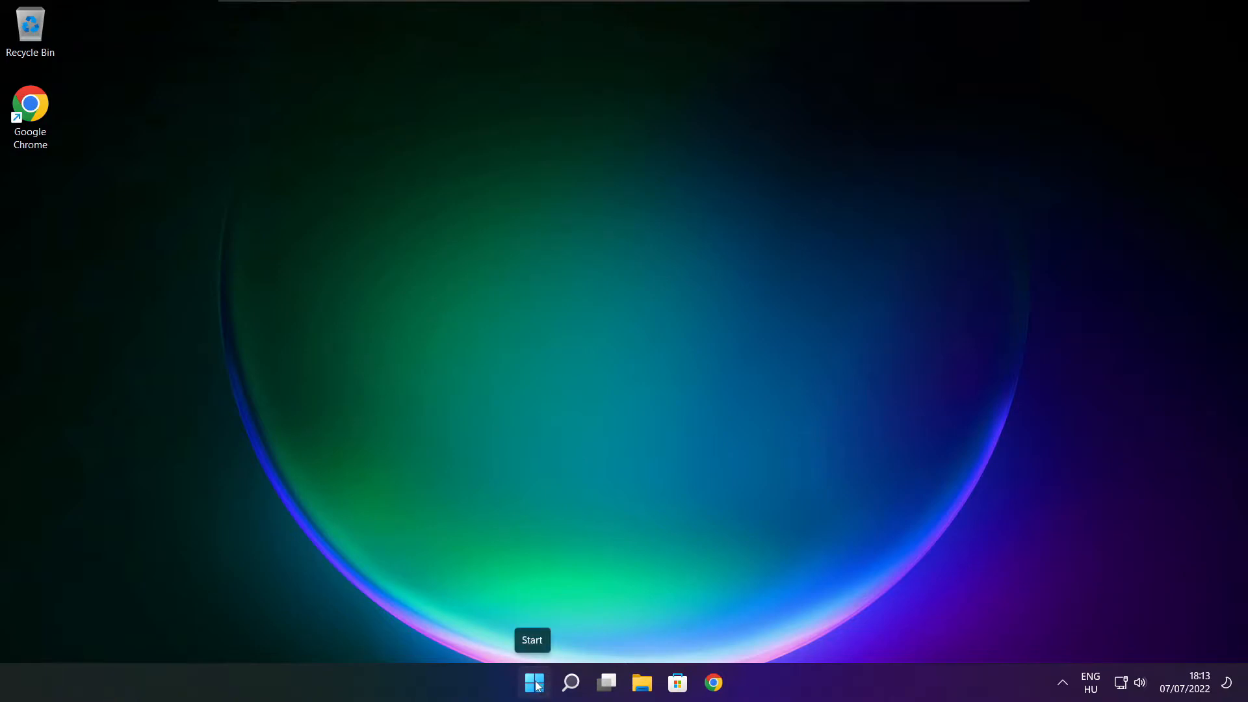
# Launch Task Manager from the Start button's quick link menu.
pyautogui.rightClick(533, 683)
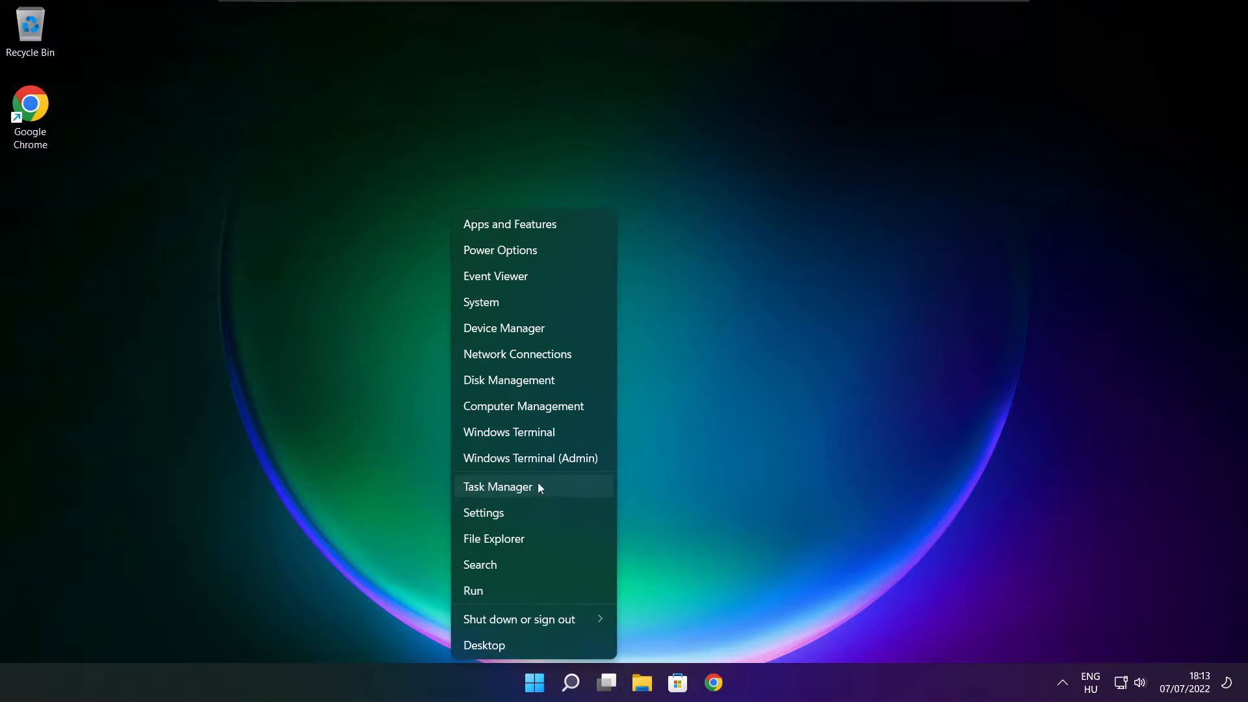
pyautogui.click(497, 486)
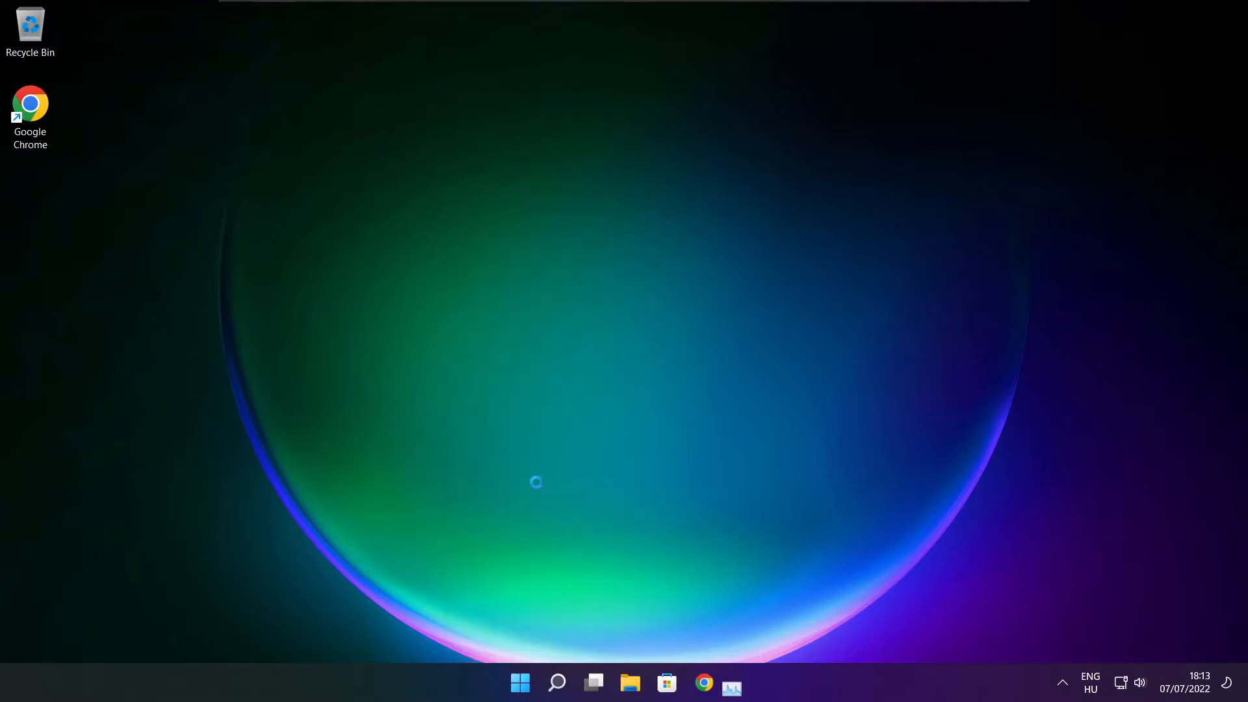
pyautogui.click(730, 682)
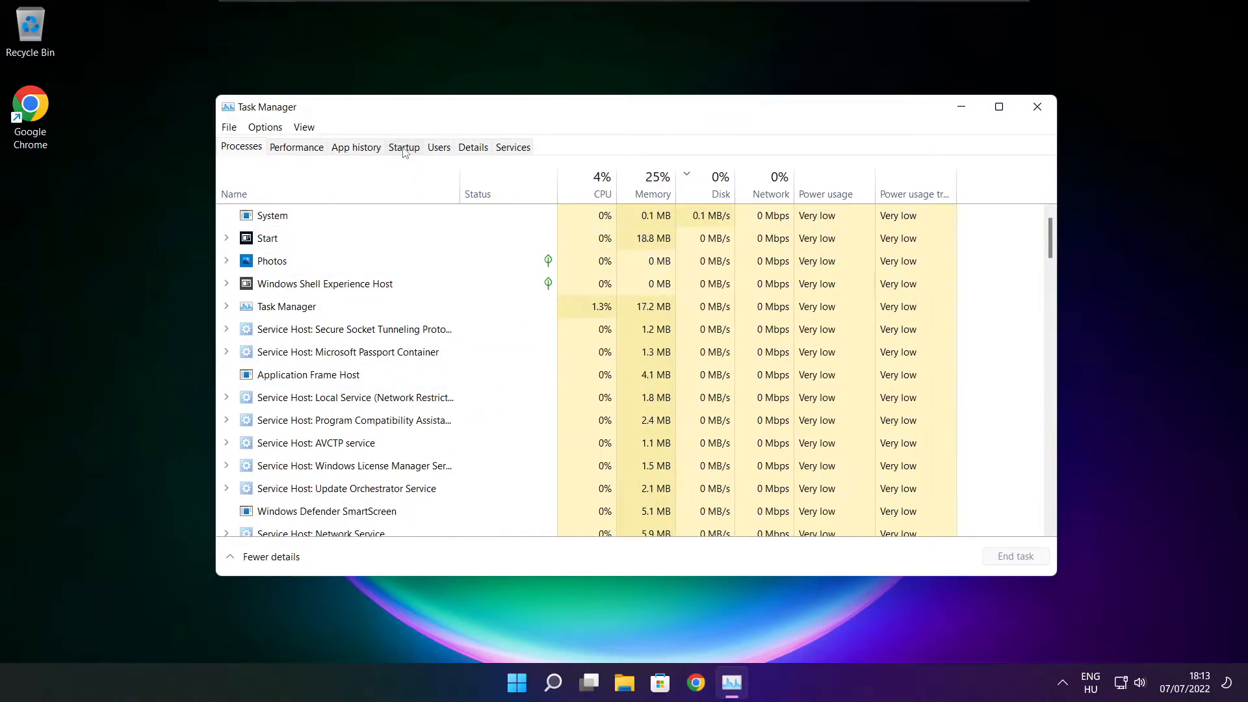
# On the Startup tab, disable Cortana, Microsoft Edge, Microsoft Teams and Terminal.
pyautogui.click(404, 146)
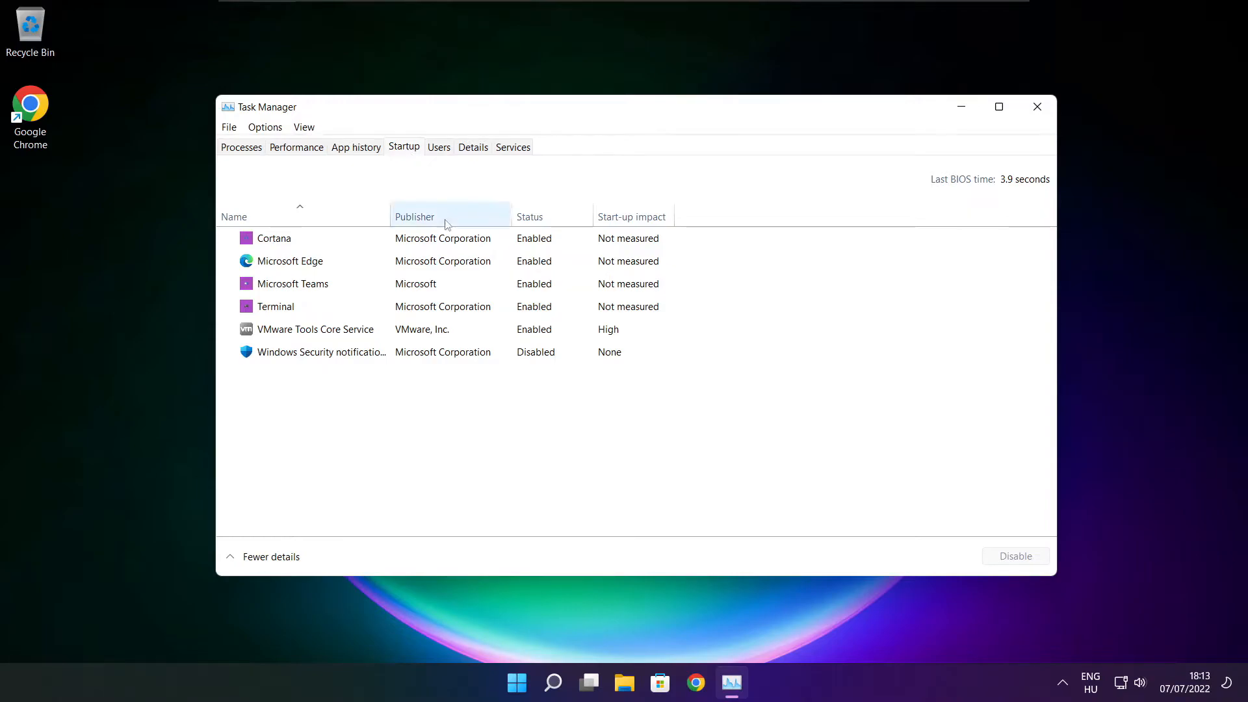
pyautogui.click(273, 238)
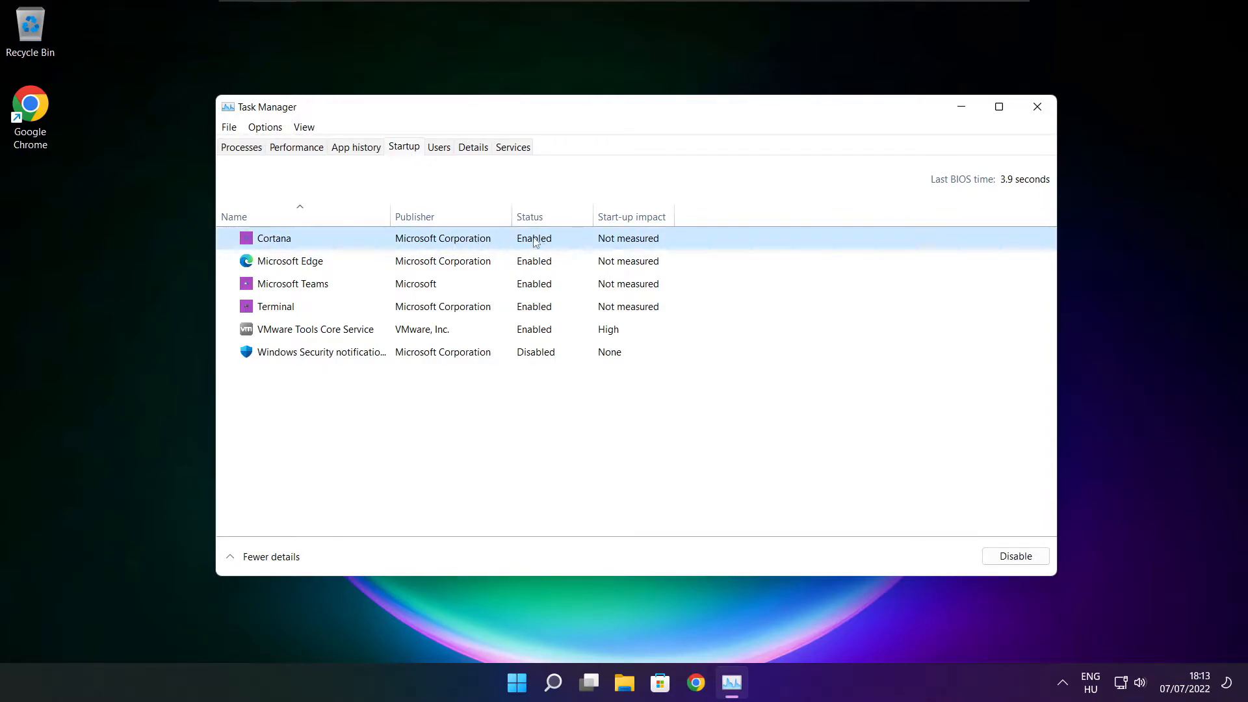
pyautogui.moveTo(1015, 556)
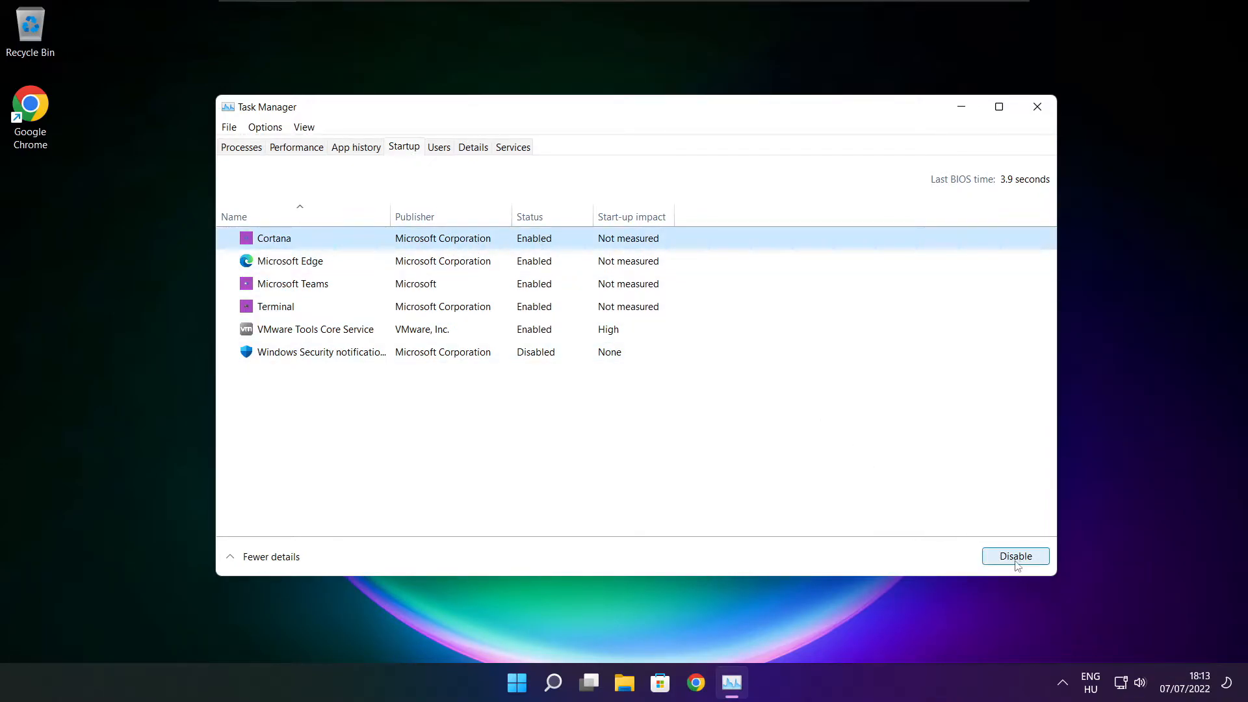
pyautogui.click(1015, 556)
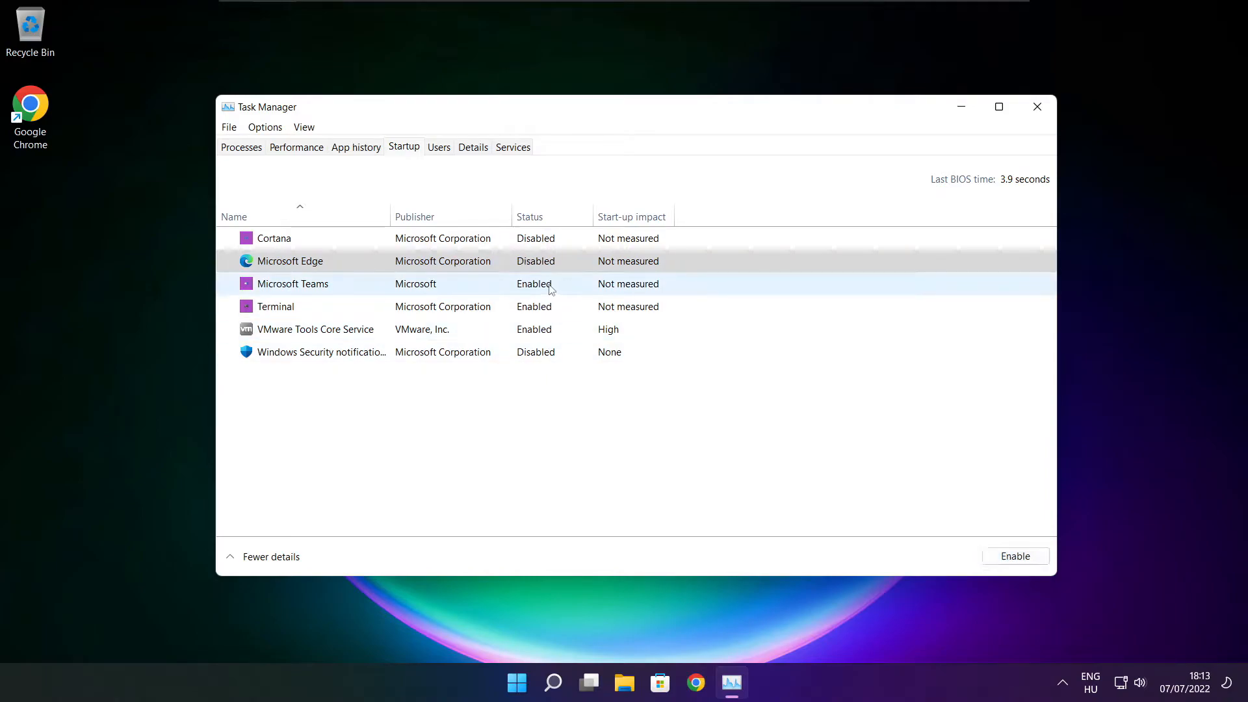
pyautogui.click(292, 284)
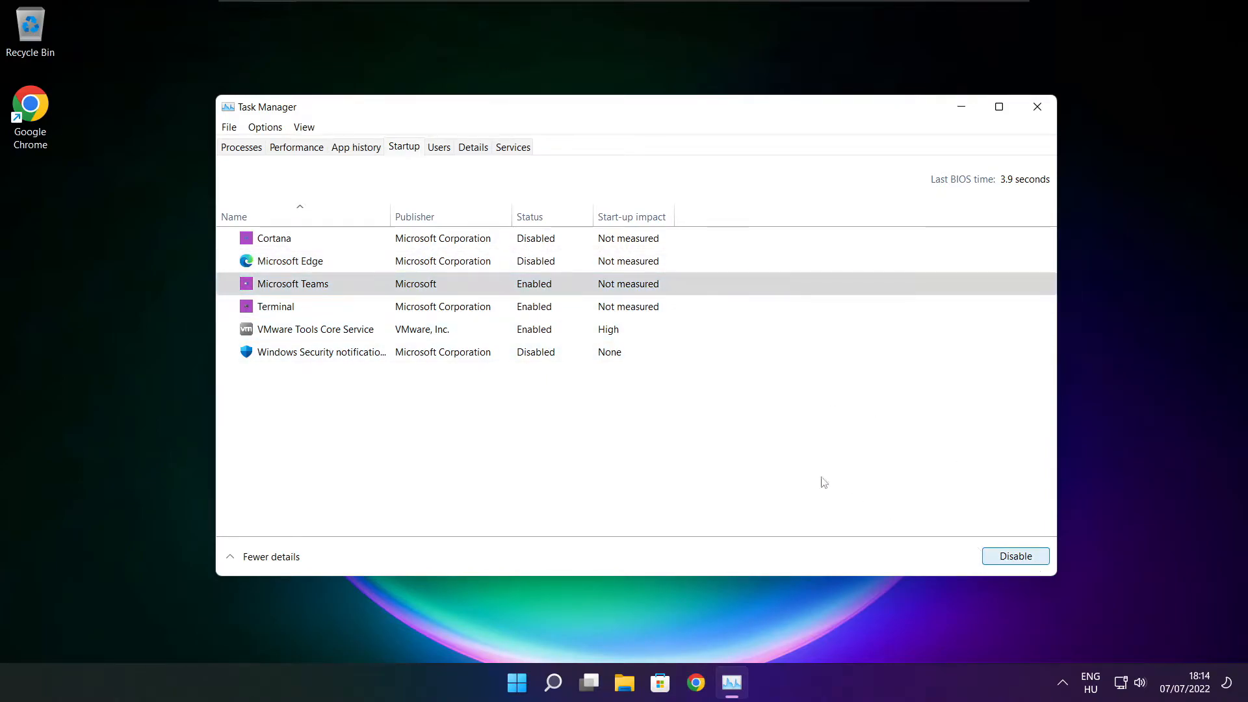
pyautogui.click(1014, 556)
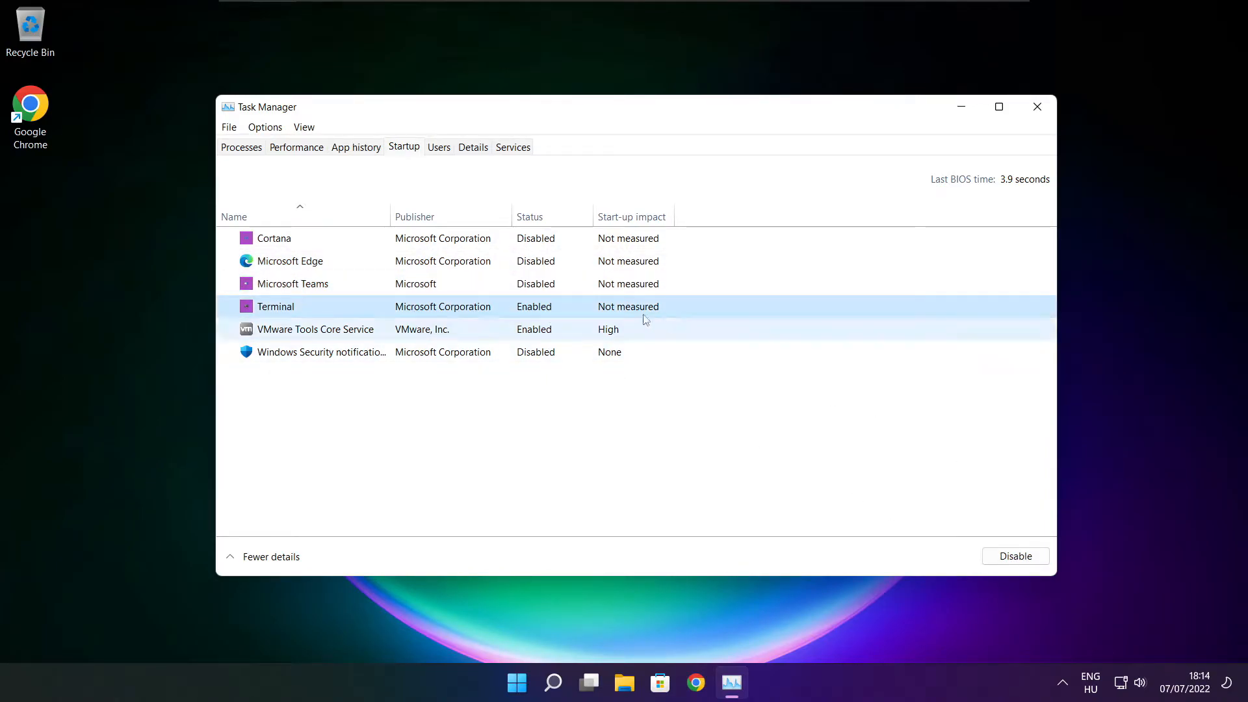
pyautogui.click(1015, 555)
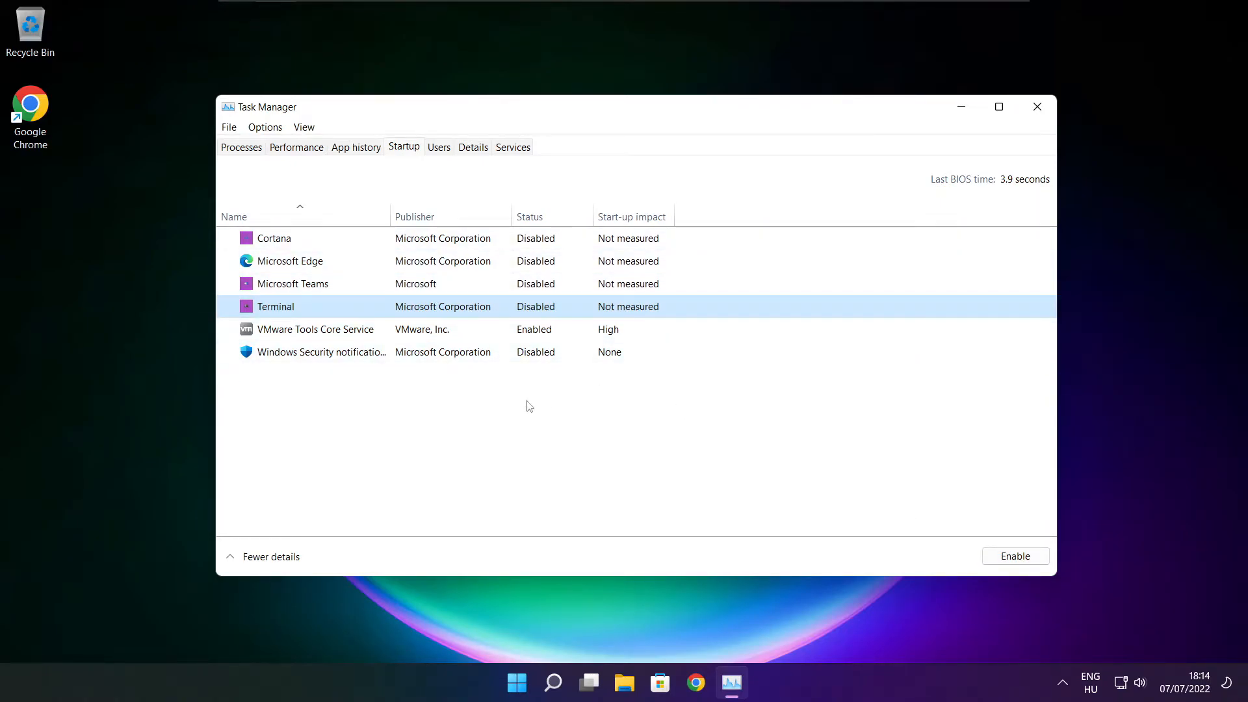
# Close Task Manager and launch Defragment and Optimise Drives by searching 'optimise'.
pyautogui.click(1037, 107)
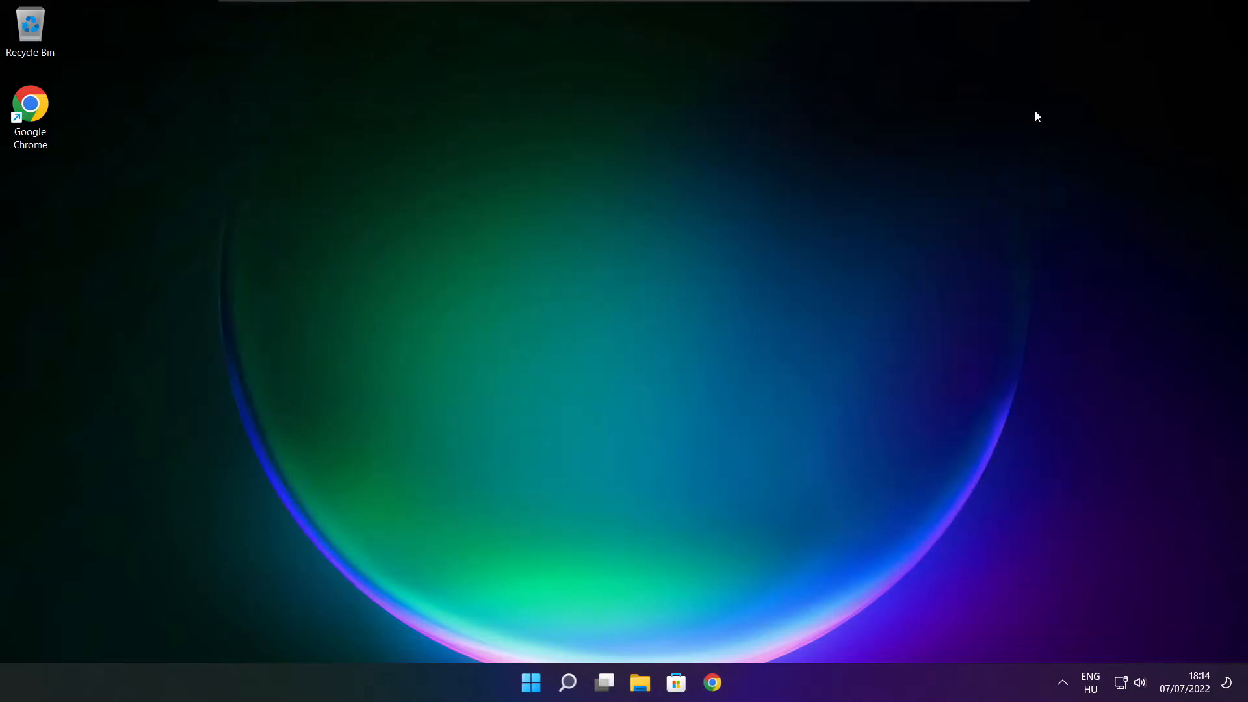
pyautogui.moveTo(572, 681)
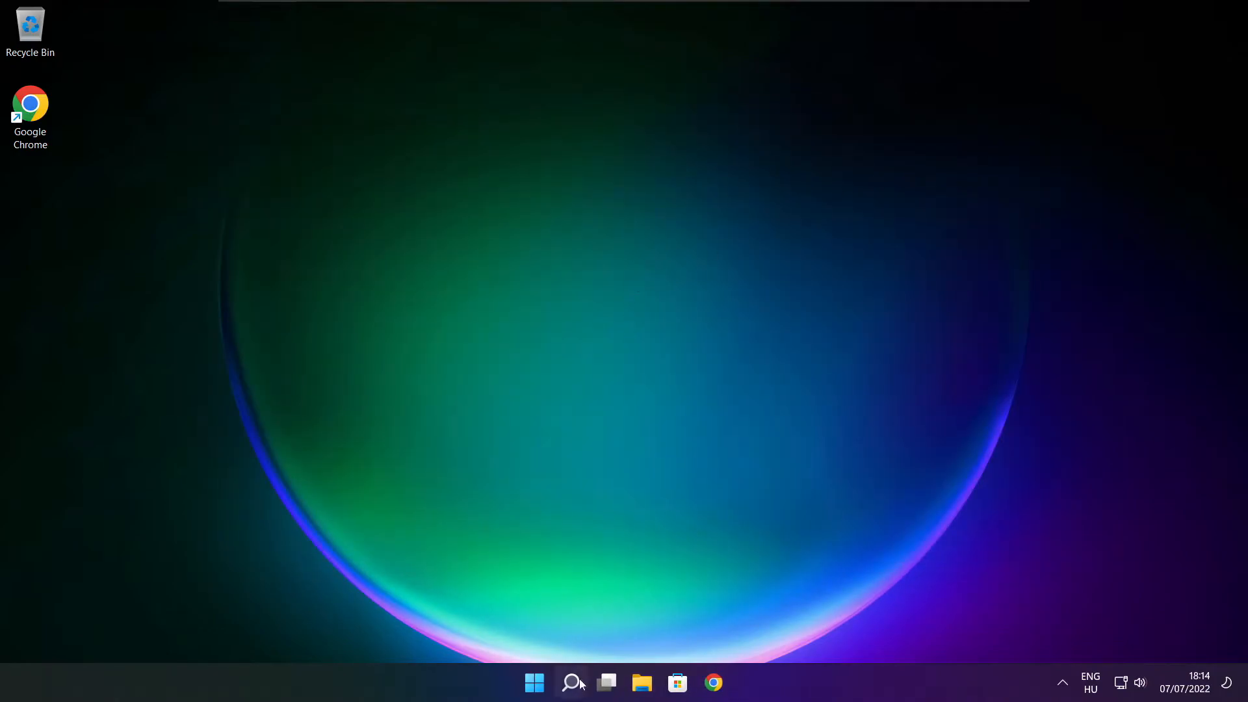
pyautogui.click(571, 683)
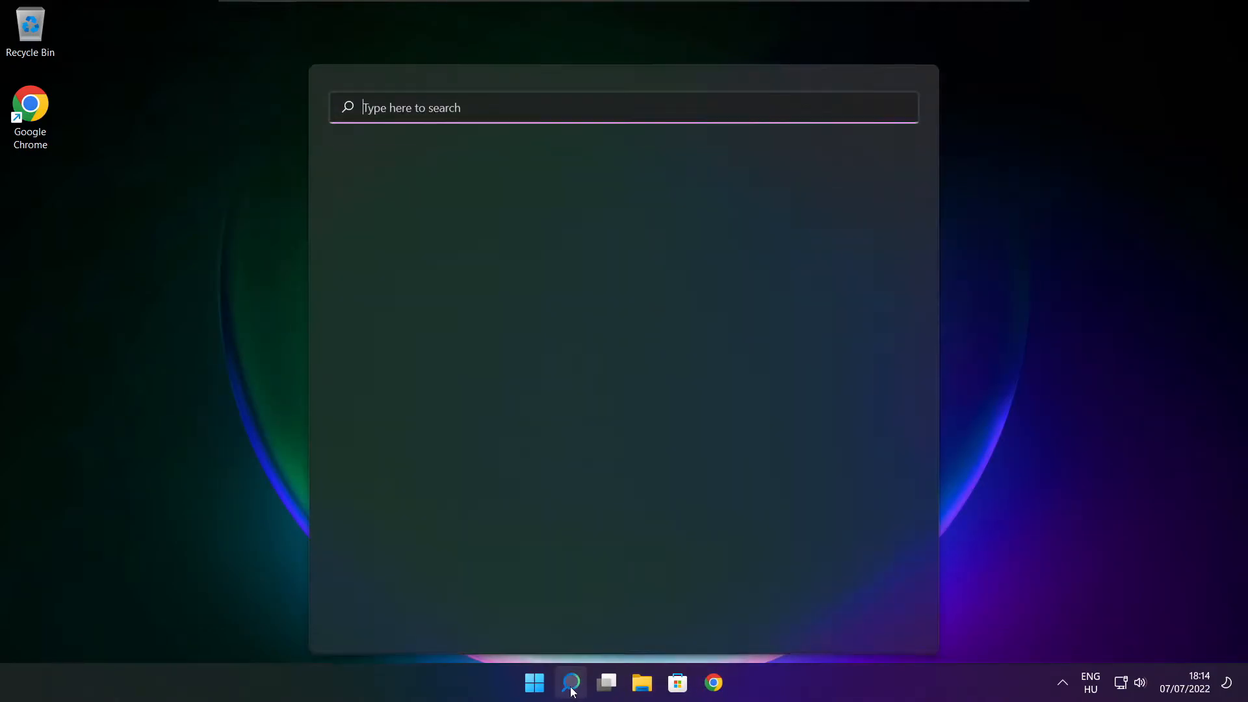
pyautogui.click(569, 682)
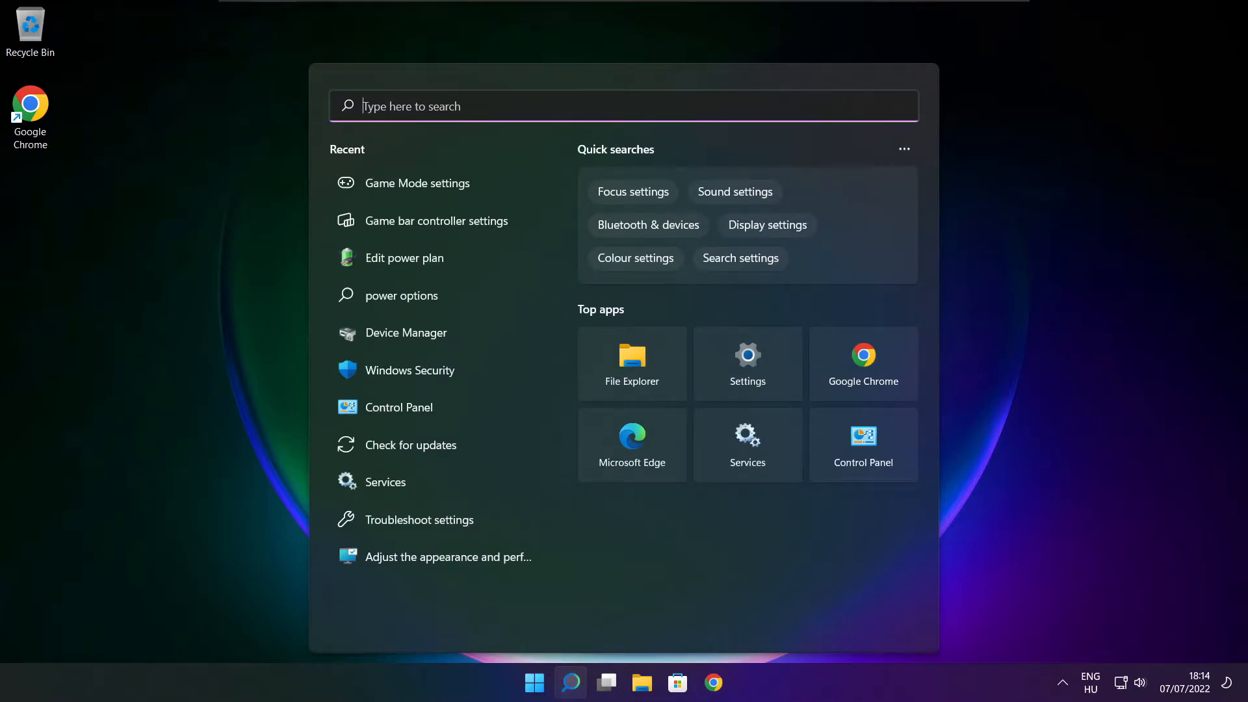
pyautogui.write('optimise')
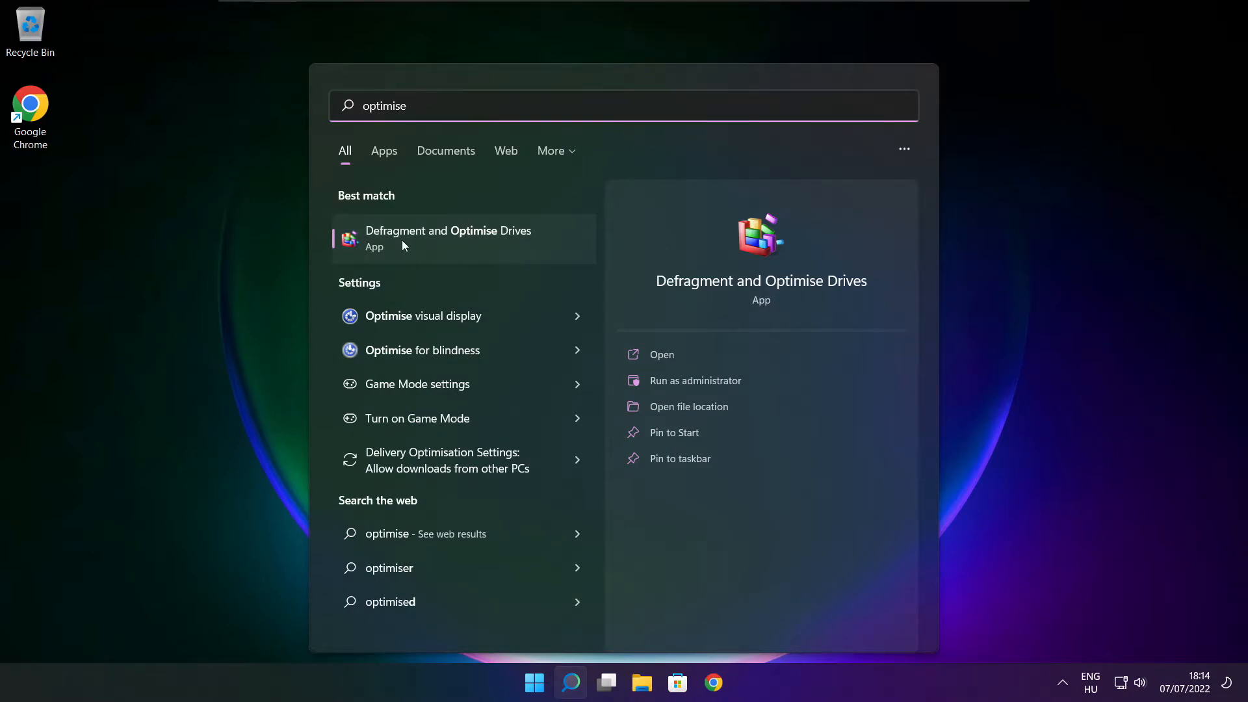
pyautogui.moveTo(412, 246)
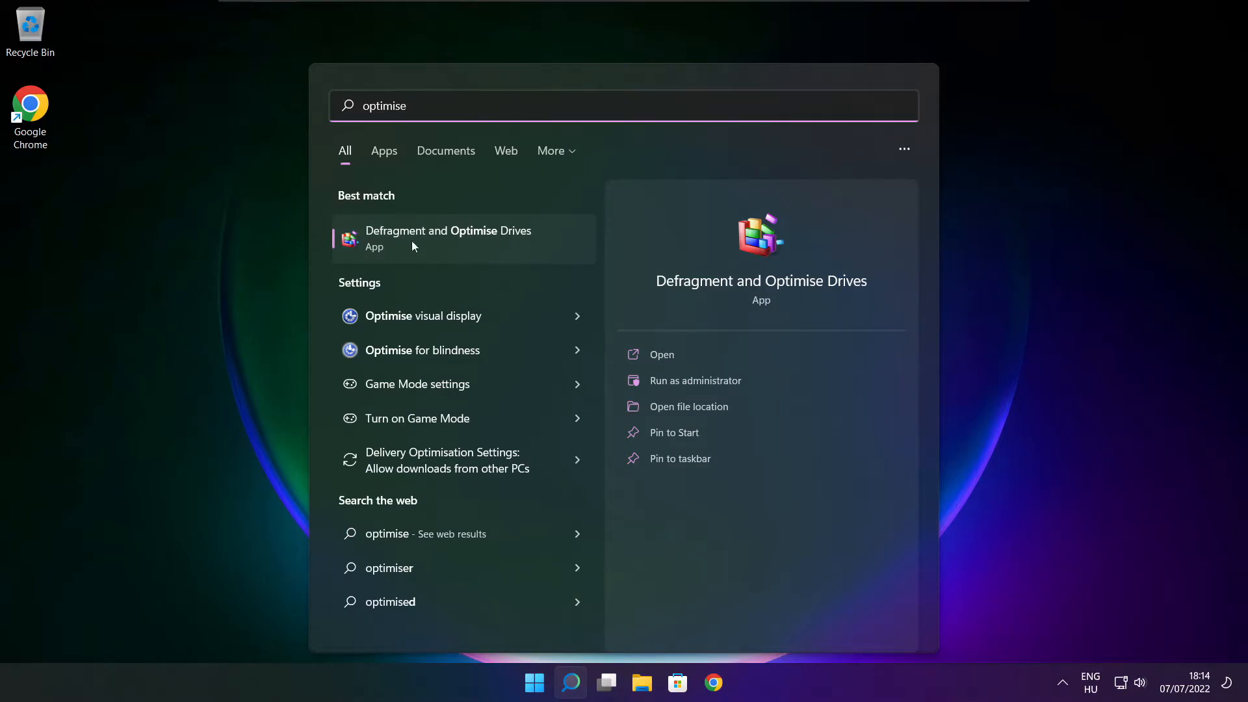
pyautogui.click(448, 238)
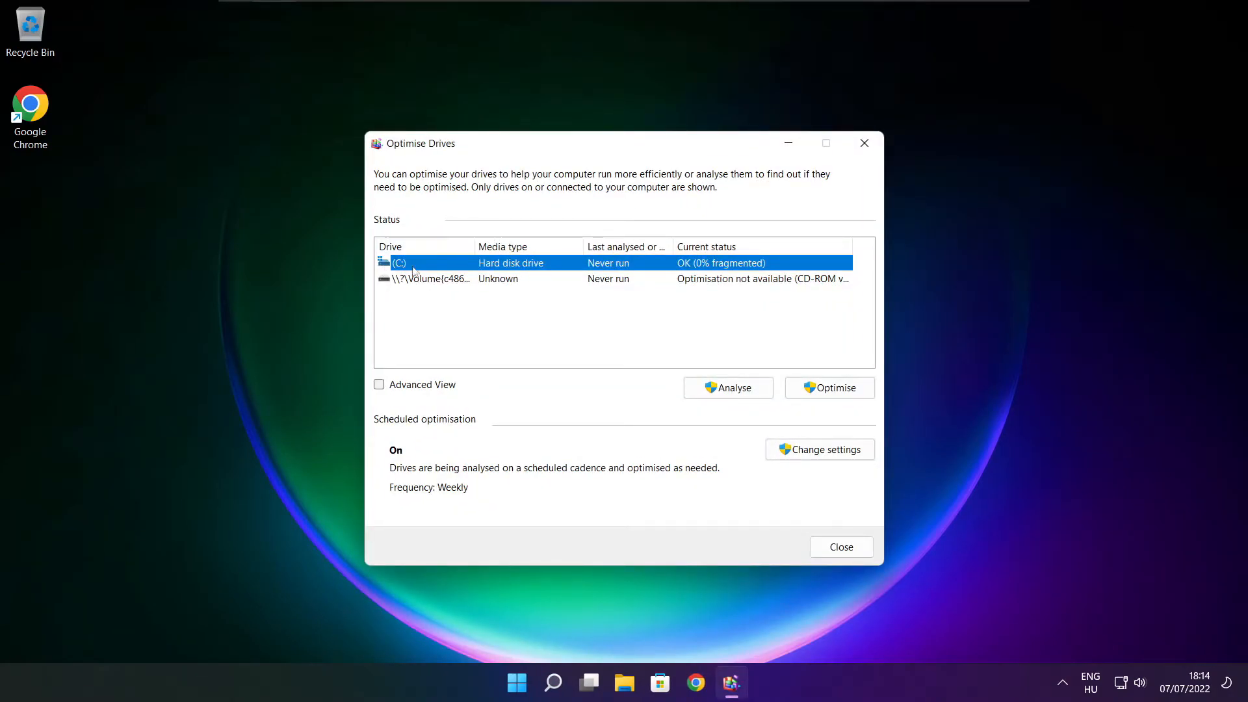
# Start optimising drive C: and close Optimise Drives once pass 1 begins.
pyautogui.click(727, 387)
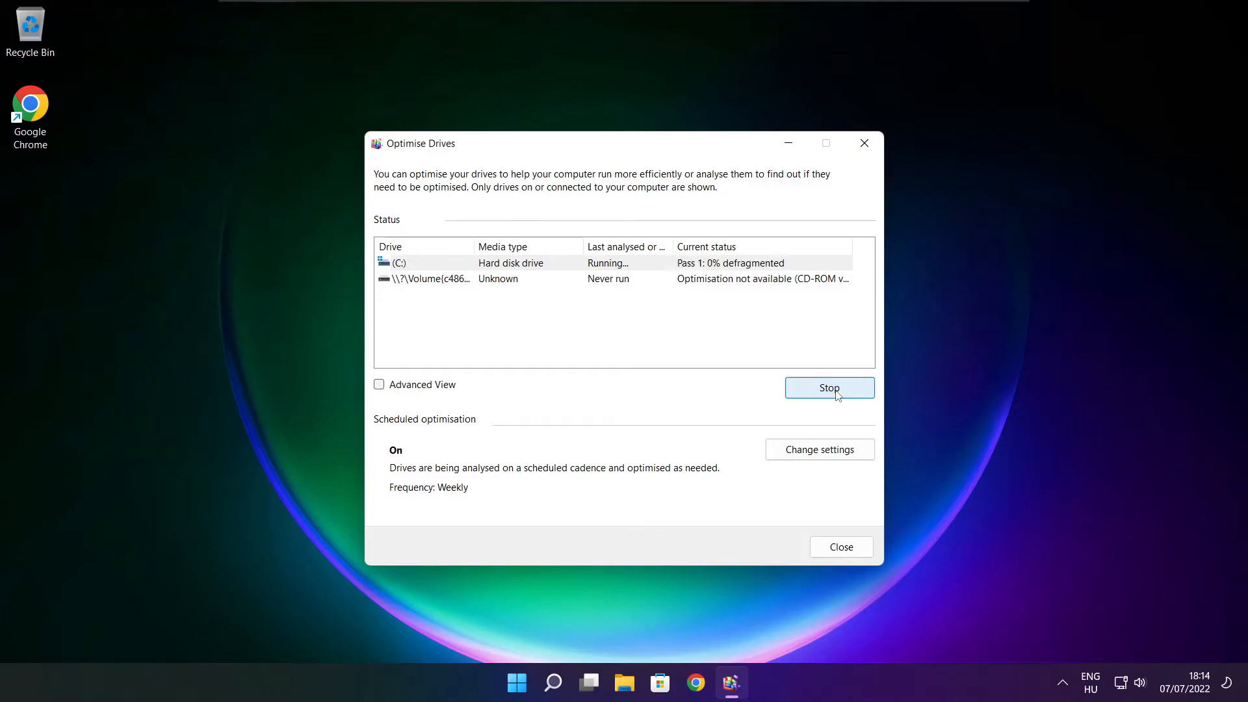
pyautogui.moveTo(692, 384)
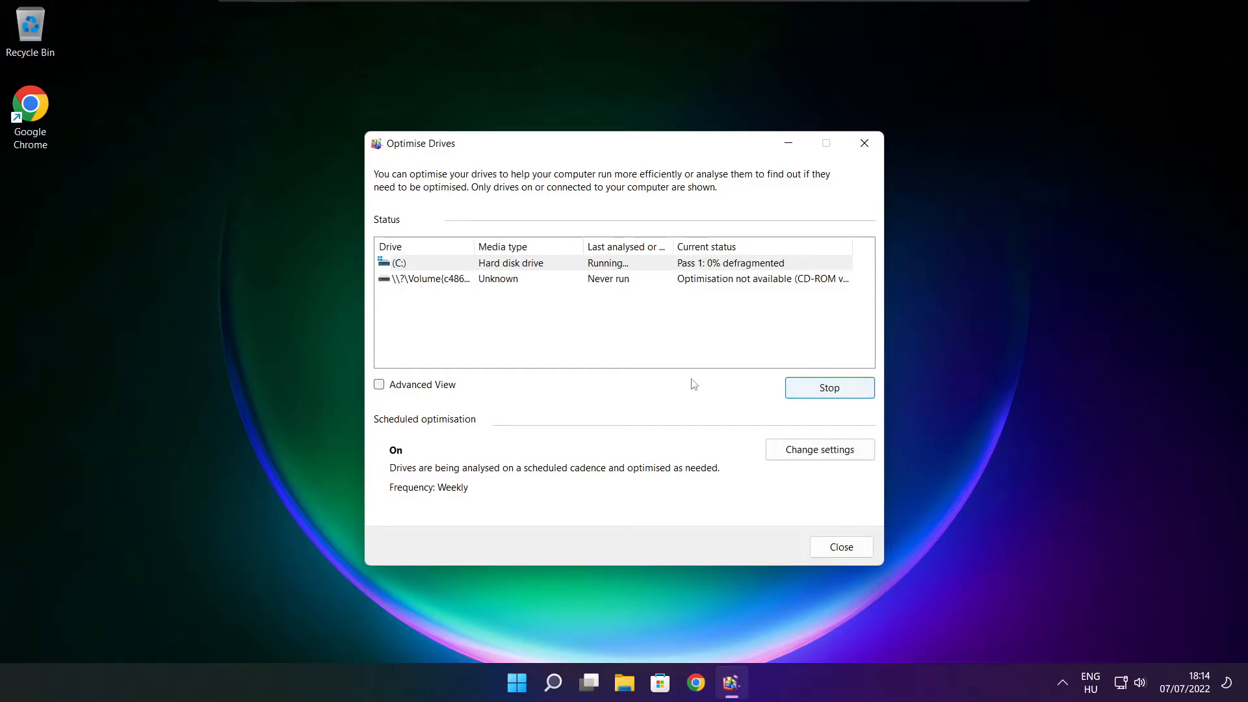
pyautogui.click(841, 546)
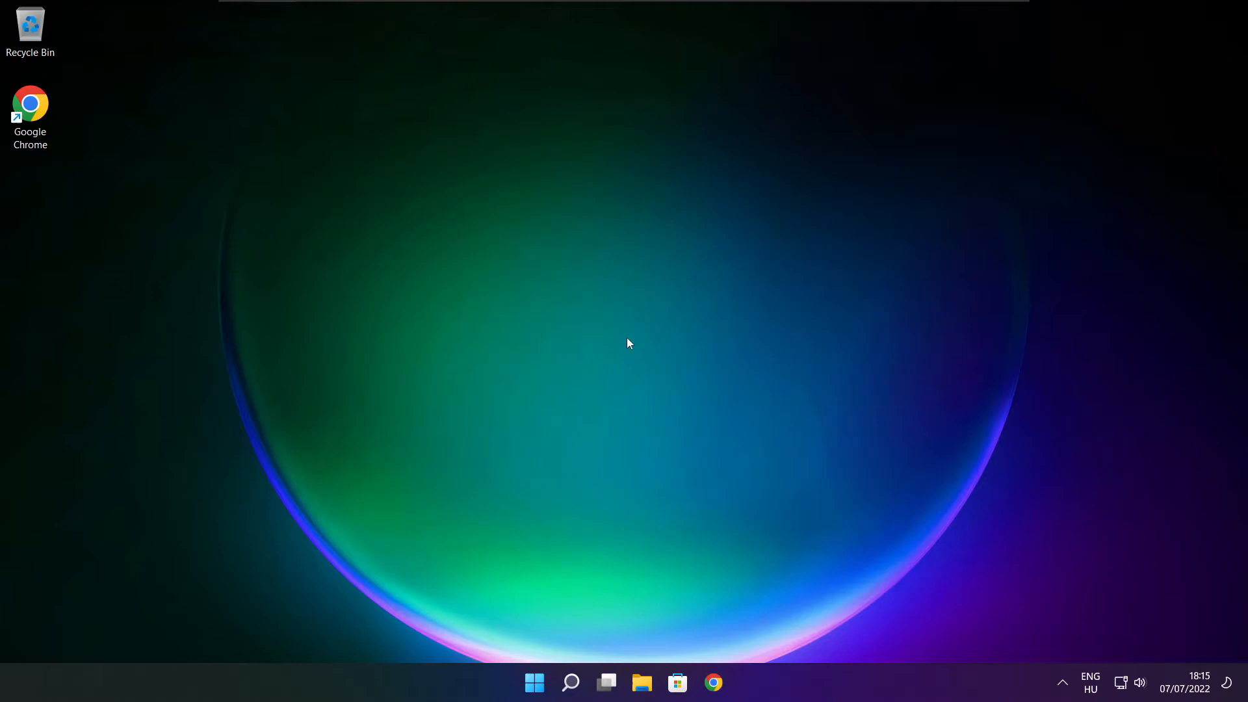
# Search 'updates', run Check for updates until it reports up to date, then close Settings.
pyautogui.click(570, 683)
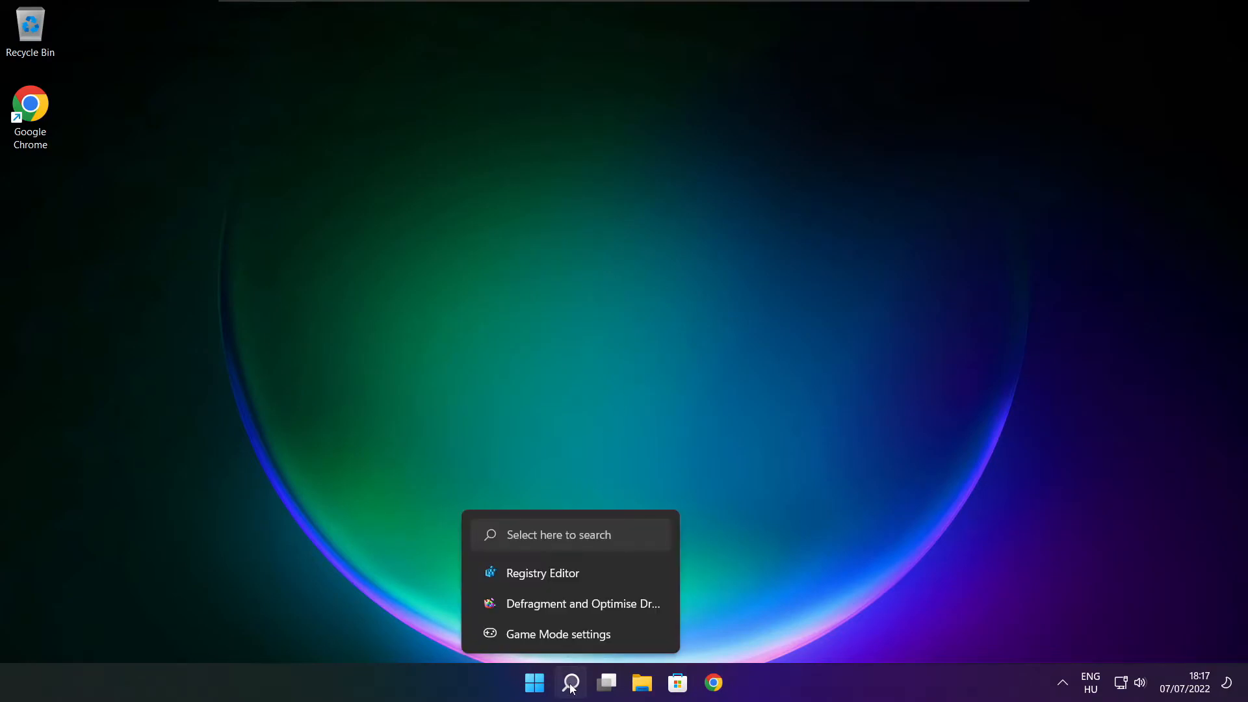
pyautogui.click(570, 682)
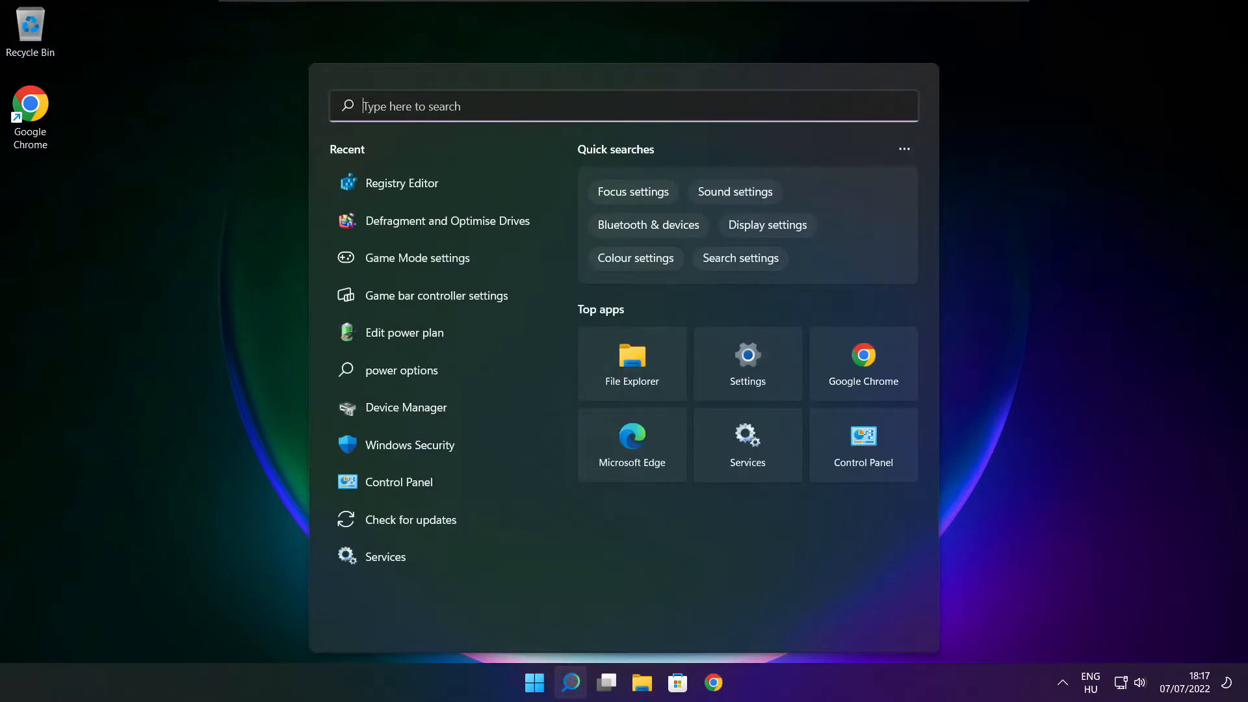
pyautogui.write('updates')
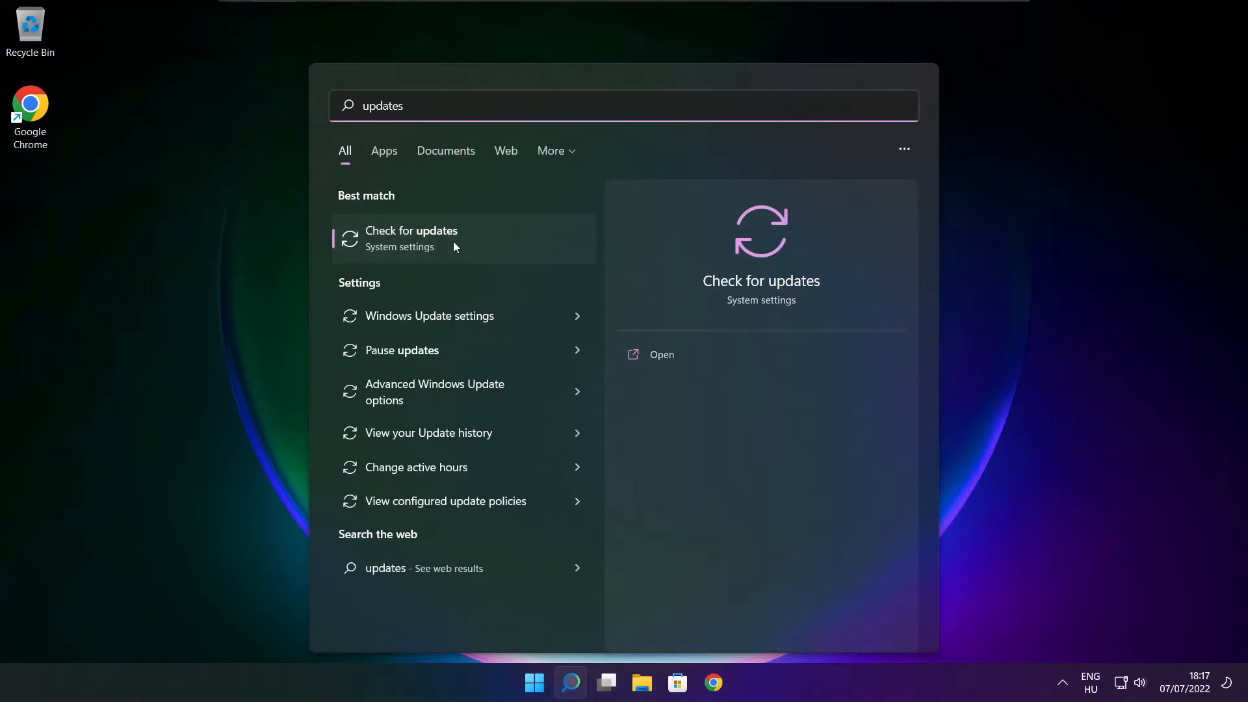
pyautogui.click(412, 238)
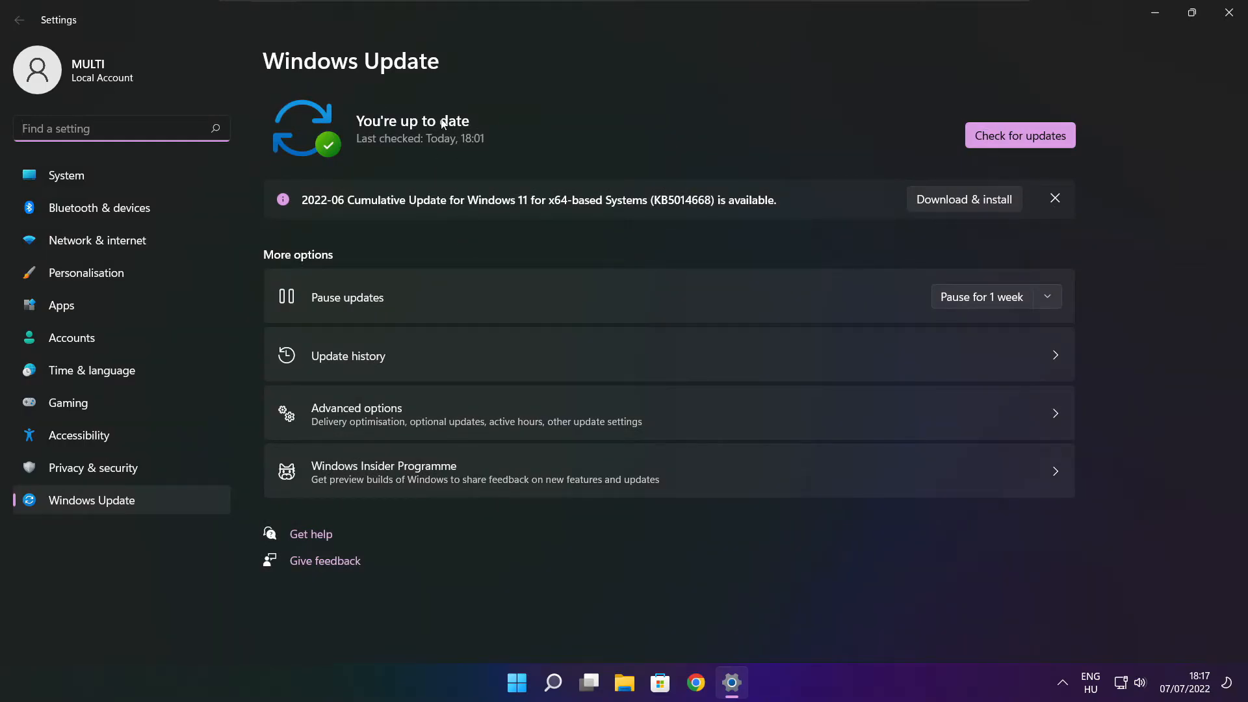
pyautogui.click(1020, 134)
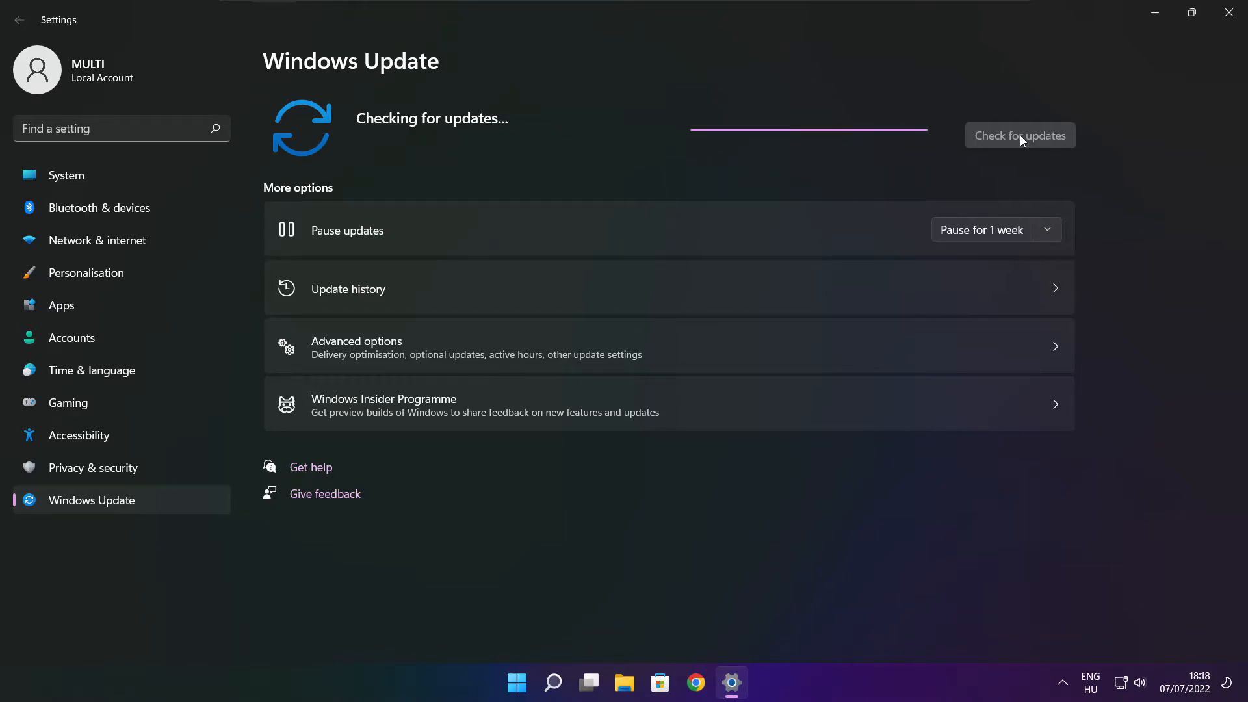
pyautogui.click(1019, 136)
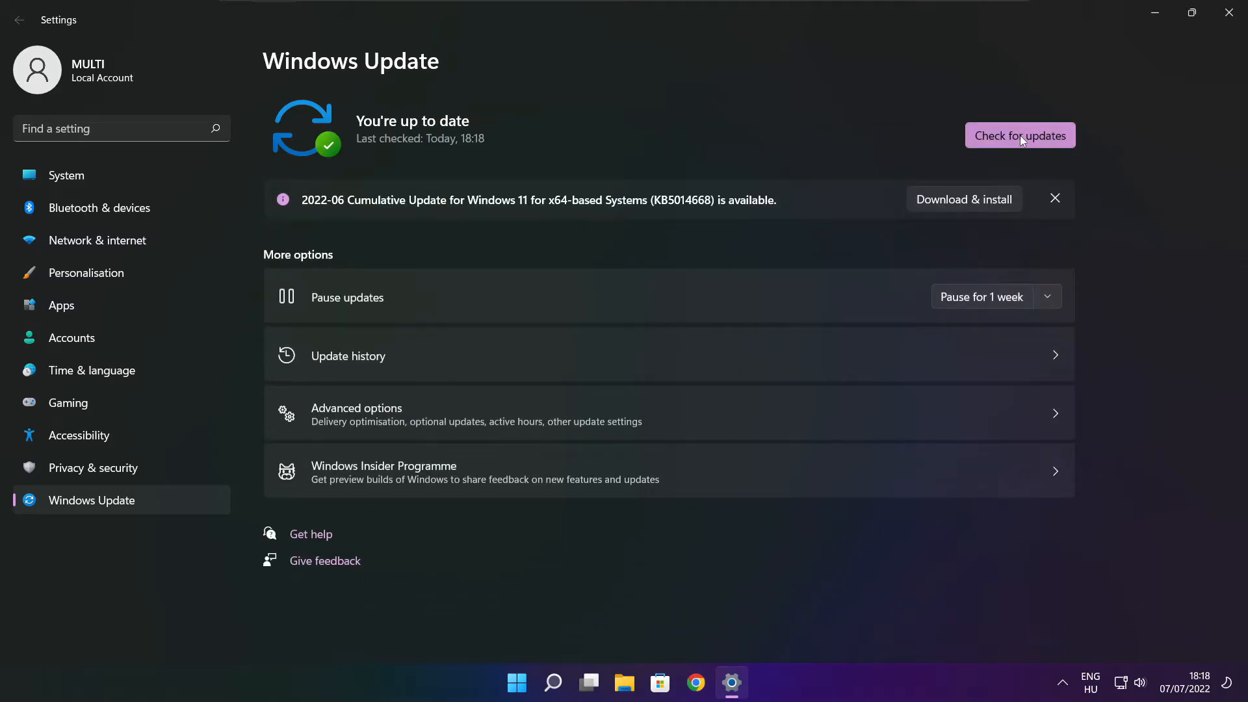
pyautogui.moveTo(1232, 14)
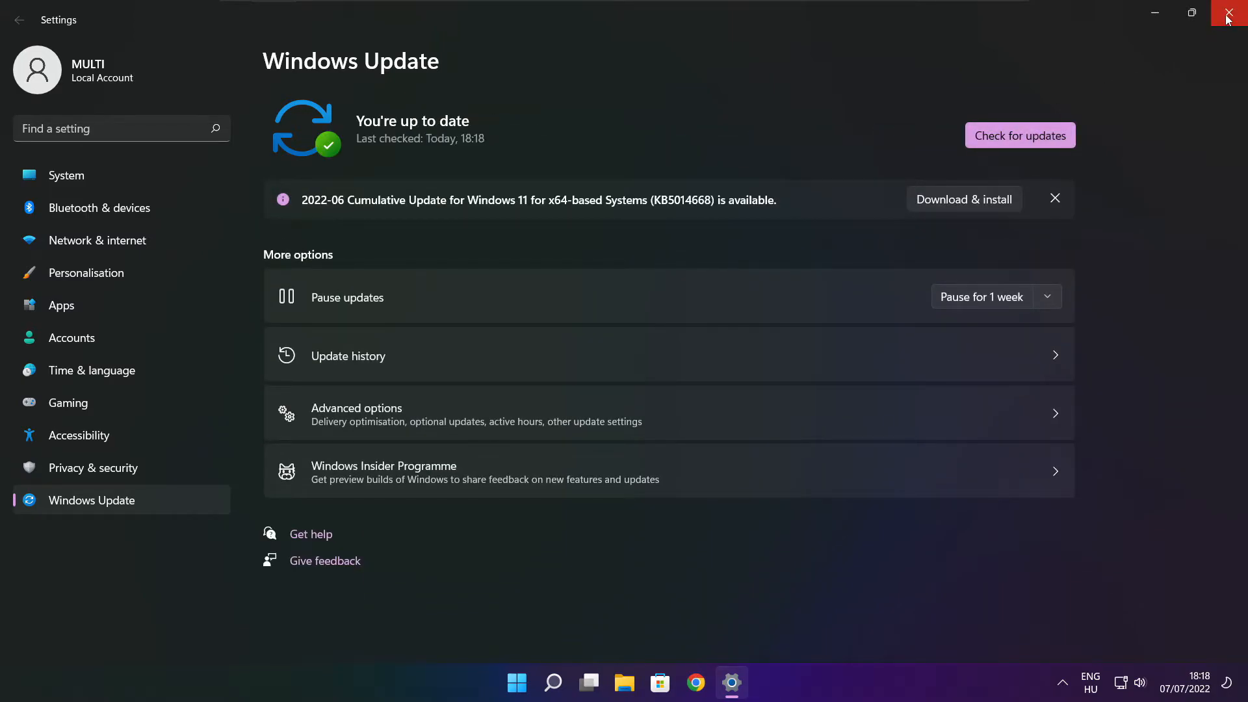
pyautogui.click(1234, 14)
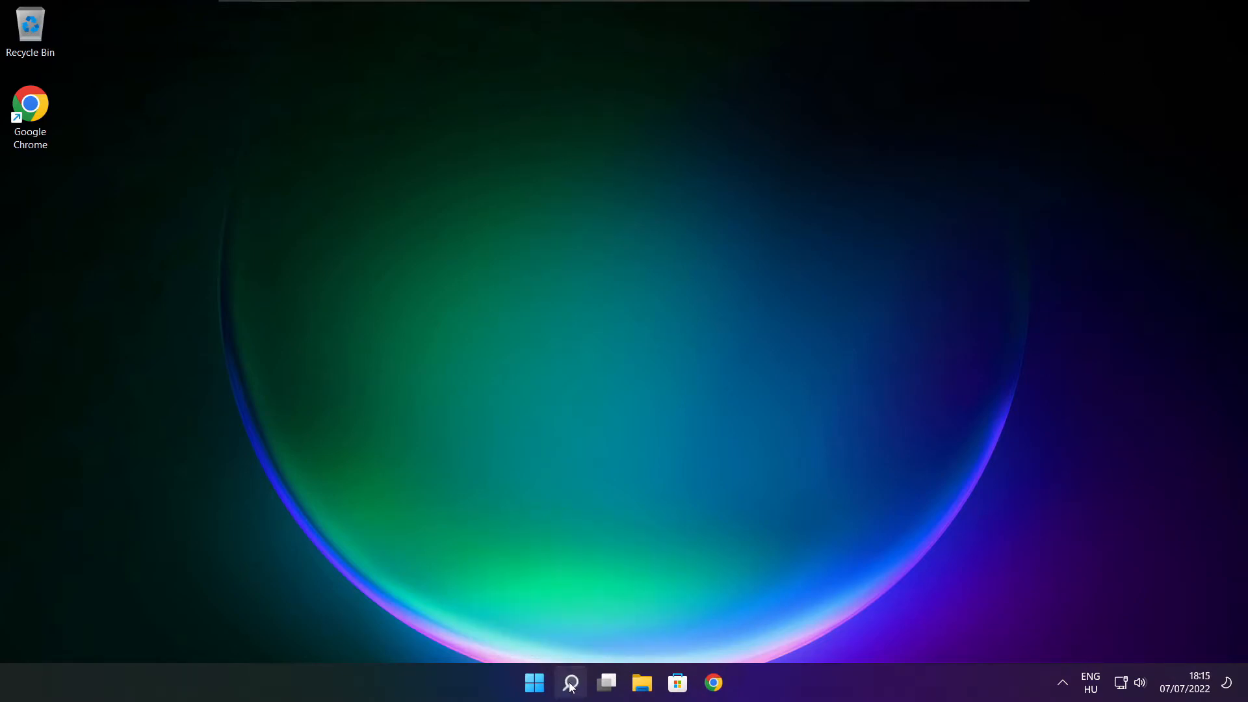
# Launch Registry Editor via 'regedit' and navigate to HKEY_CURRENT_USER\System\GameConfigStore.
pyautogui.click(570, 683)
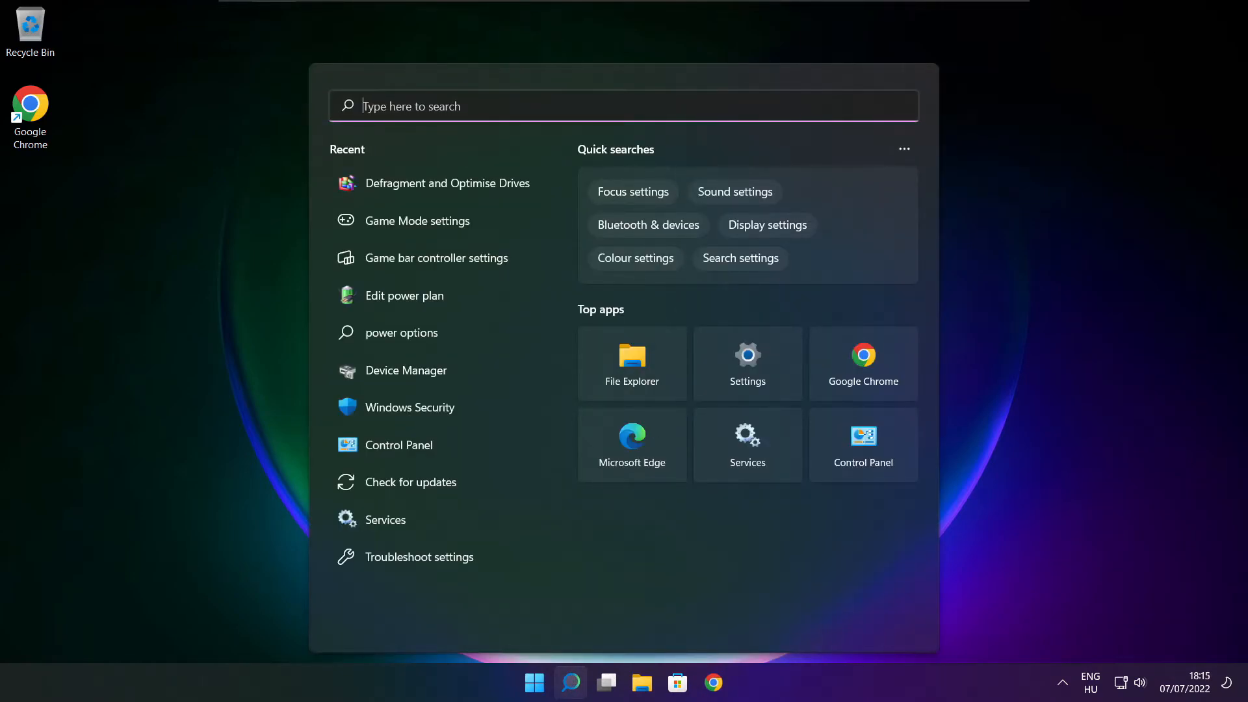
pyautogui.write('regedit')
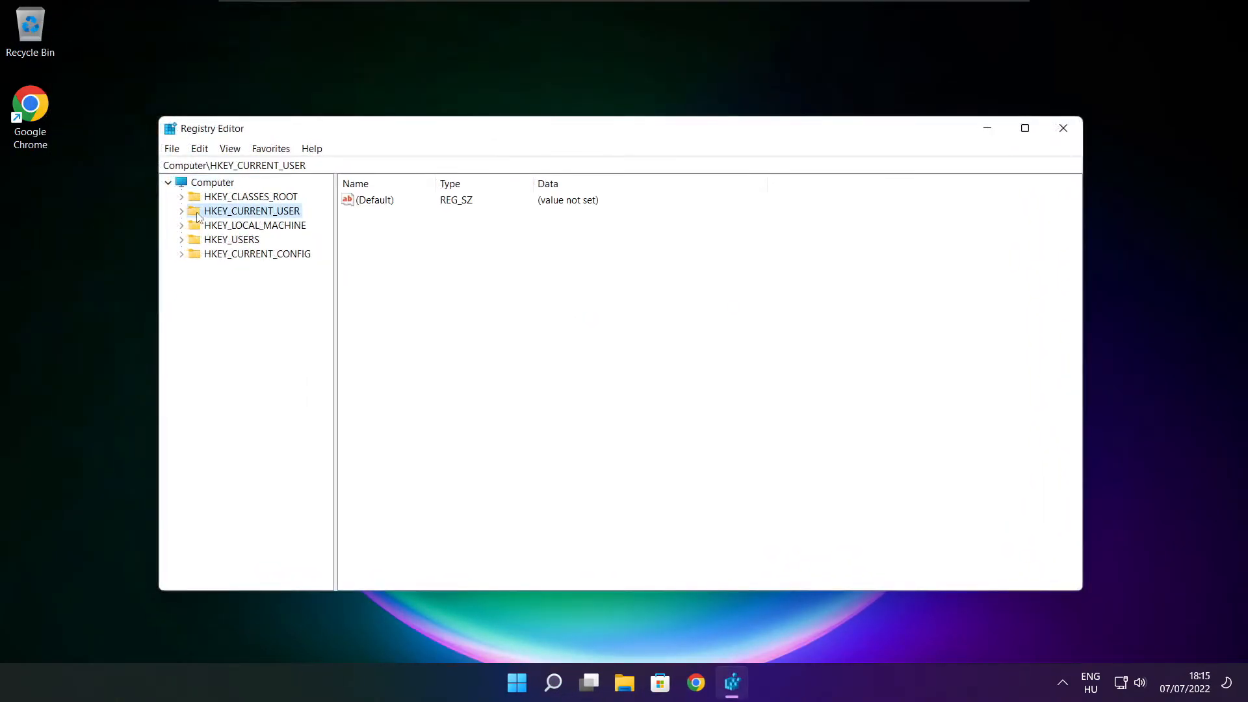
pyautogui.click(181, 211)
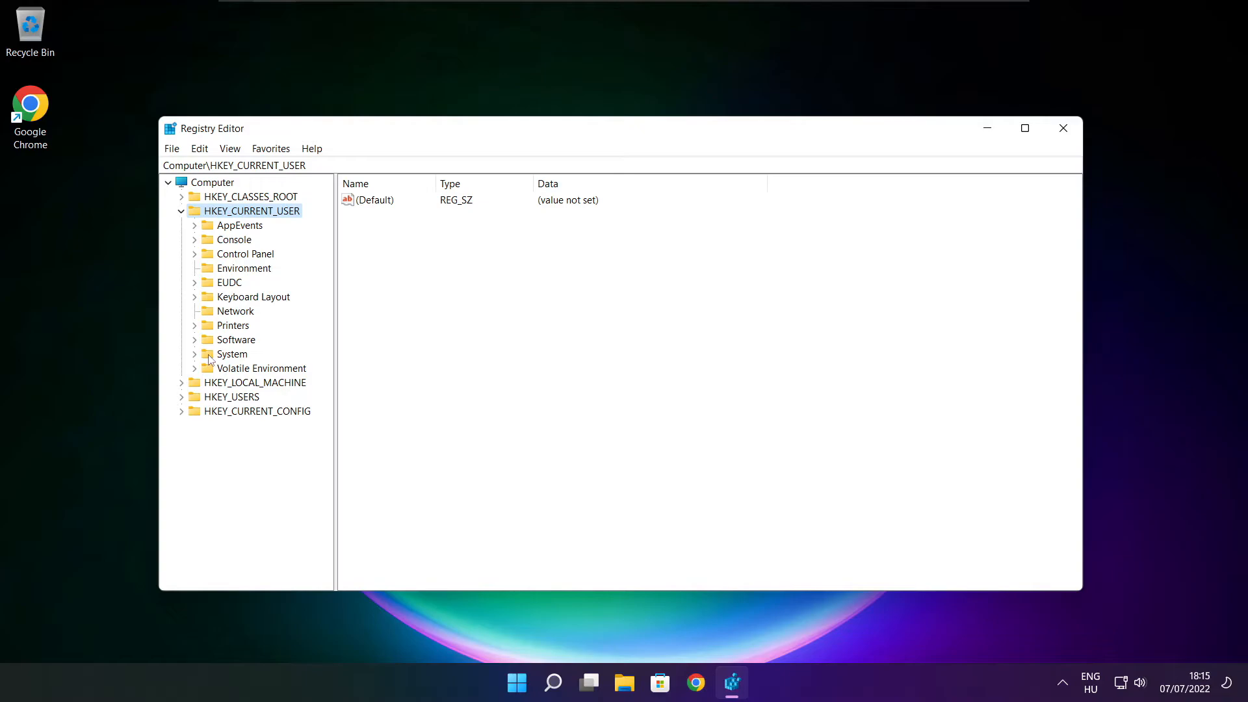
pyautogui.click(233, 354)
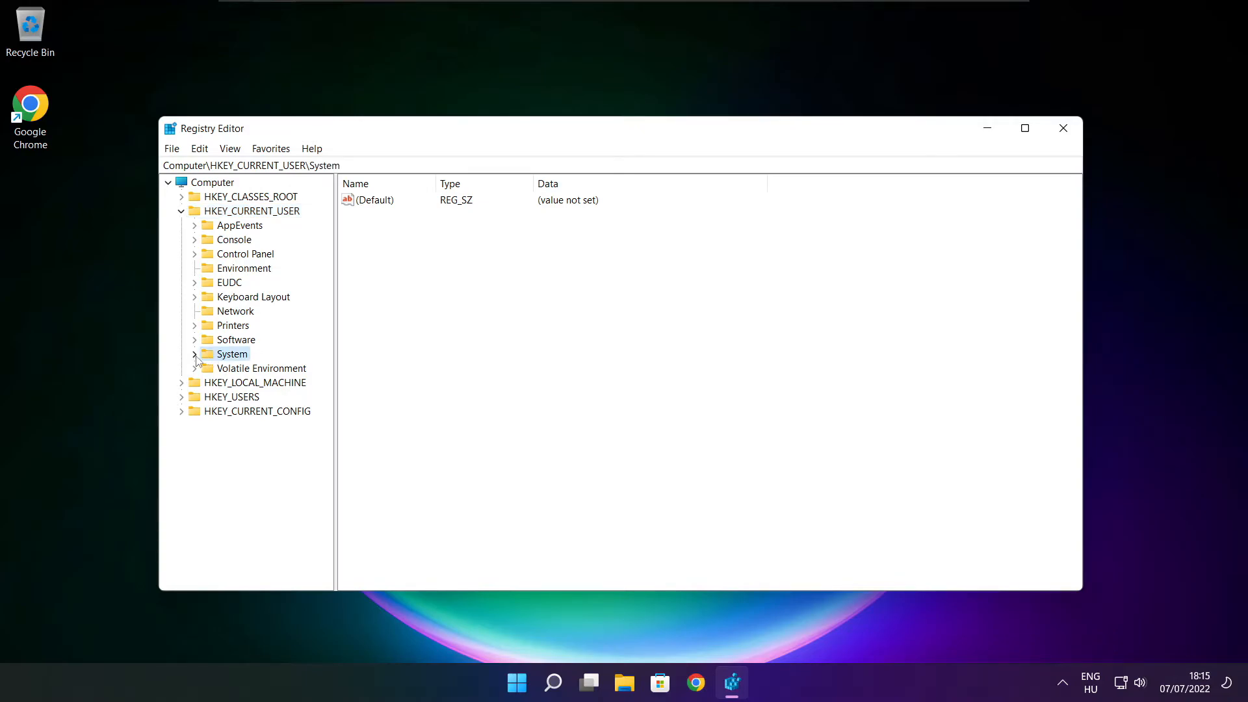
pyautogui.click(195, 354)
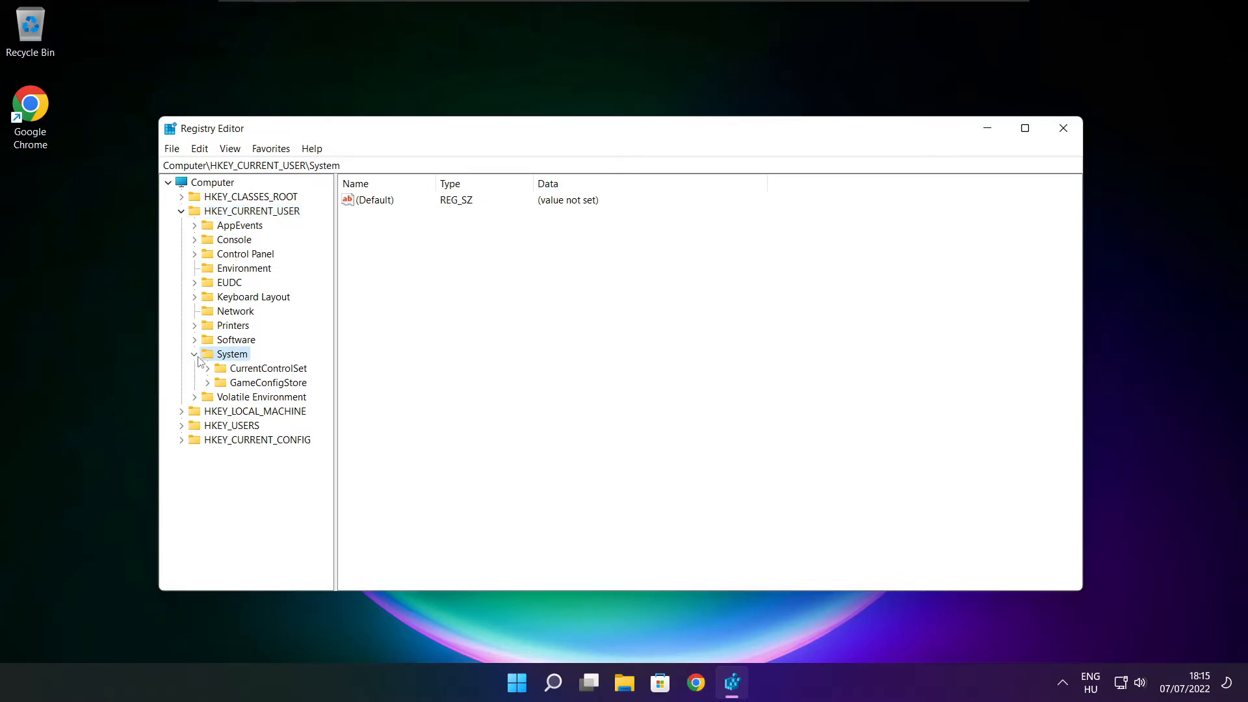
pyautogui.click(269, 382)
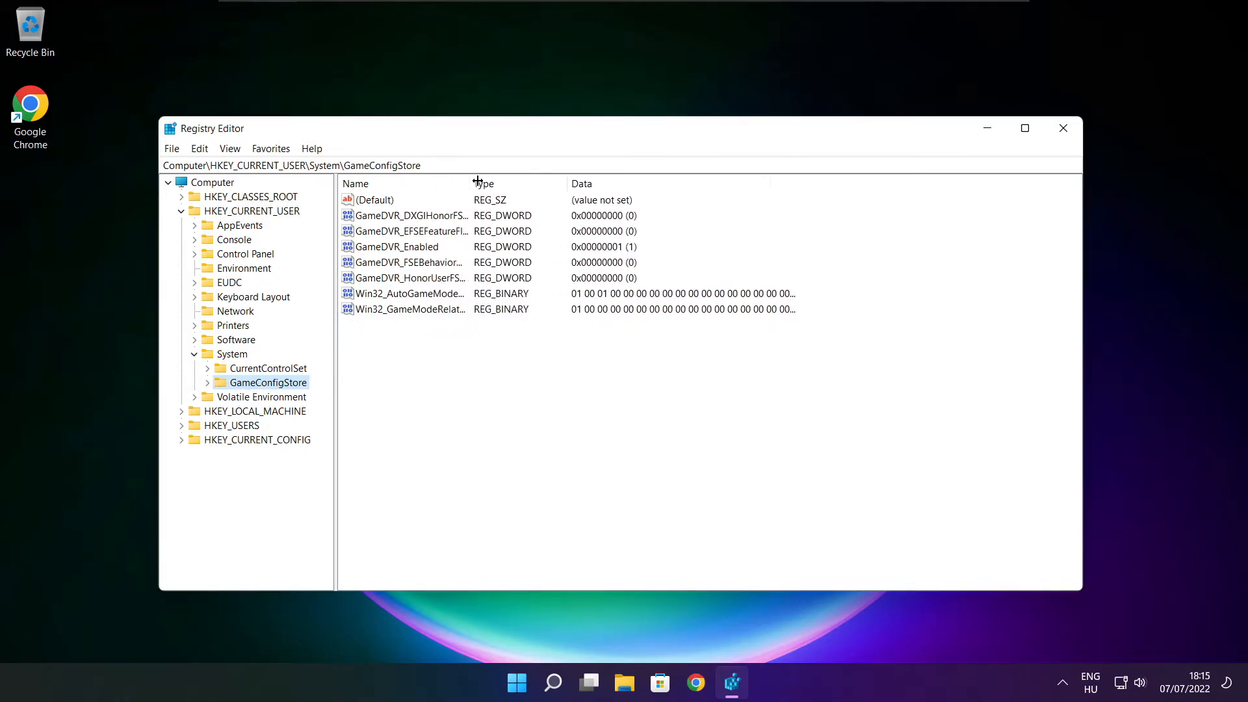
# Set GameDVR_Enabled to 0 and collapse the HKEY_CURRENT_USER tree.
pyautogui.click(396, 246)
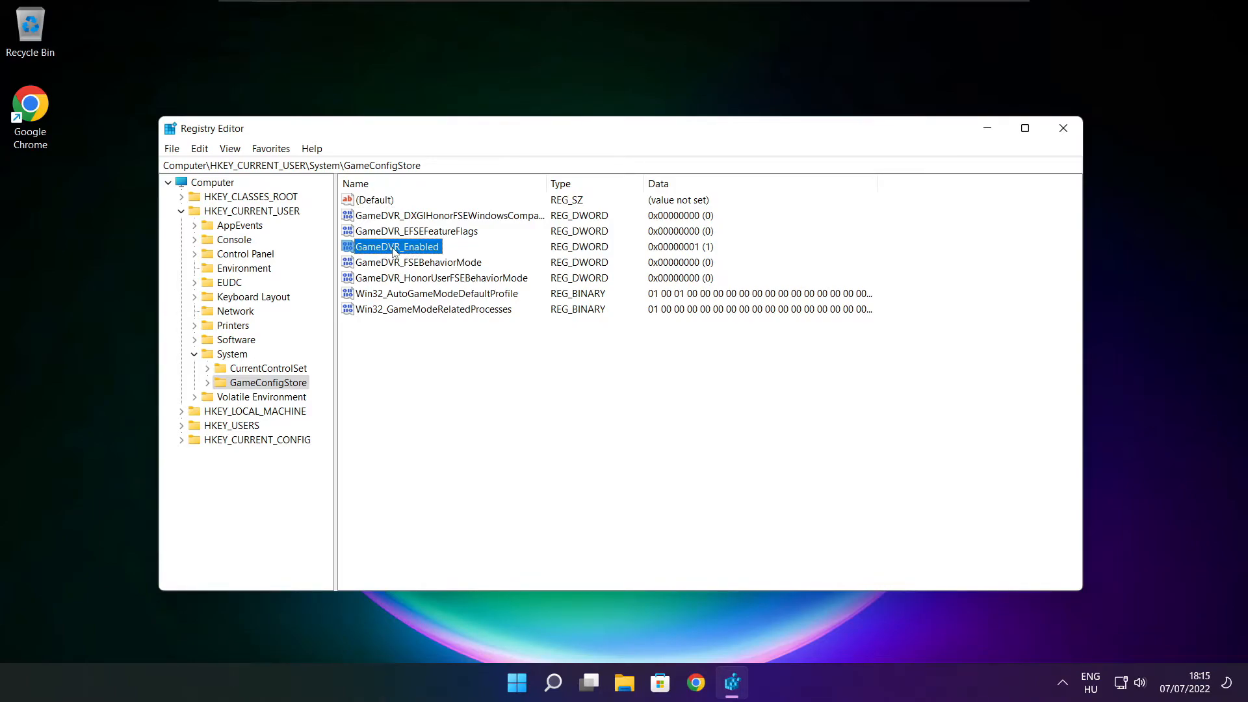
pyautogui.doubleClick(395, 246)
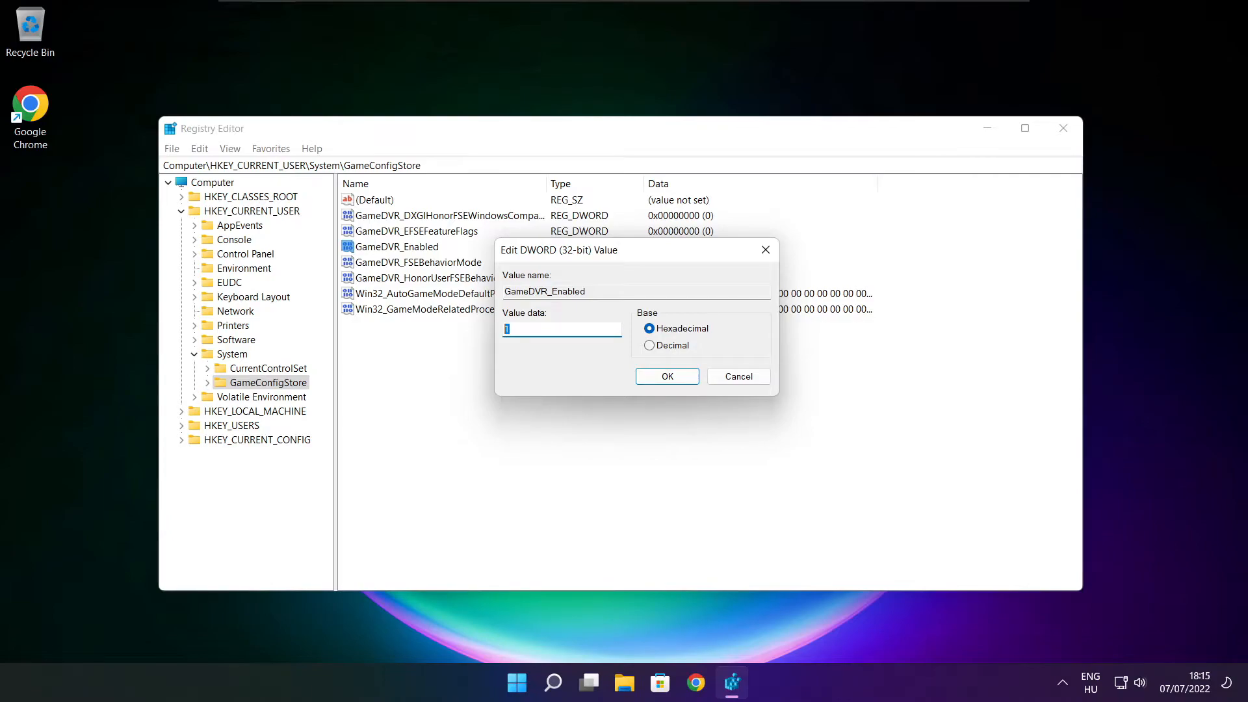
pyautogui.write('0')
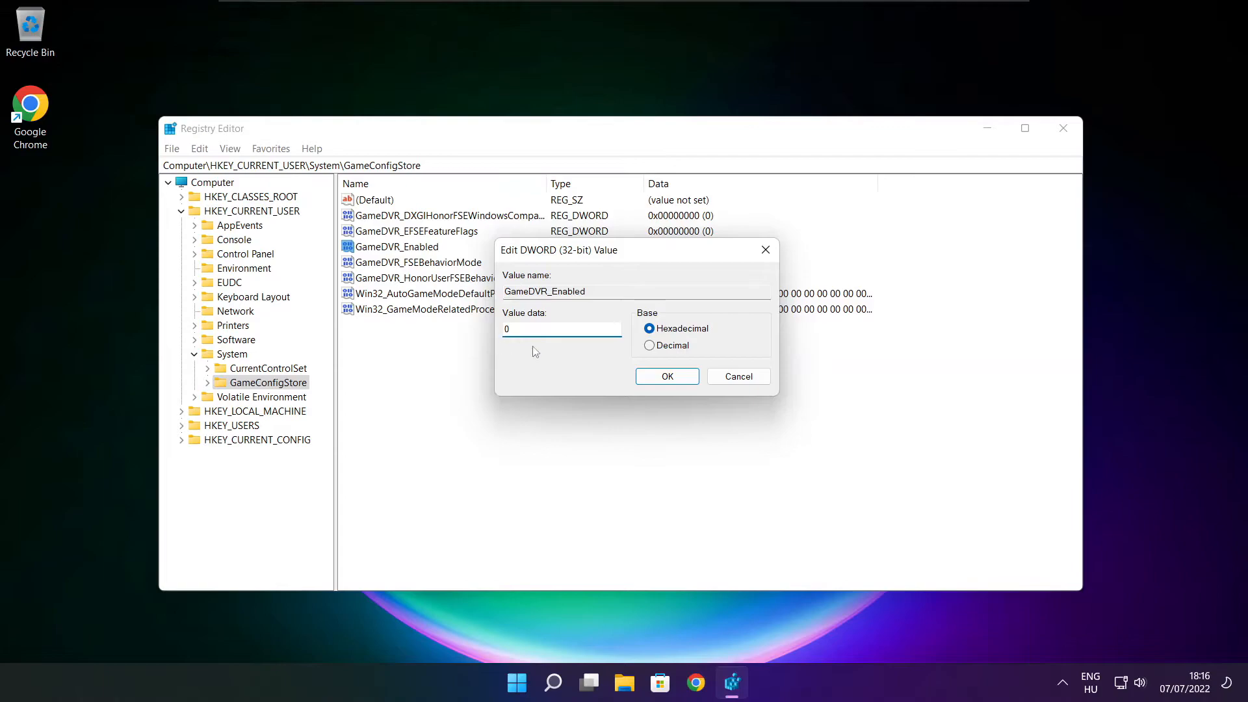
pyautogui.click(667, 376)
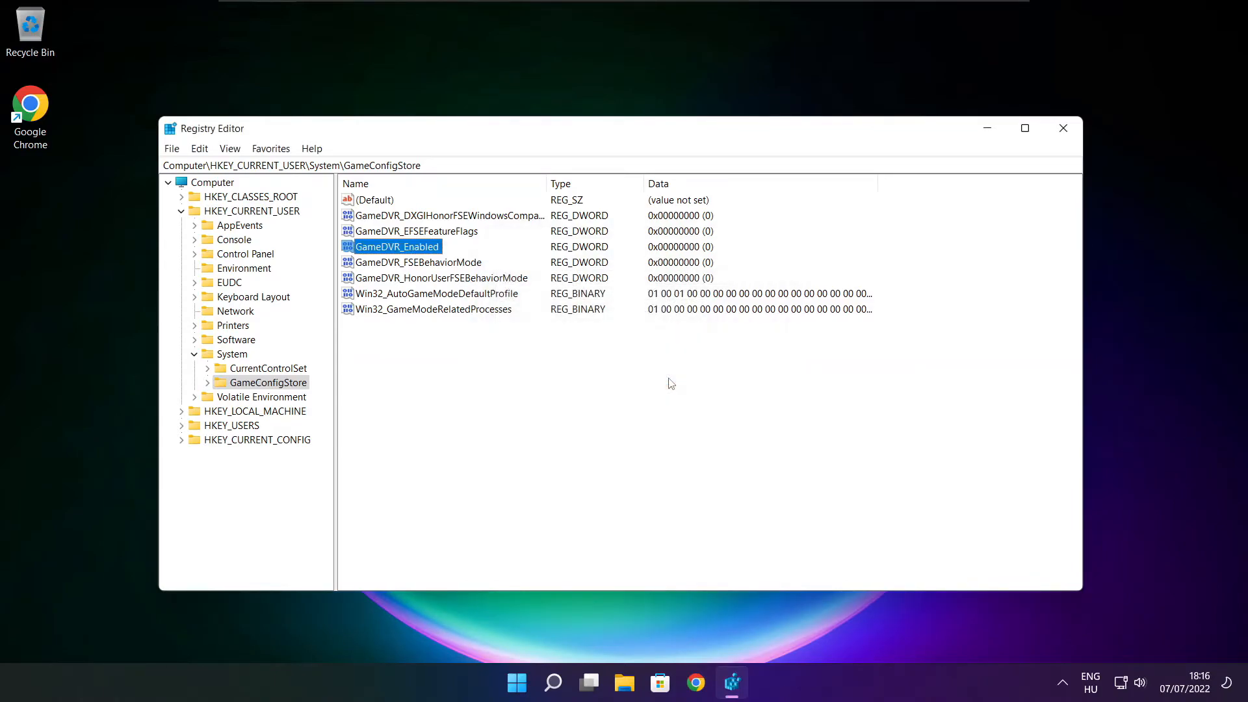
pyautogui.click(182, 211)
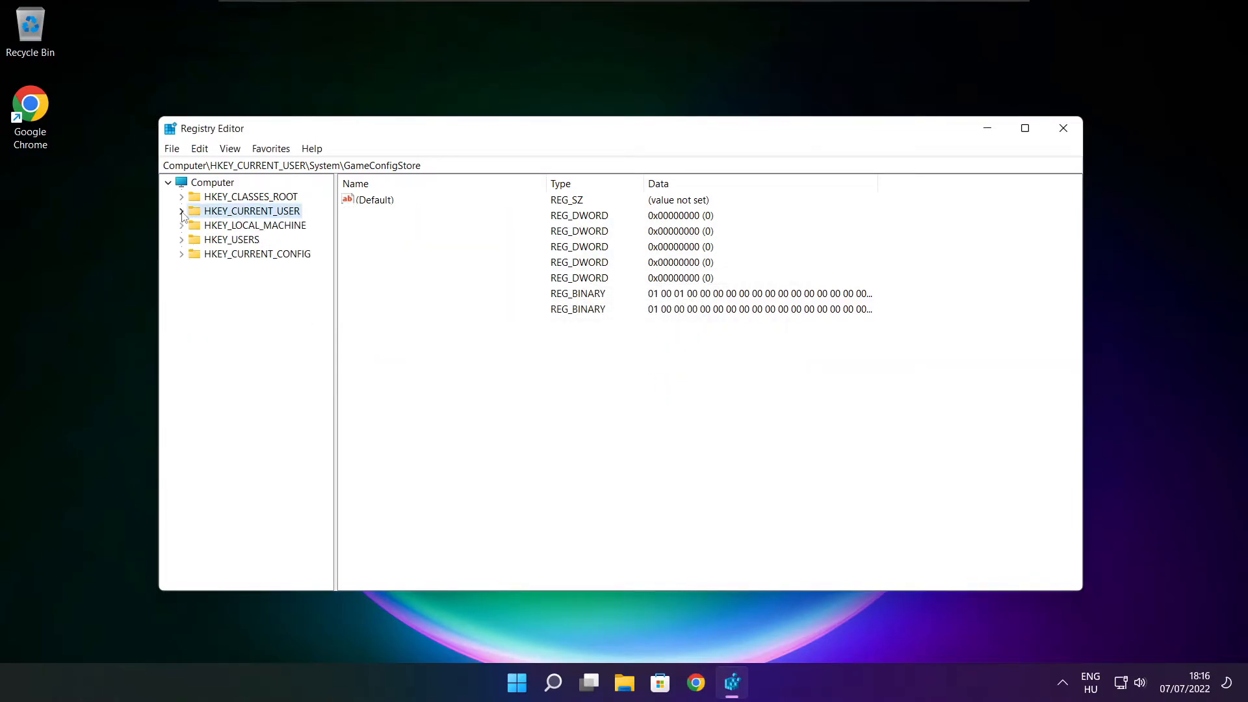
# Expand HKEY_LOCAL_MACHINE\SOFTWARE\Microsoft in the registry tree.
pyautogui.click(182, 211)
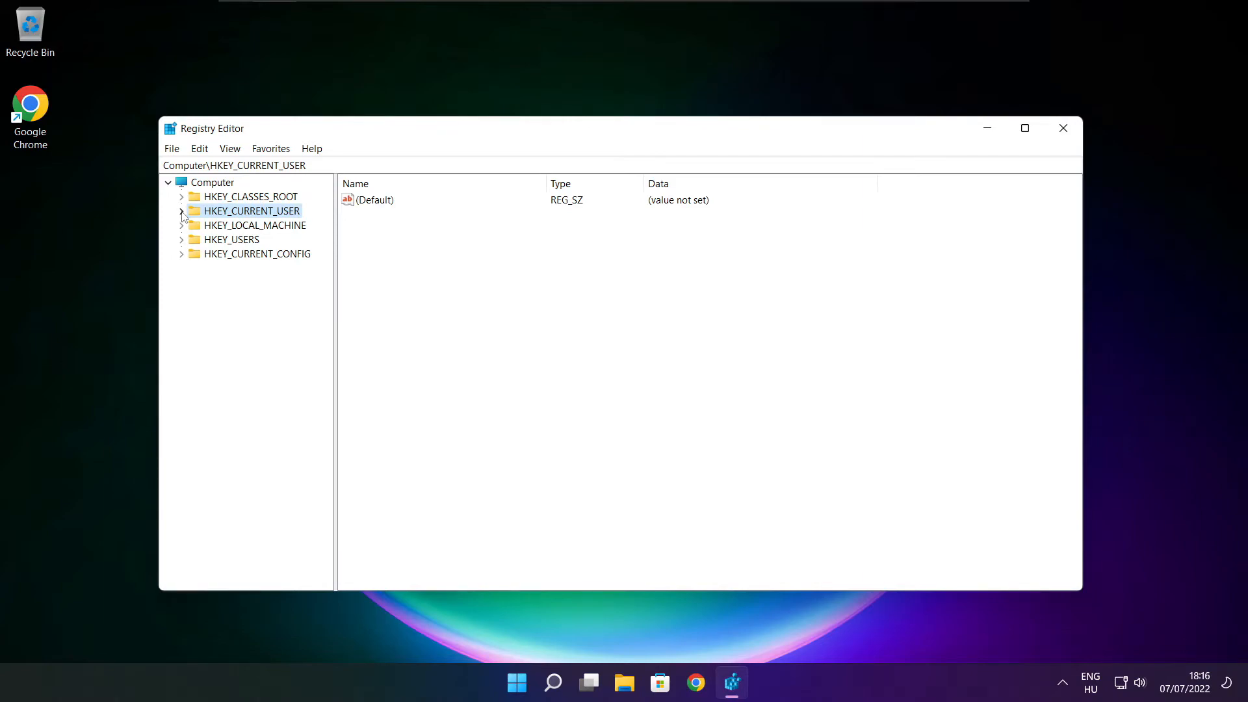
pyautogui.click(256, 226)
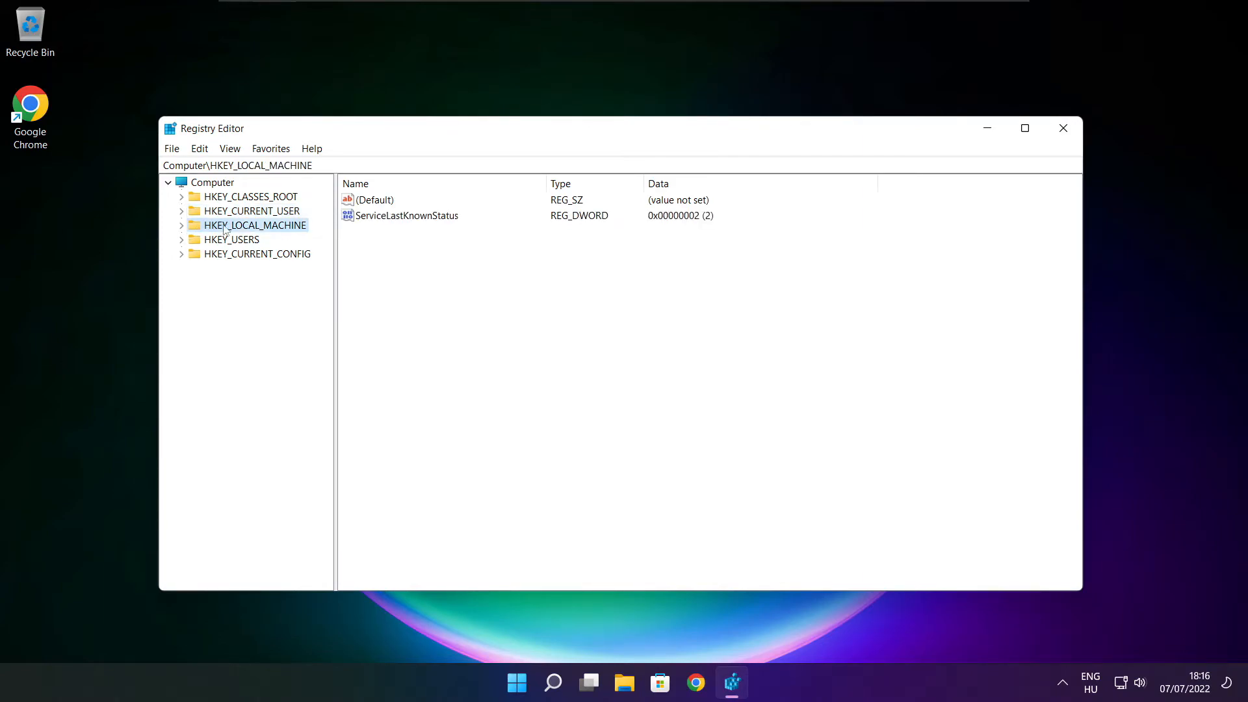
pyautogui.click(182, 226)
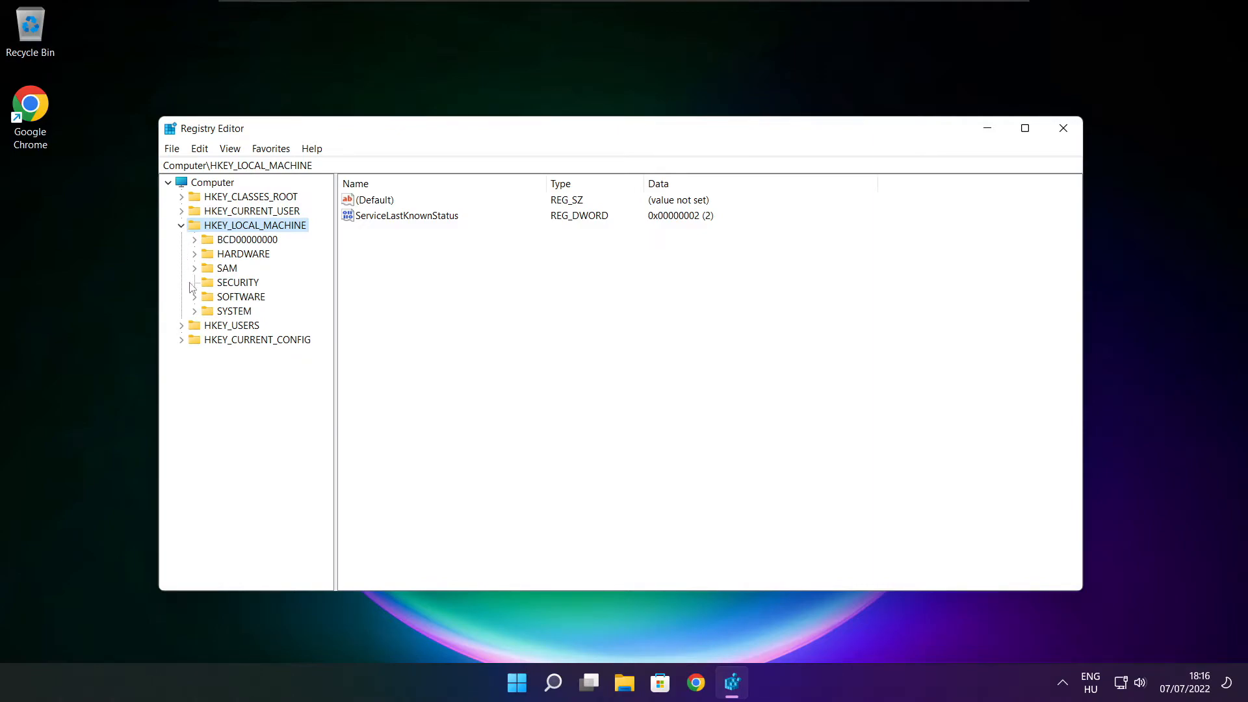
pyautogui.moveTo(225, 305)
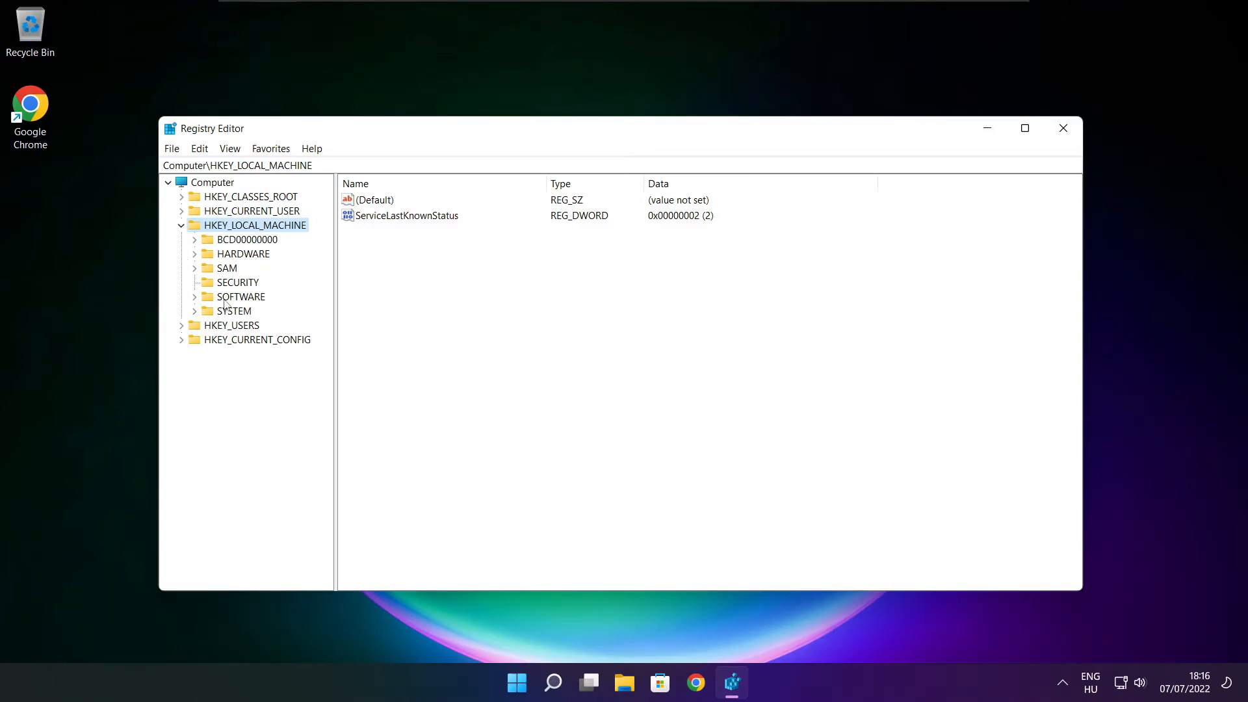
pyautogui.click(241, 296)
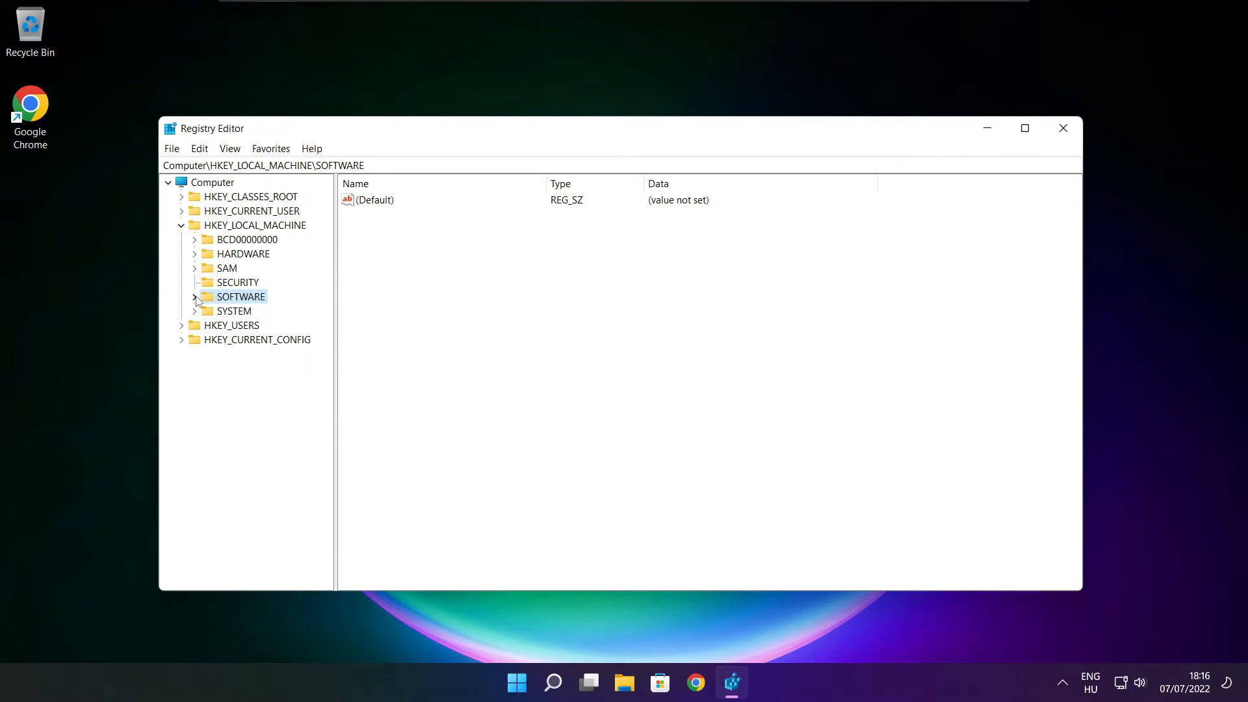
pyautogui.click(195, 296)
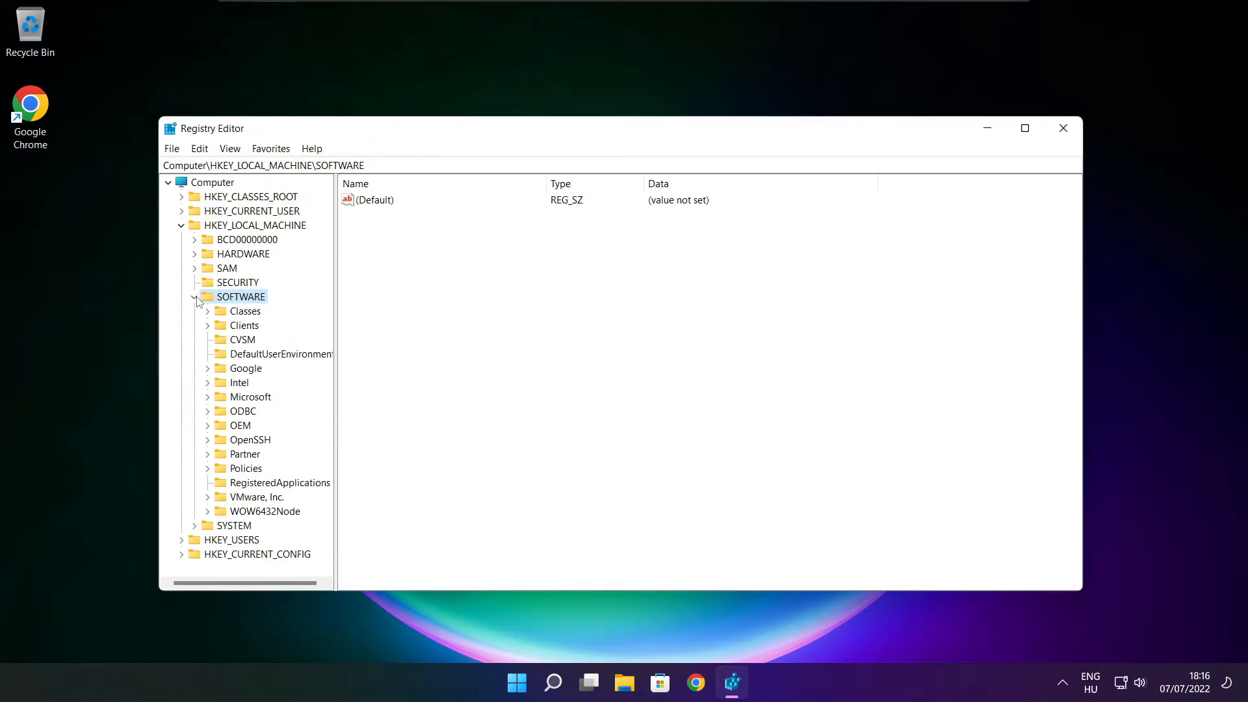
pyautogui.click(251, 397)
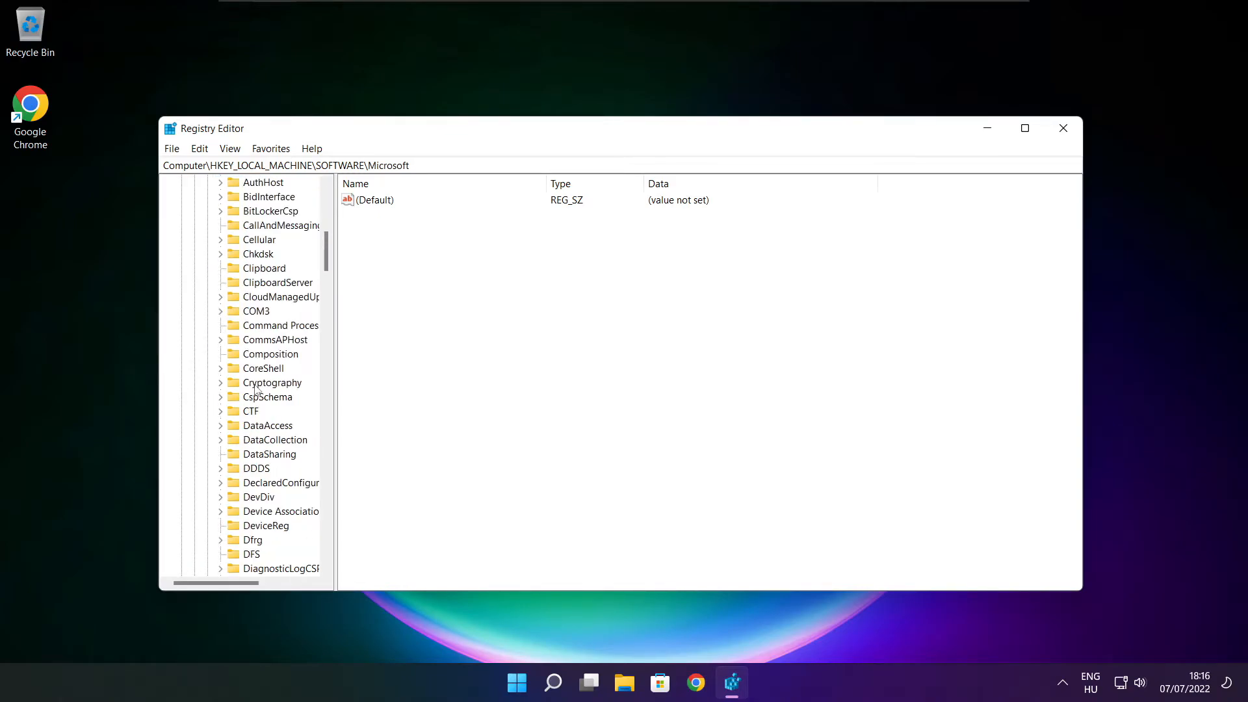
# Expand PolicyManager\default and open its ApplicationManagement key.
pyautogui.scroll(-3)
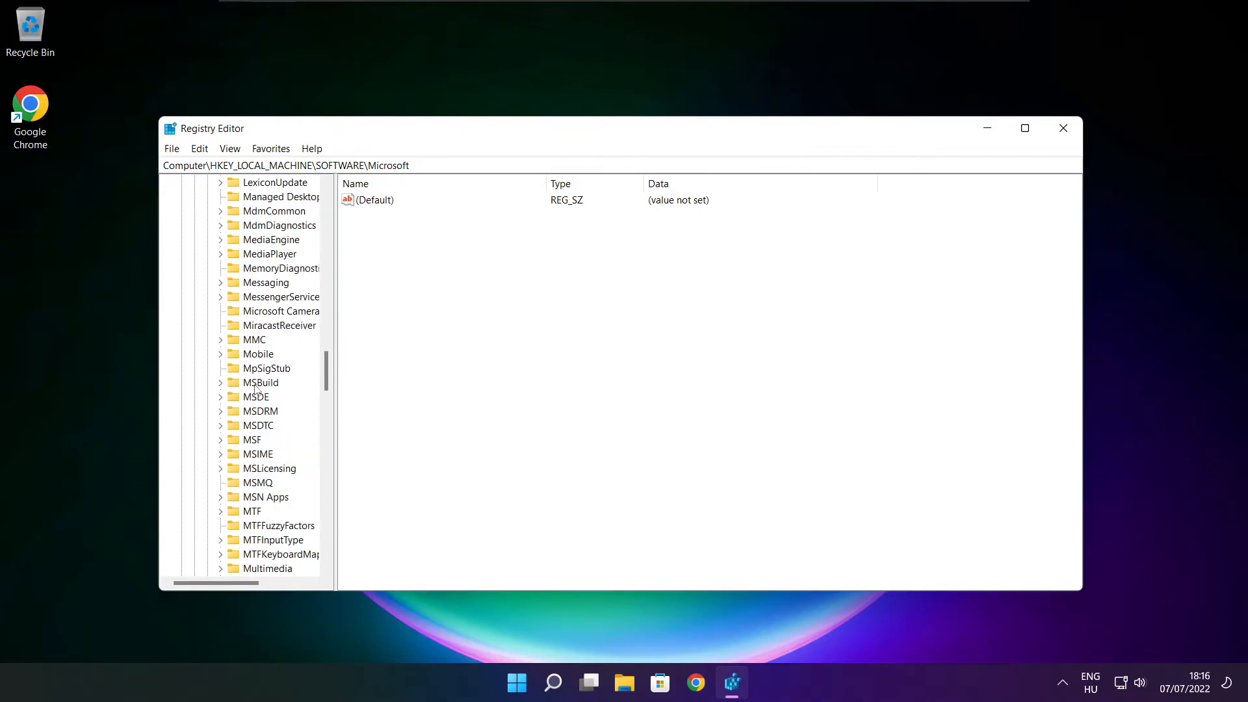
pyautogui.scroll(-3)
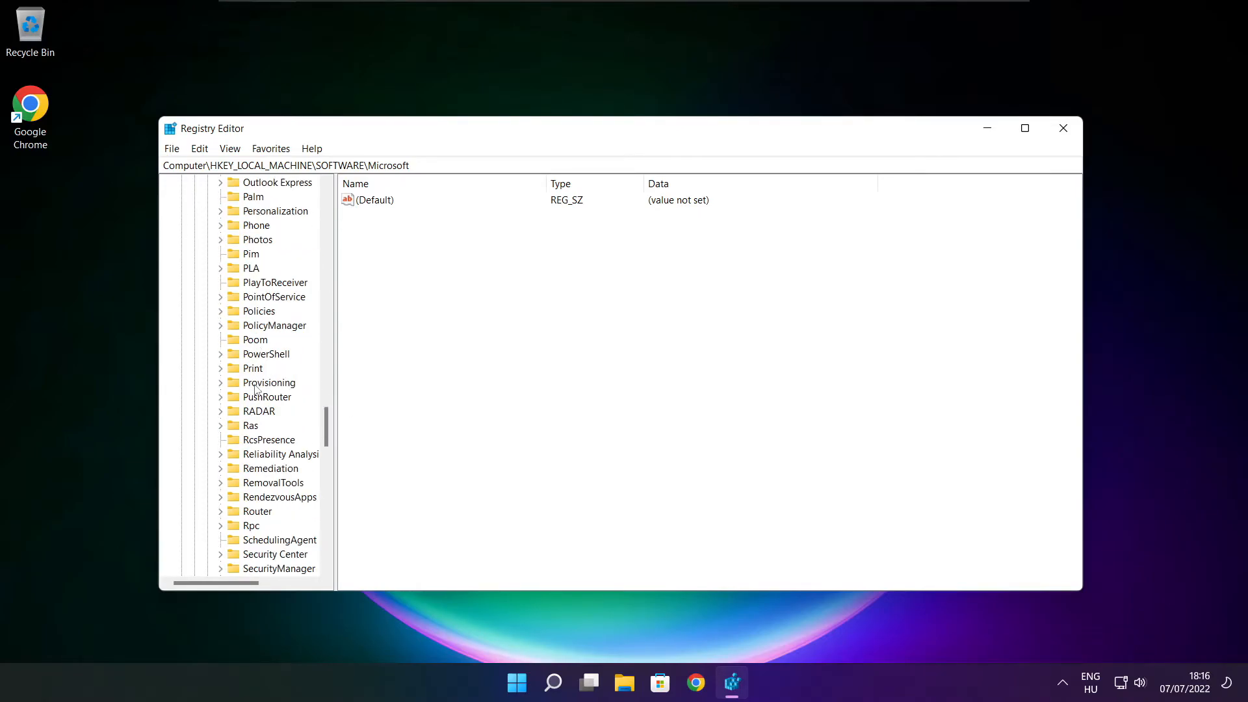
pyautogui.click(274, 368)
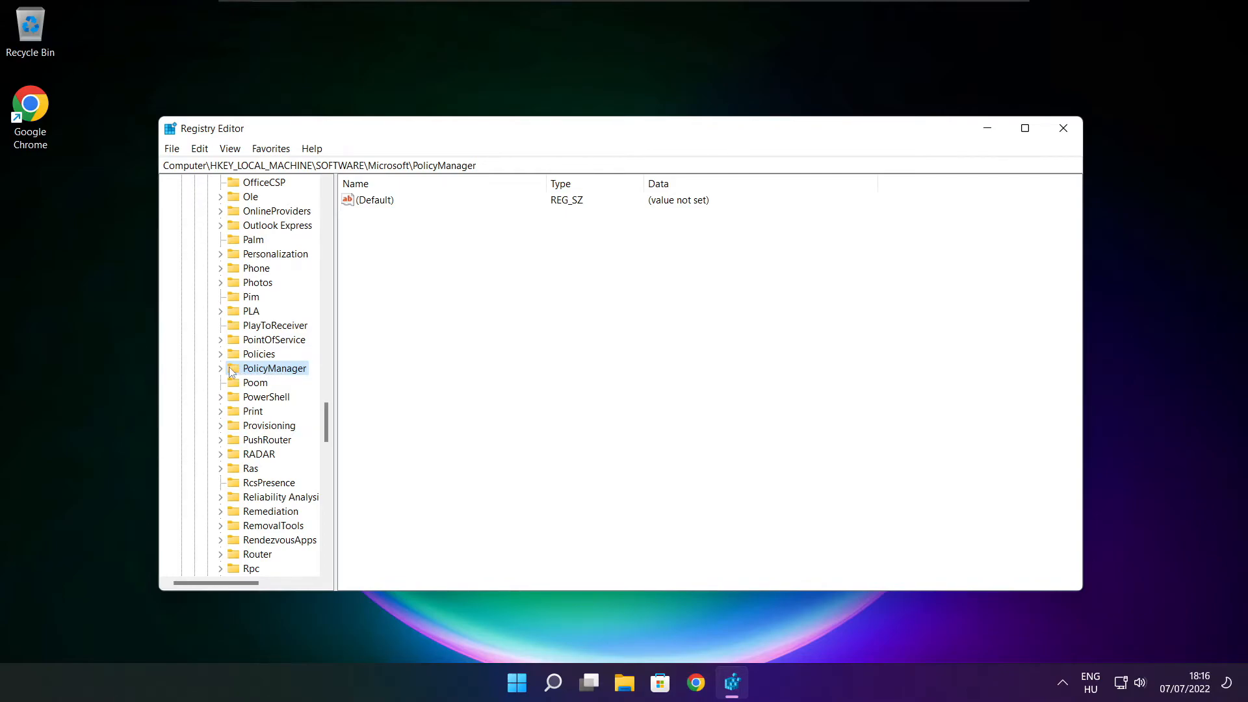
pyautogui.click(220, 368)
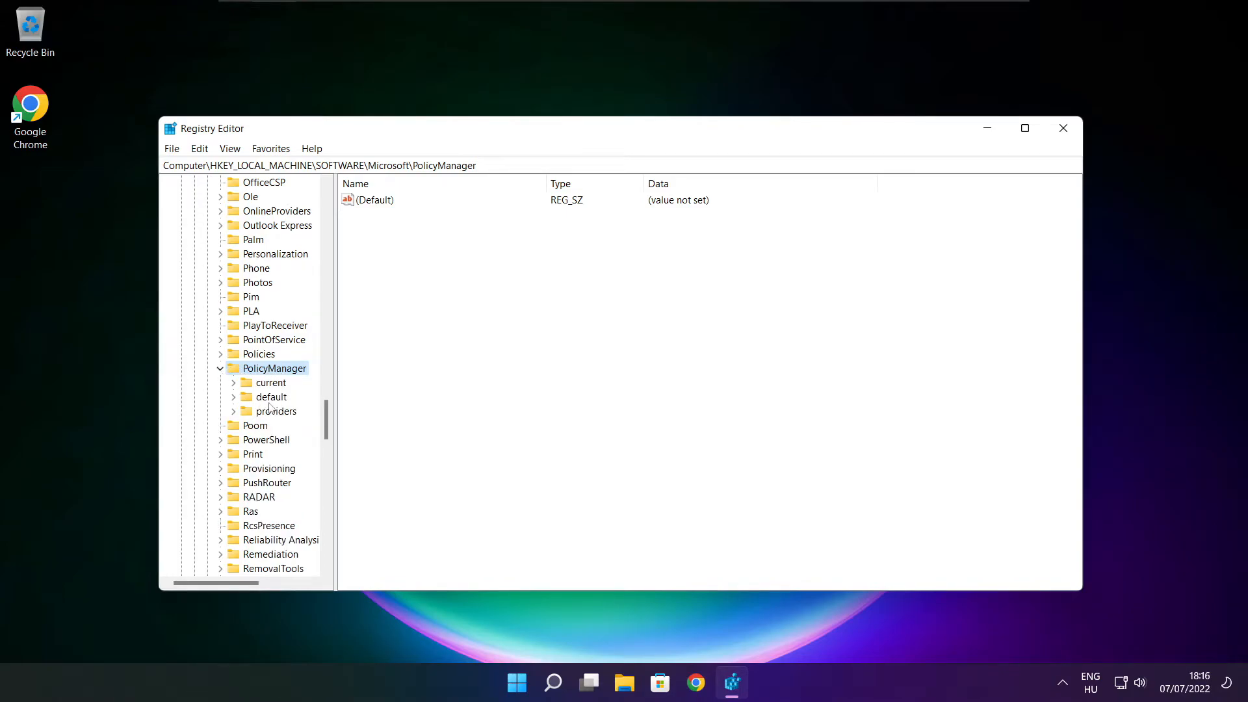
pyautogui.click(271, 396)
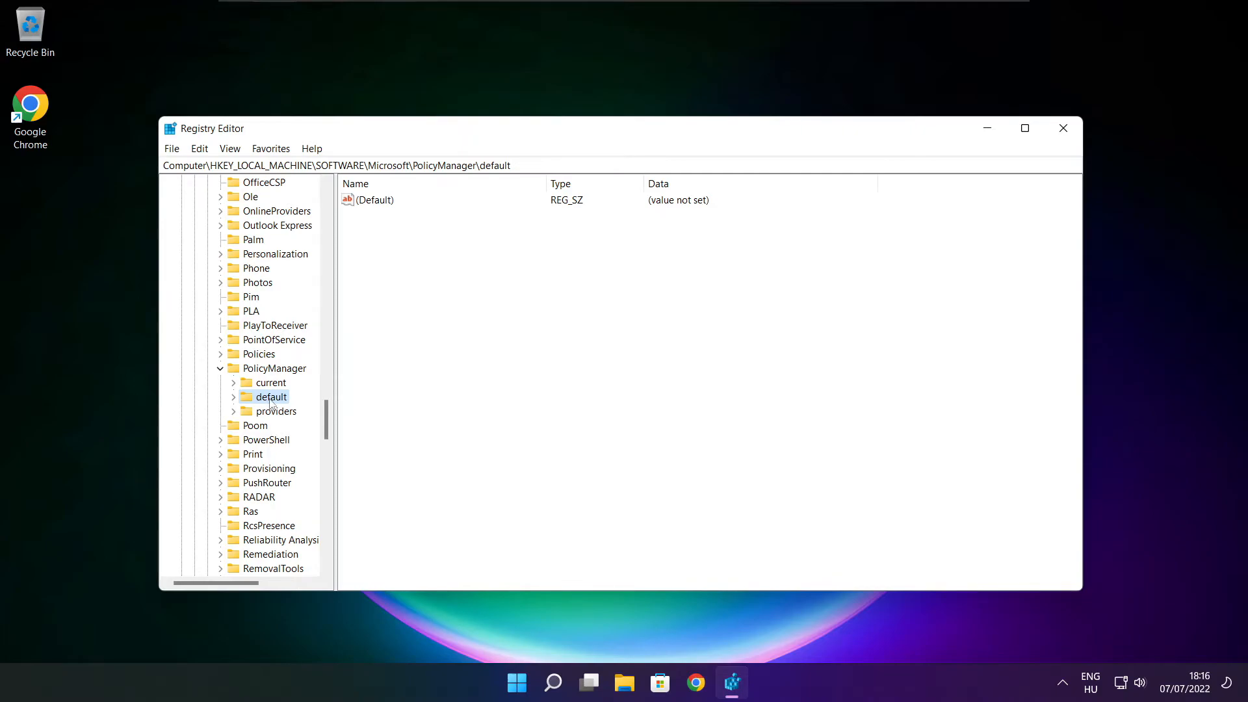
pyautogui.click(234, 397)
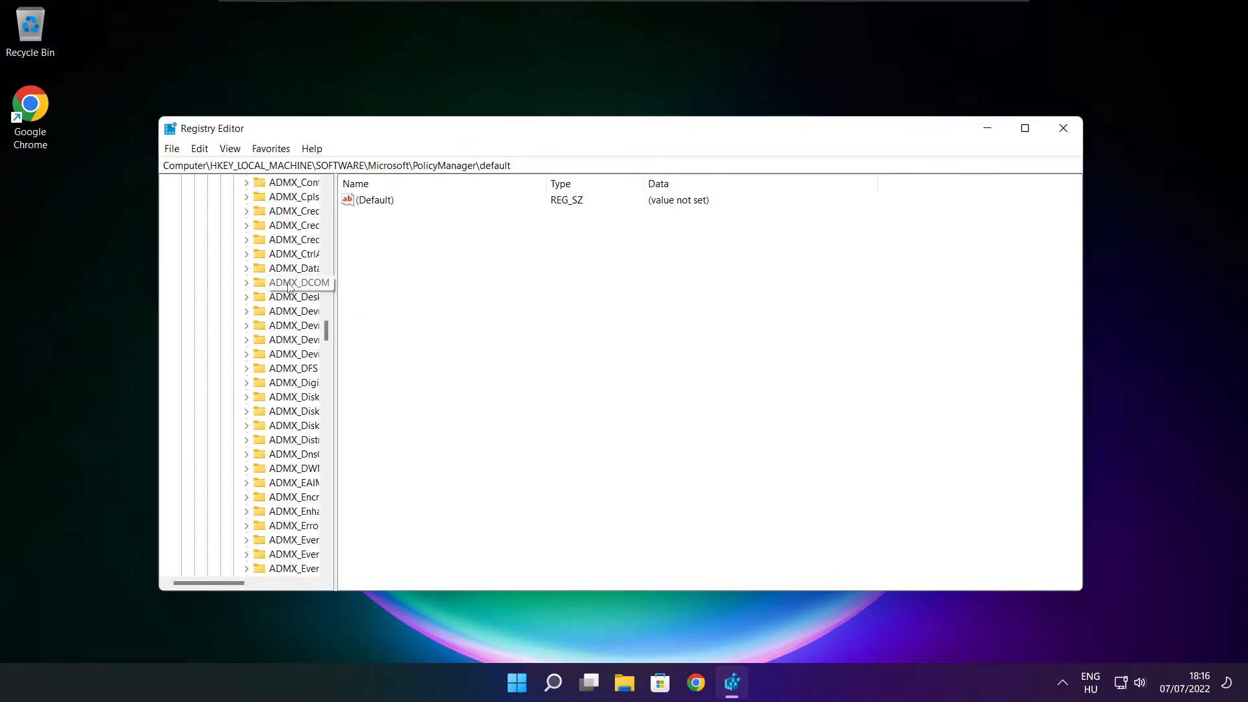
pyautogui.scroll(-3)
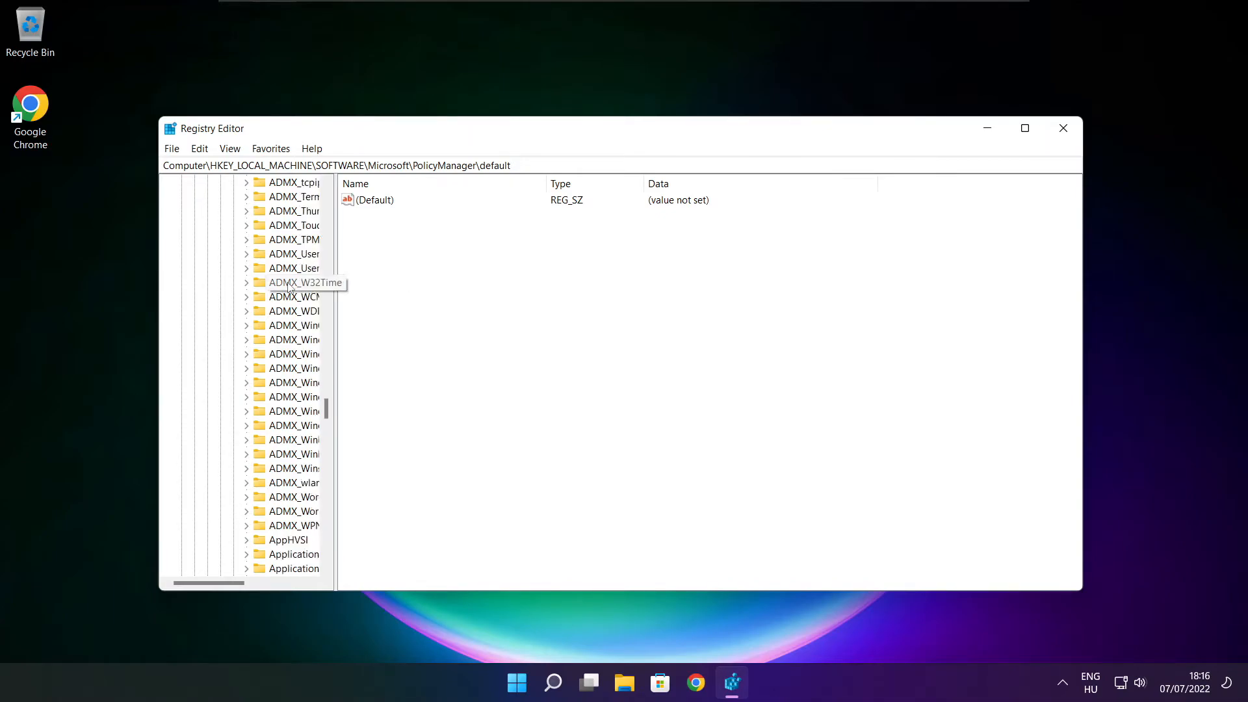
pyautogui.scroll(-3)
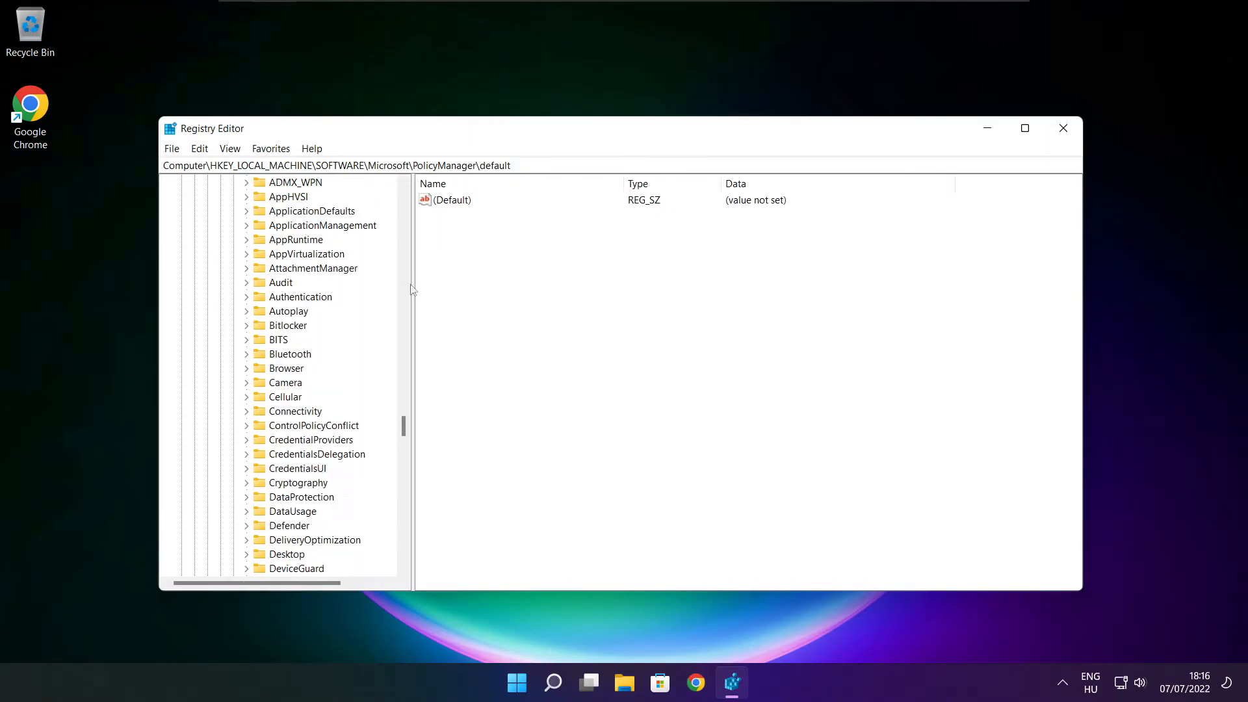
pyautogui.click(322, 268)
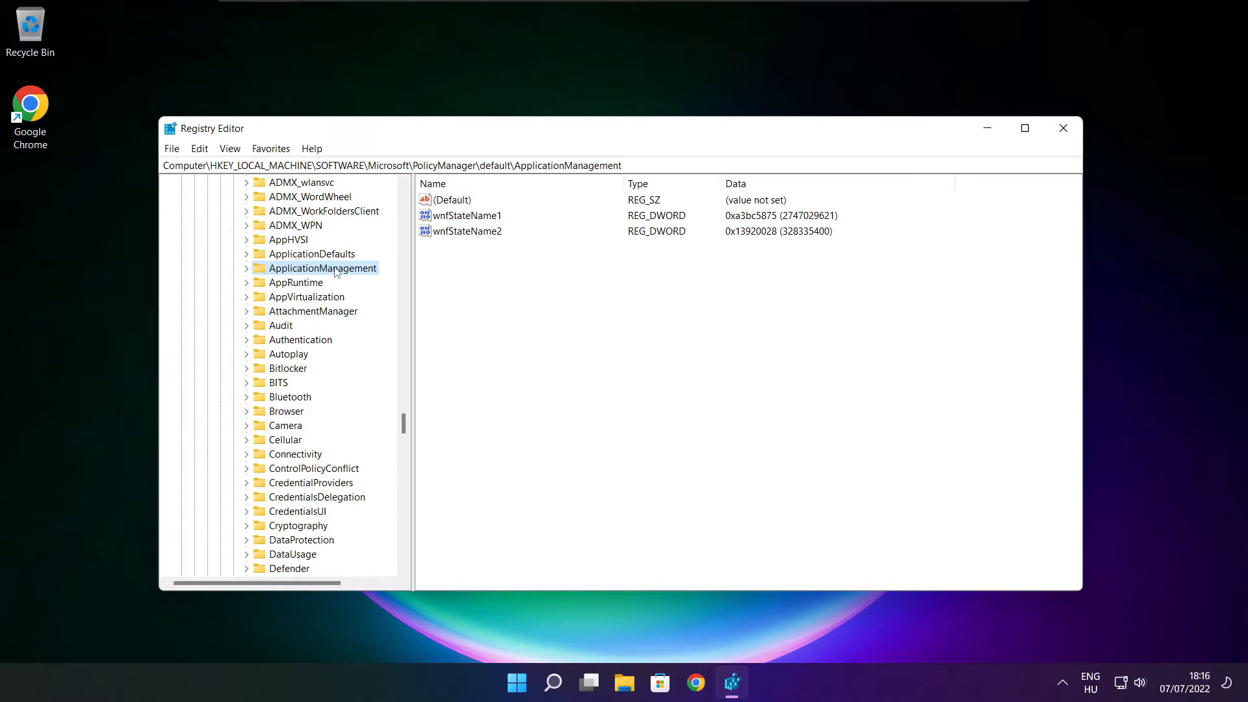
pyautogui.moveTo(247, 270)
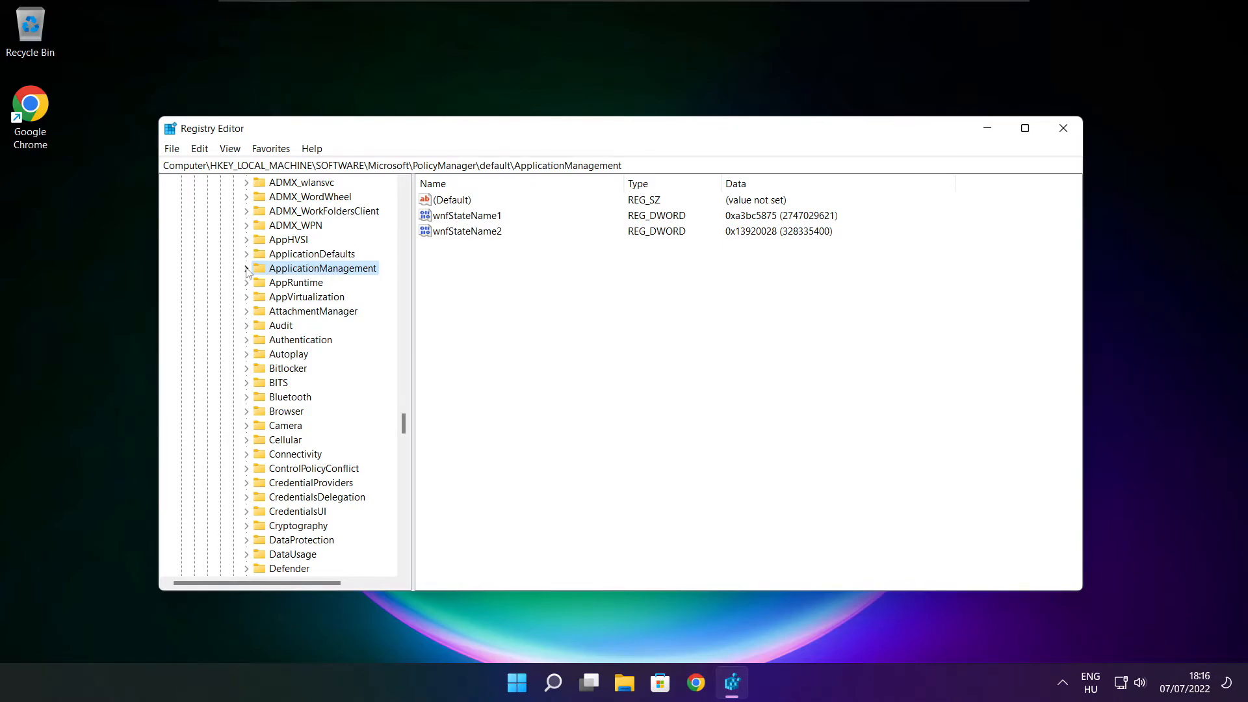
pyautogui.click(247, 269)
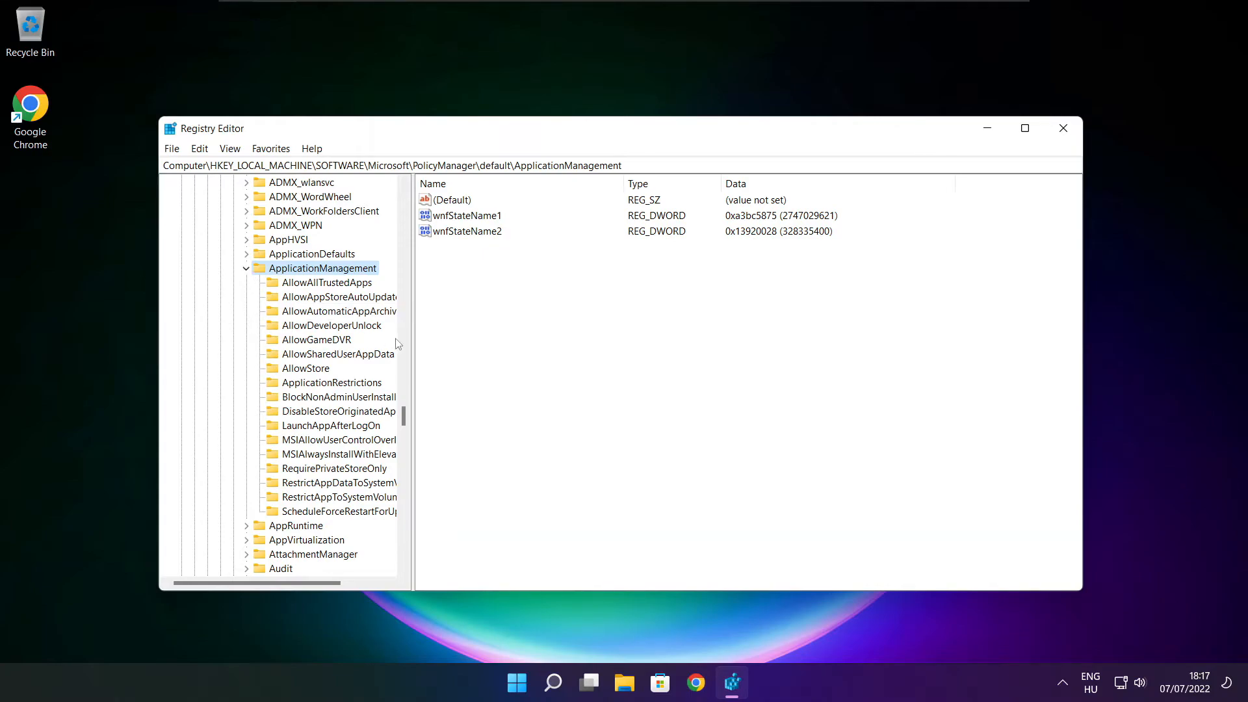
# Select the AllowGameDVR key and change its 'value' DWORD data to 0.
pyautogui.click(316, 339)
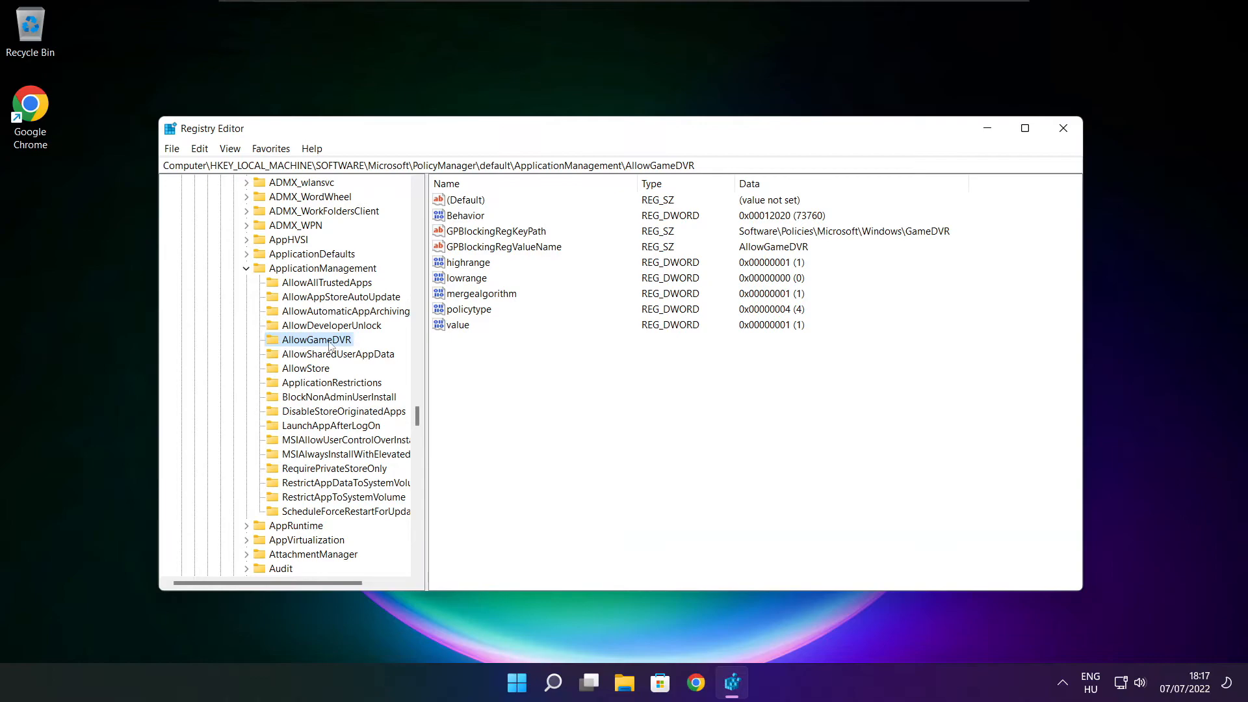
pyautogui.click(458, 325)
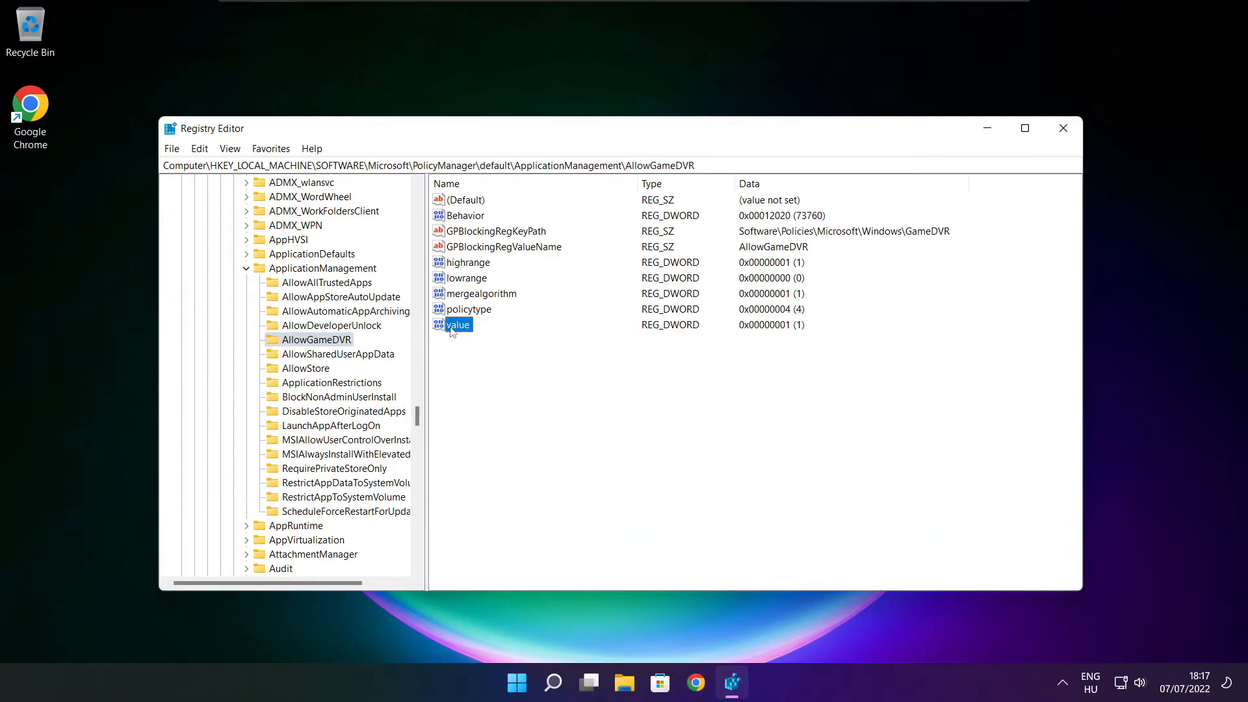
pyautogui.doubleClick(459, 325)
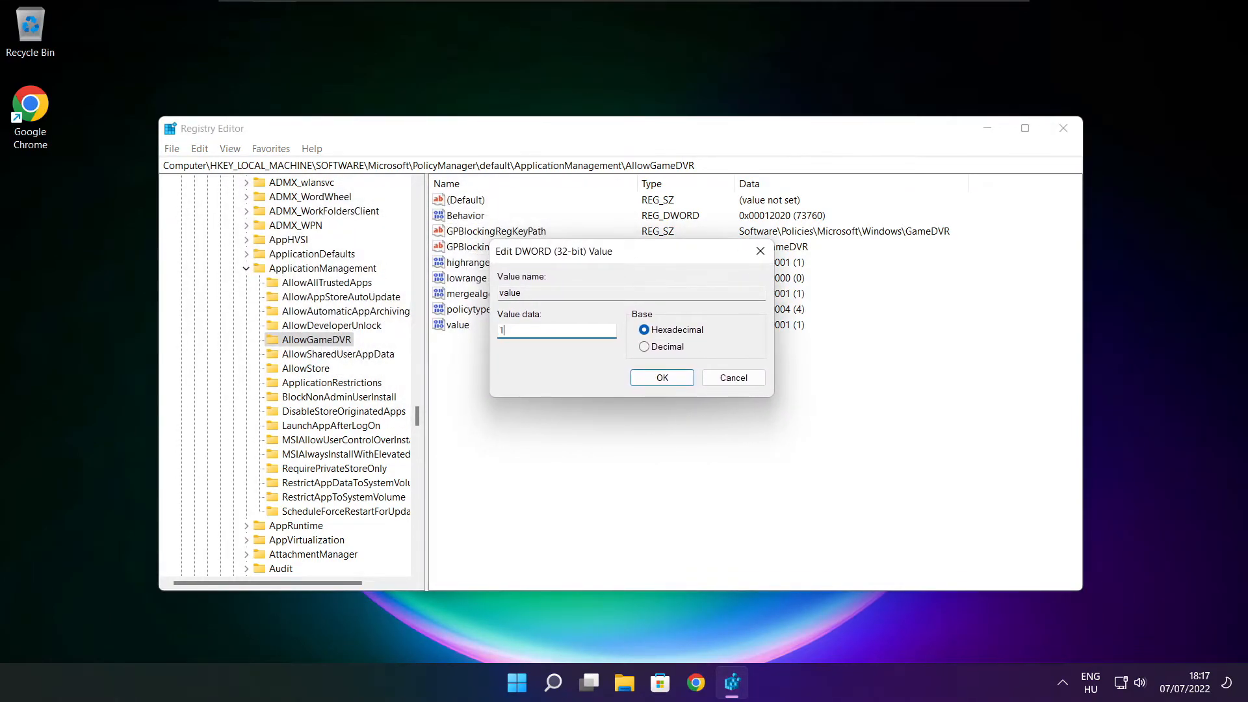
pyautogui.write('0')
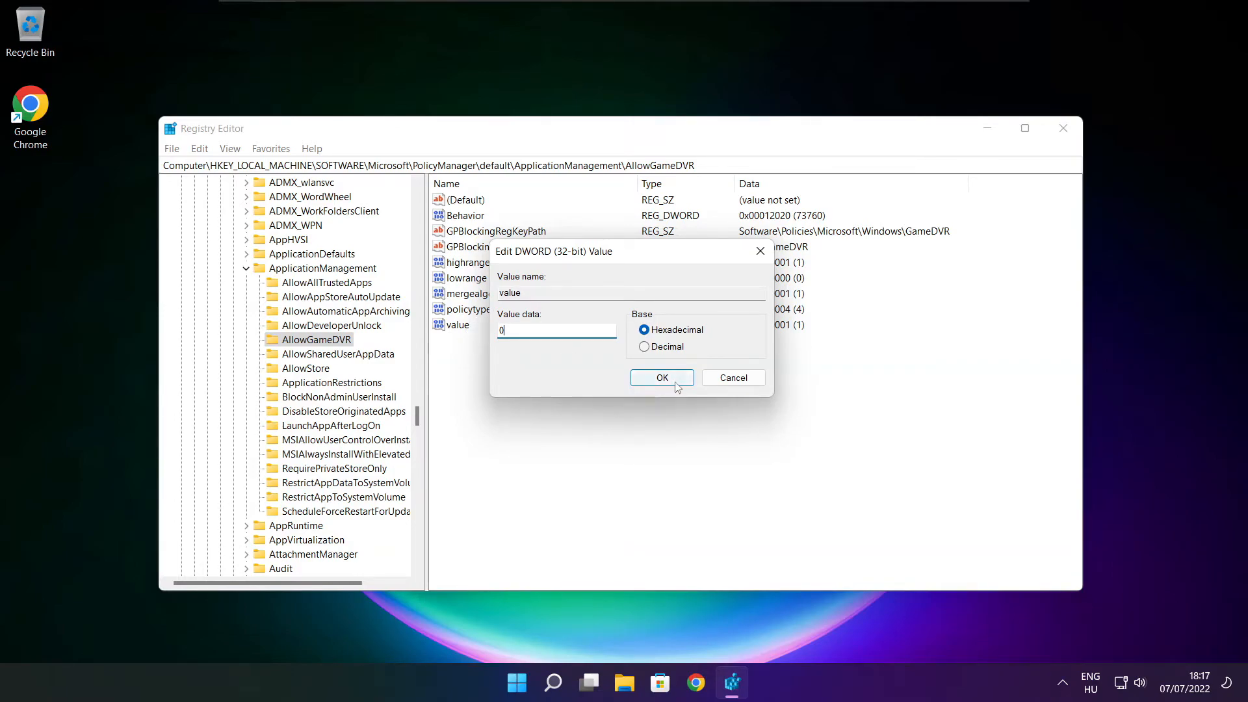
pyautogui.click(661, 377)
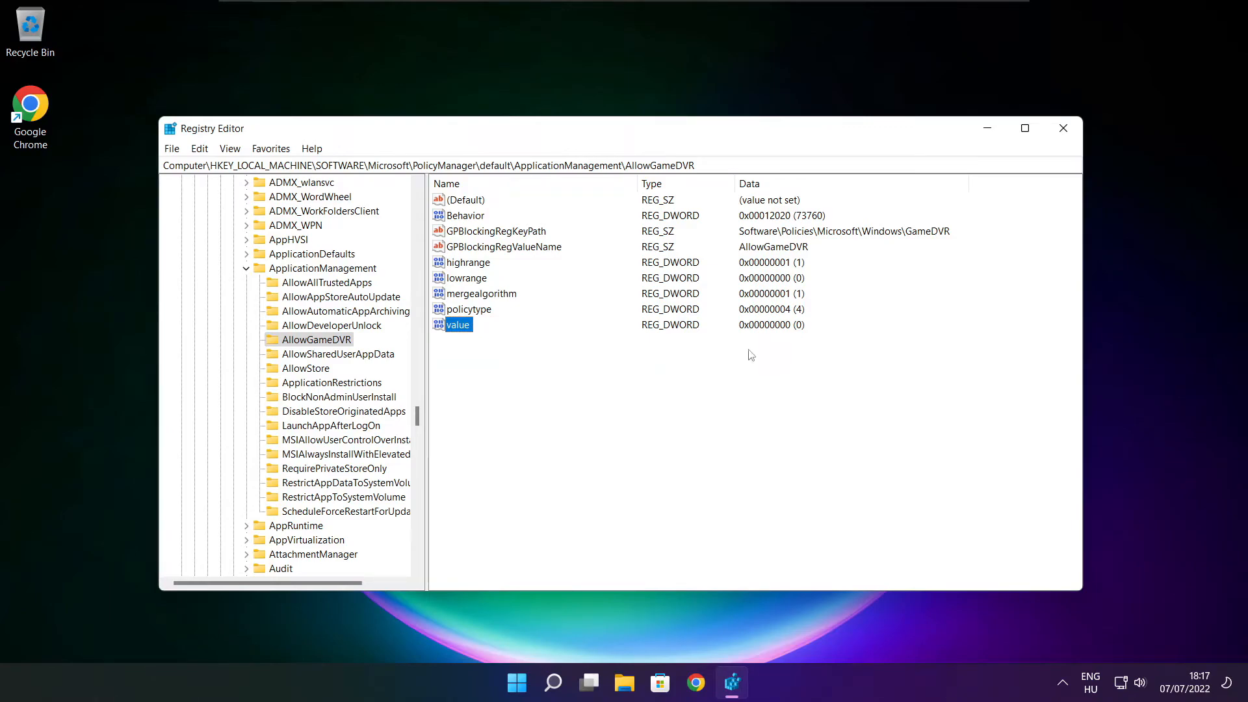
pyautogui.moveTo(1063, 128)
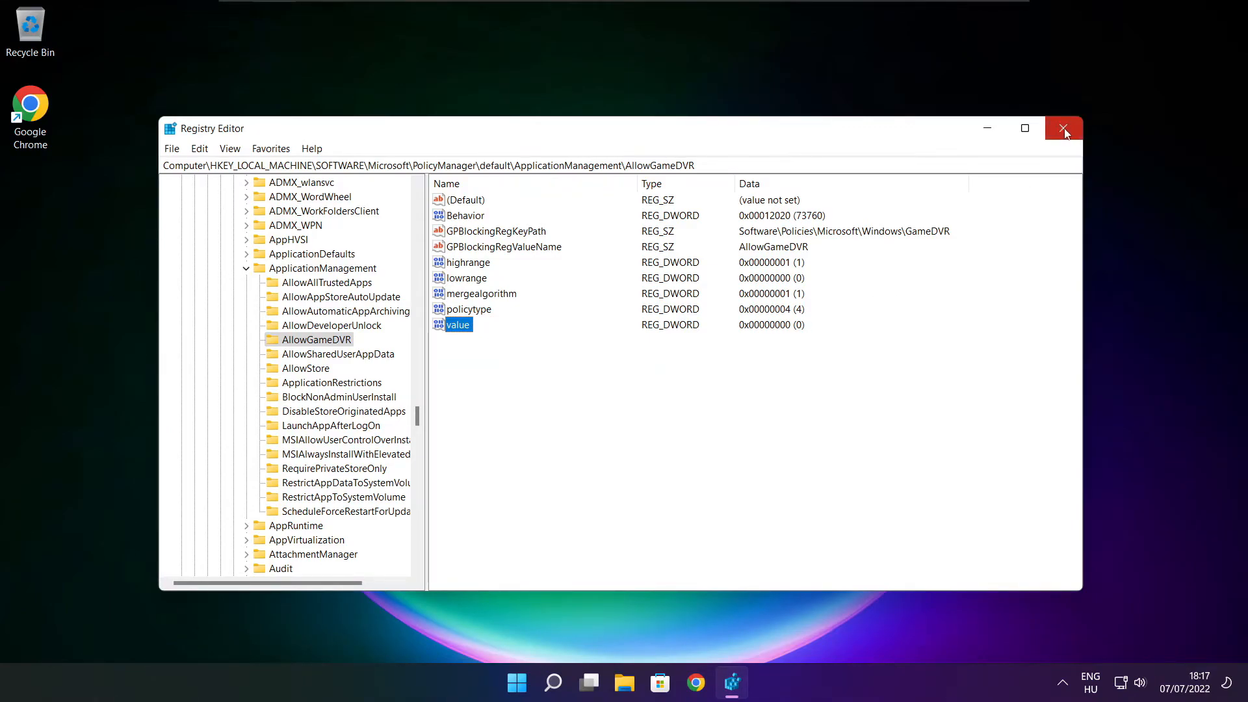
# Close Registry Editor and download dxwebsetup.exe from the DirectX runtime page in Chrome.
pyautogui.click(1063, 128)
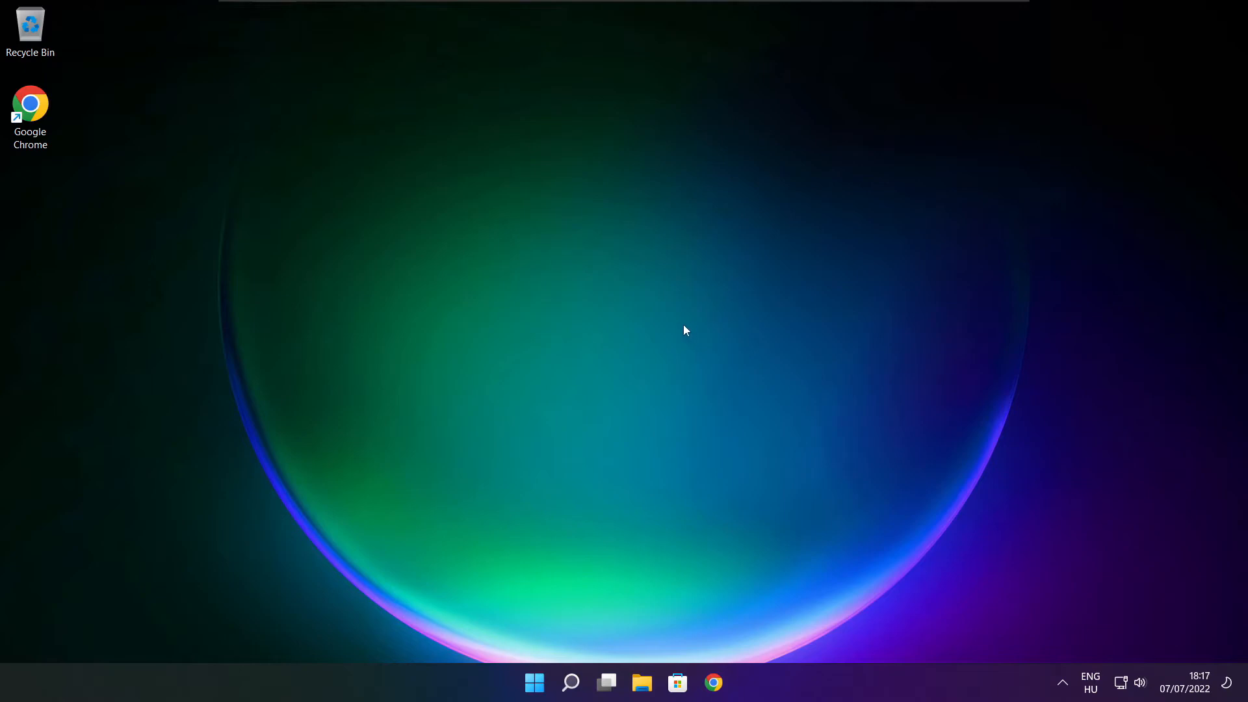
pyautogui.moveTo(712, 682)
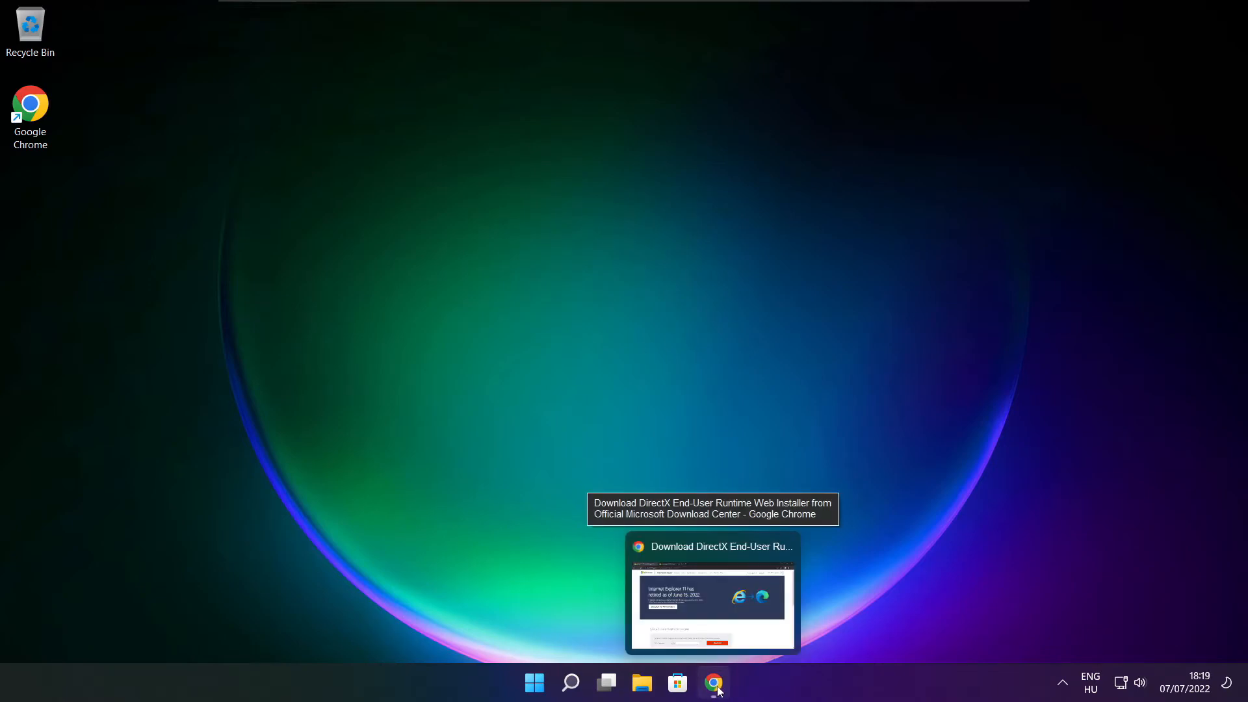
pyautogui.click(712, 683)
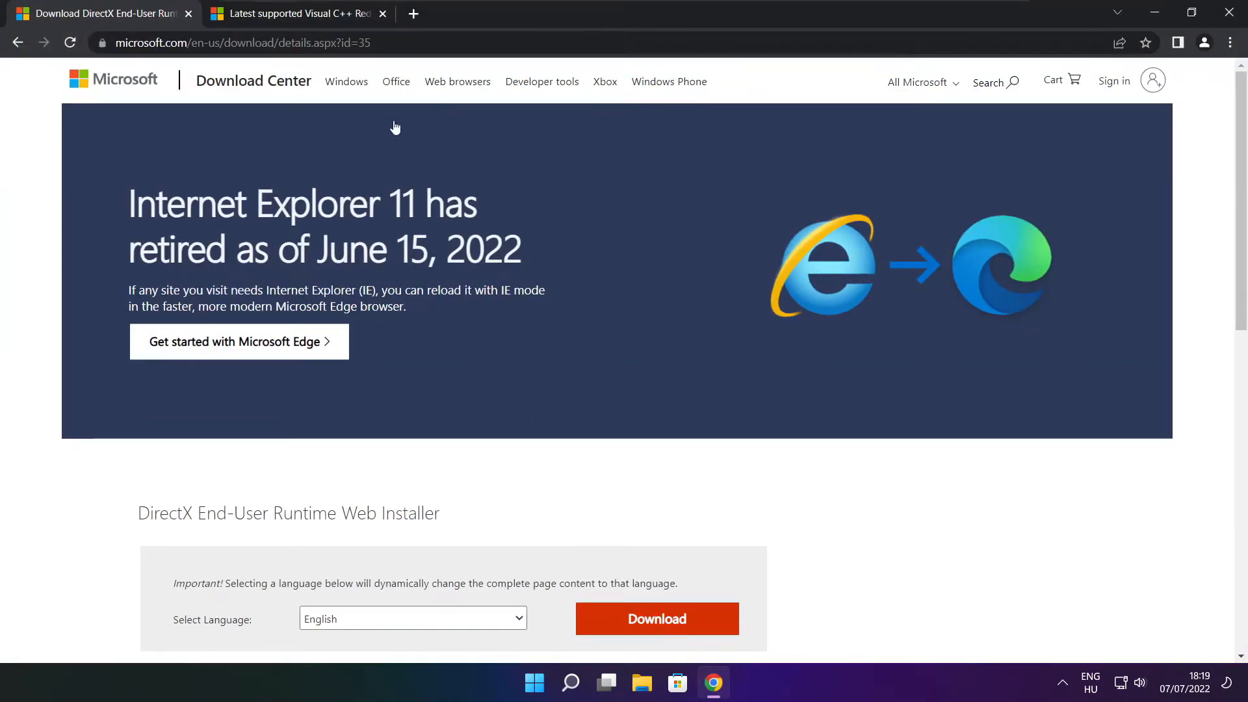
pyautogui.click(243, 42)
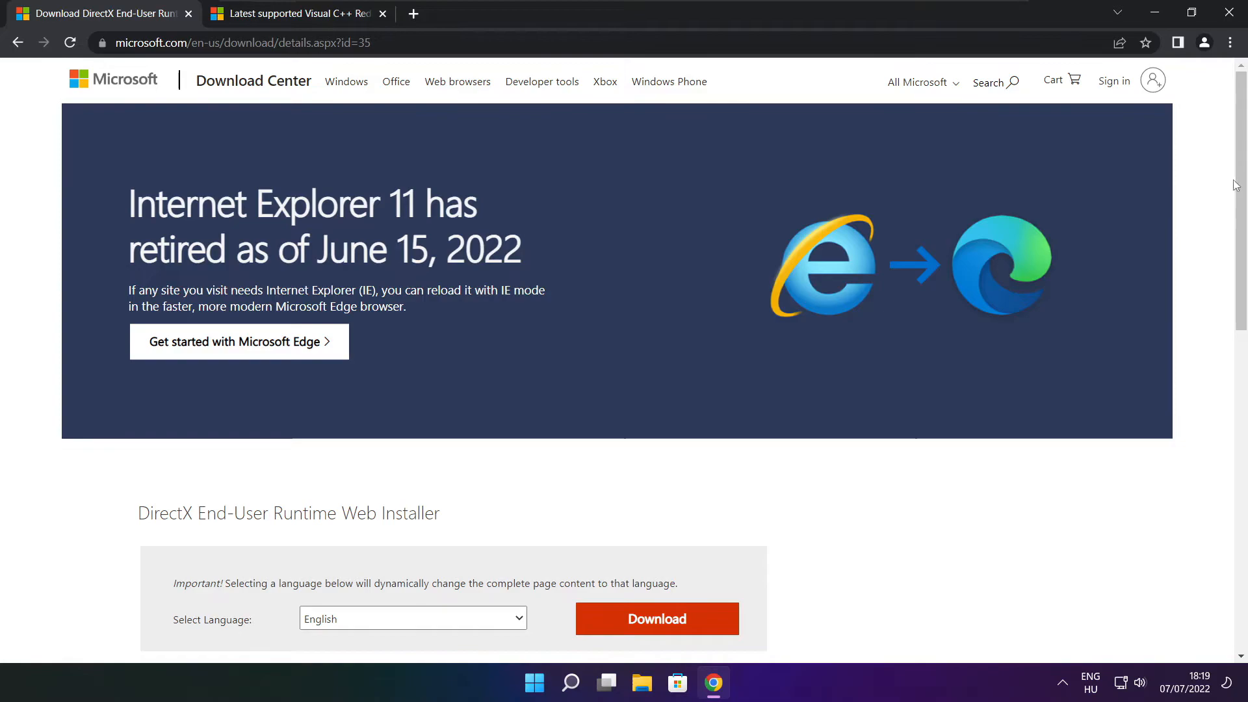
pyautogui.scroll(-3)
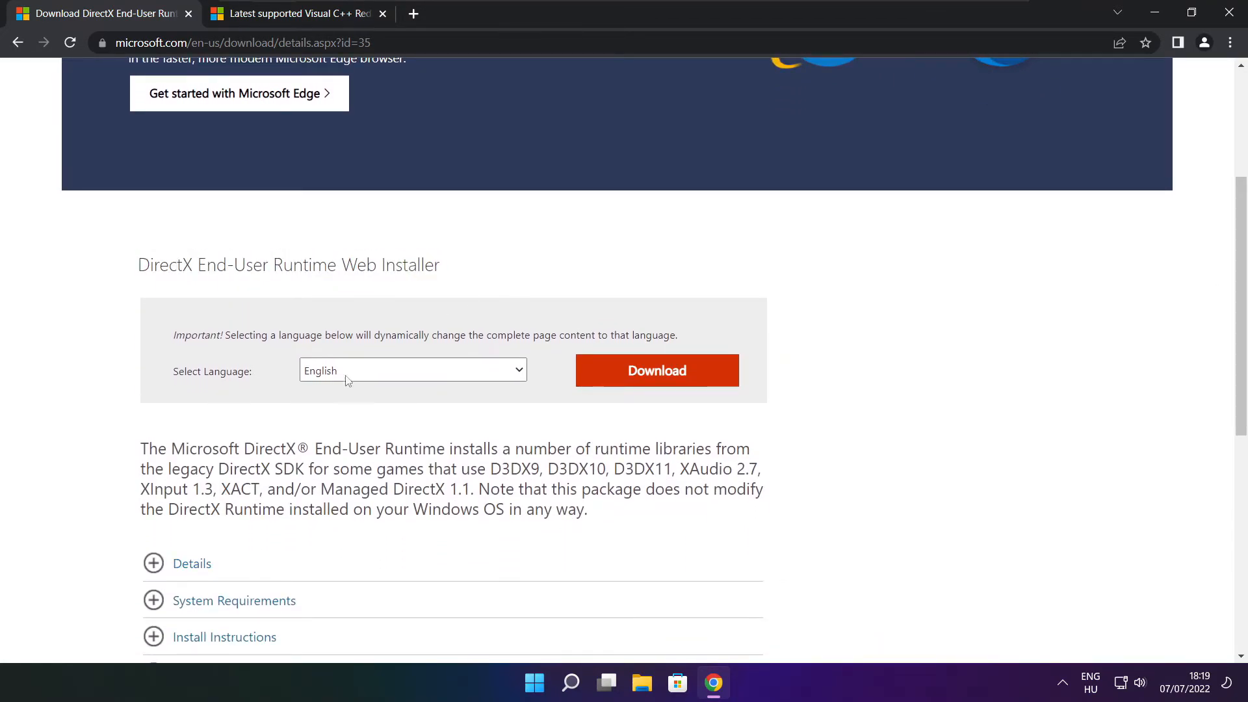
pyautogui.click(655, 370)
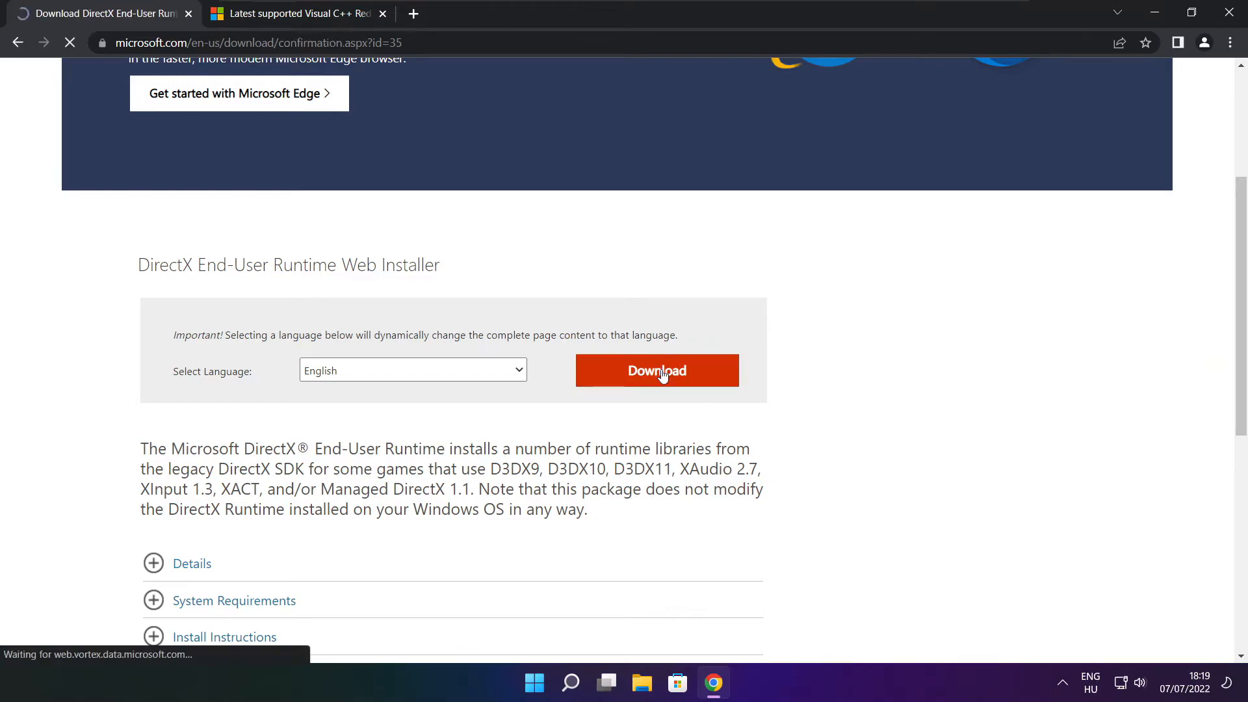
pyautogui.click(657, 370)
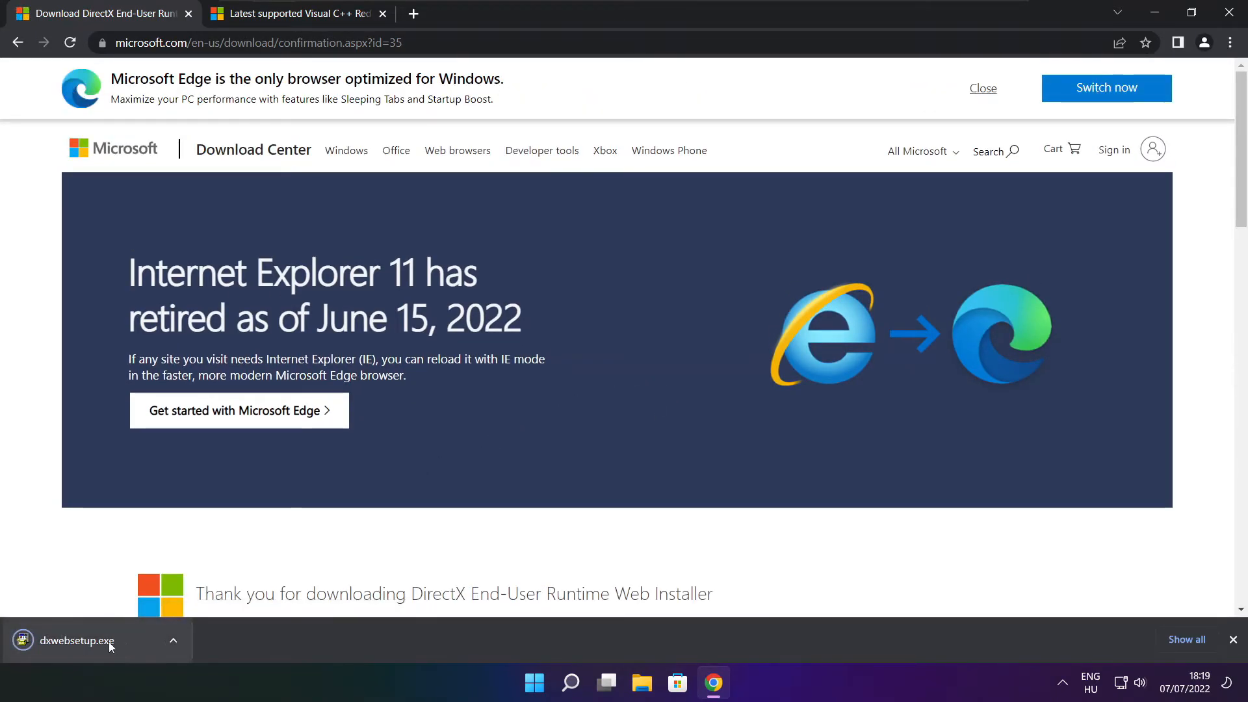
# Run dxwebsetup.exe, accept the license, skip the Bing Bar, and install DirectX through to Finish.
pyautogui.click(77, 641)
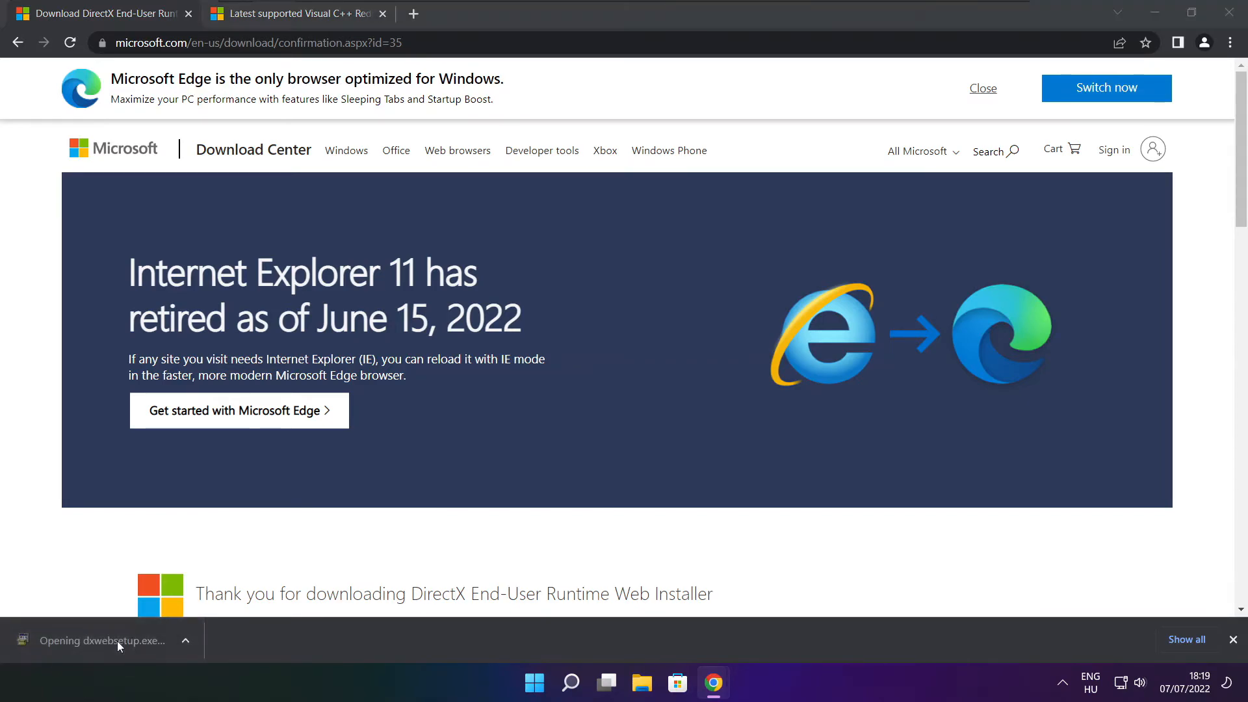
pyautogui.click(104, 640)
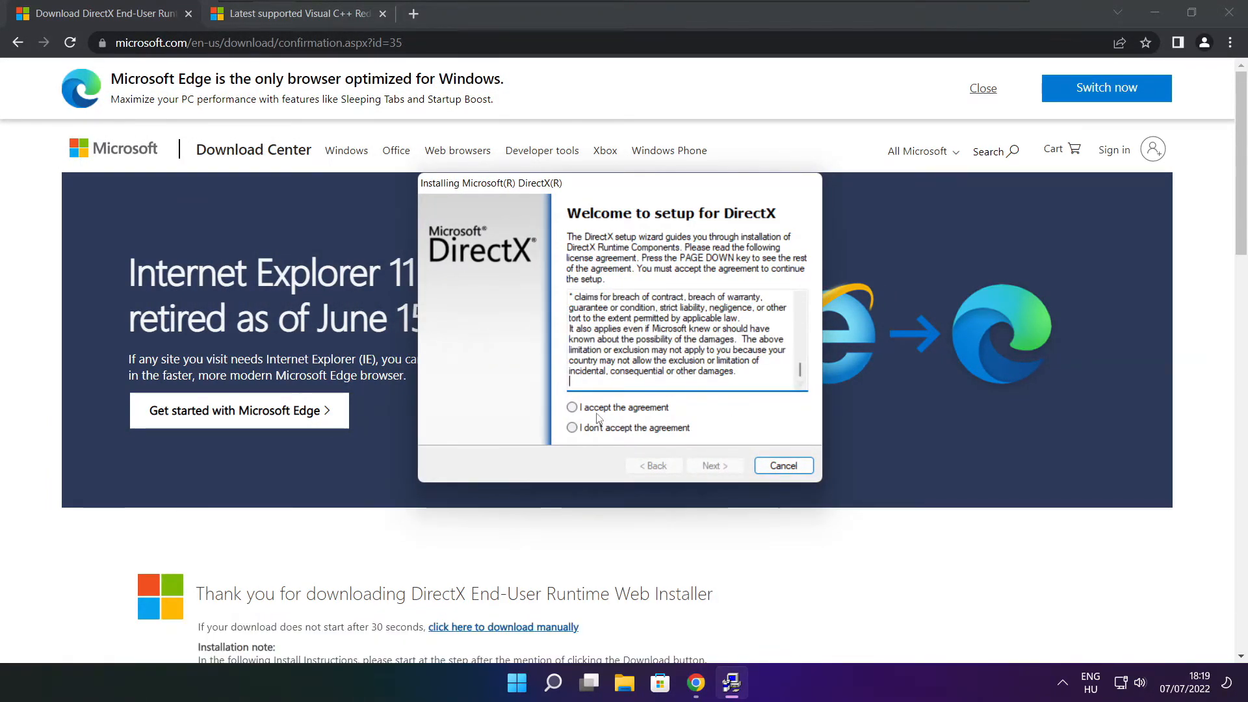
pyautogui.click(571, 407)
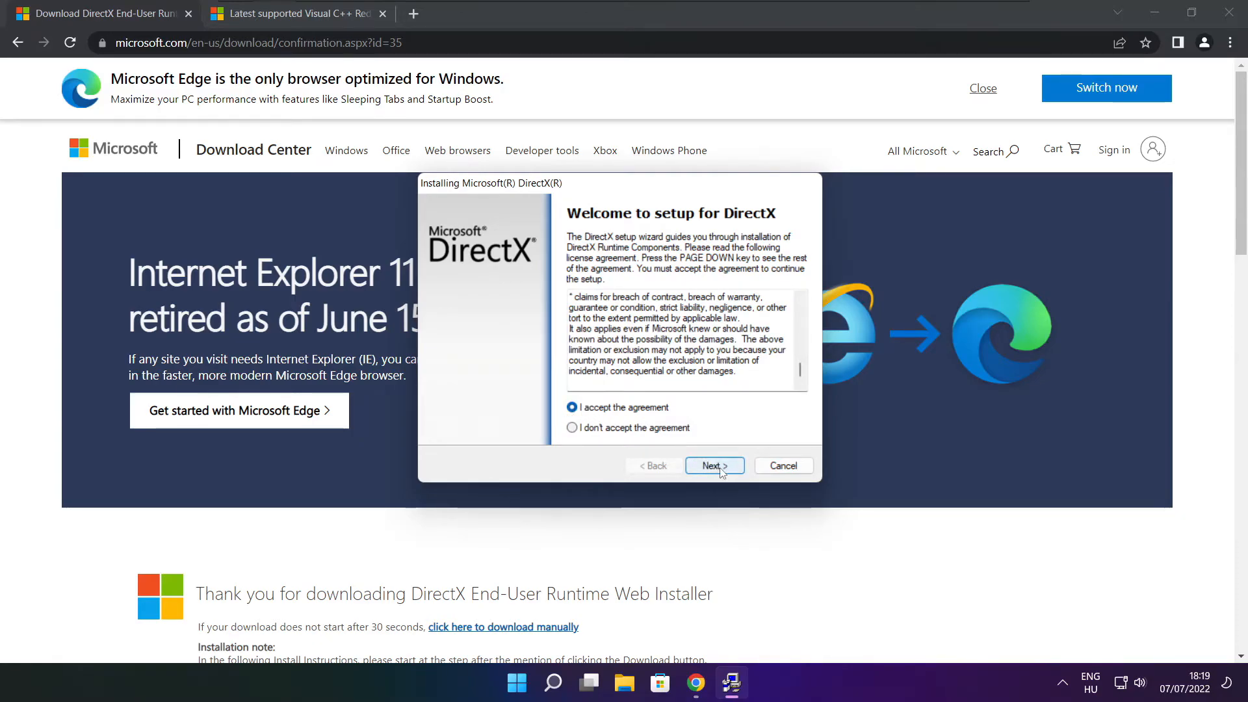
pyautogui.click(713, 465)
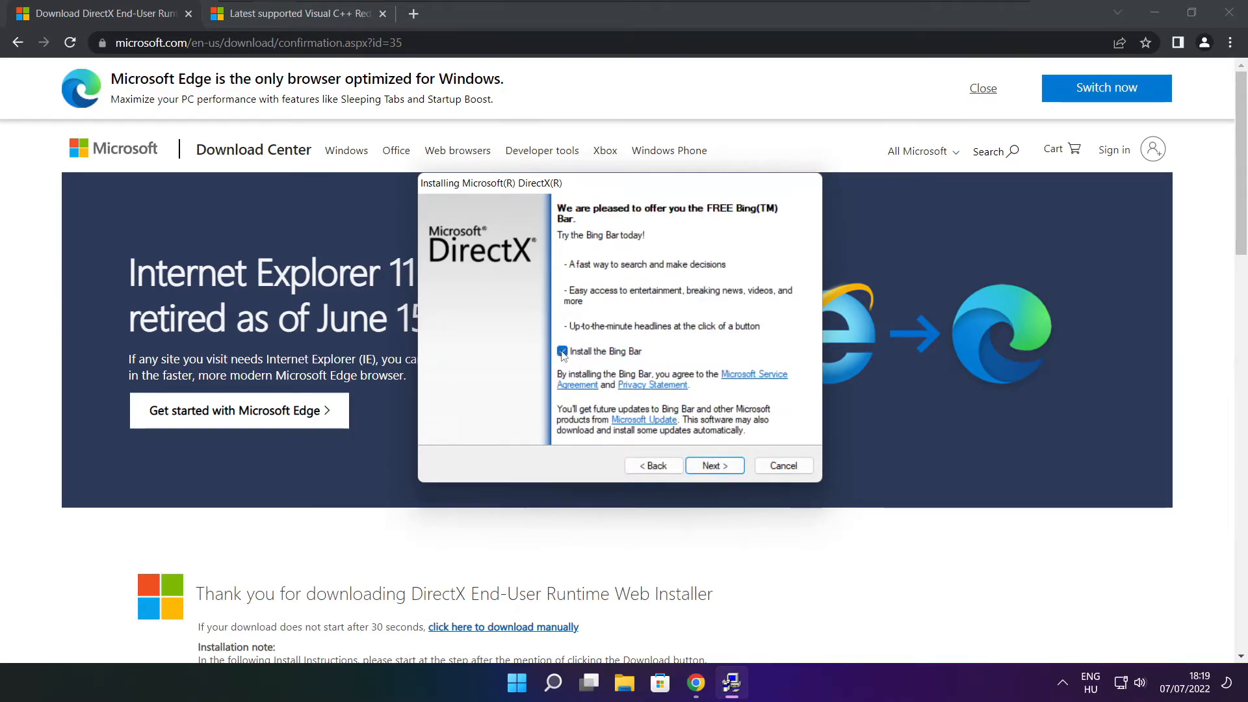
pyautogui.click(712, 466)
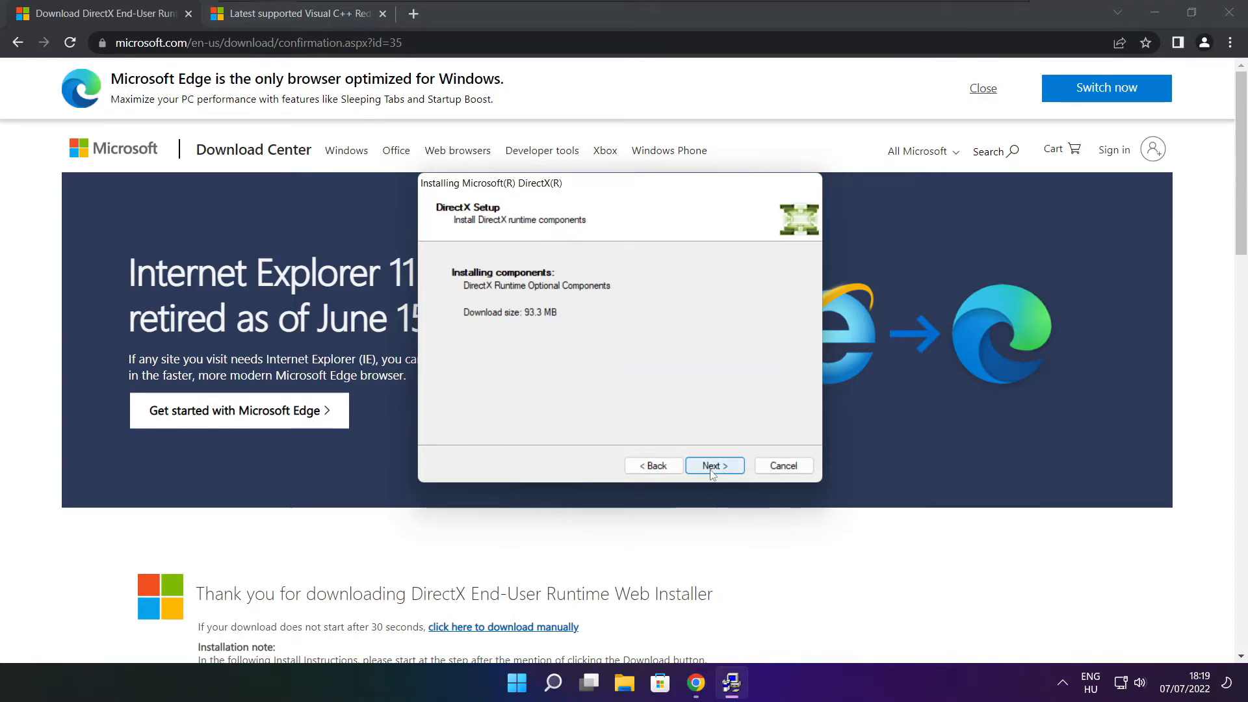
pyautogui.click(713, 465)
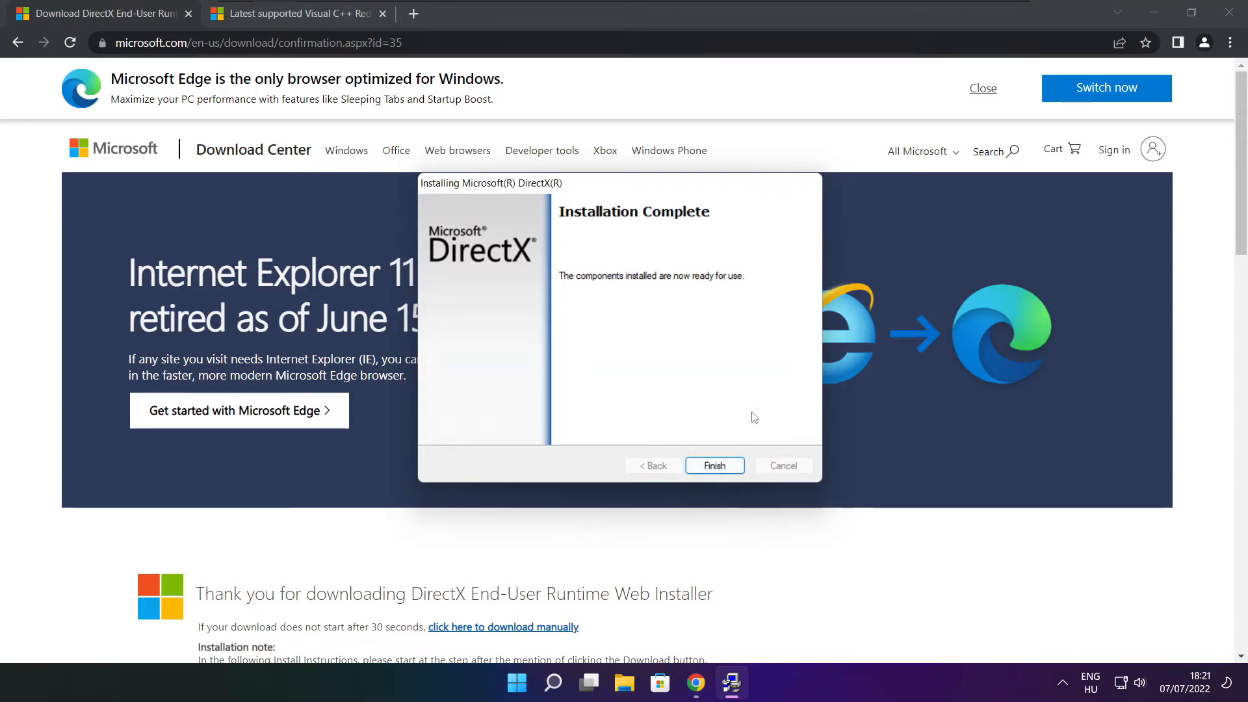
pyautogui.click(713, 466)
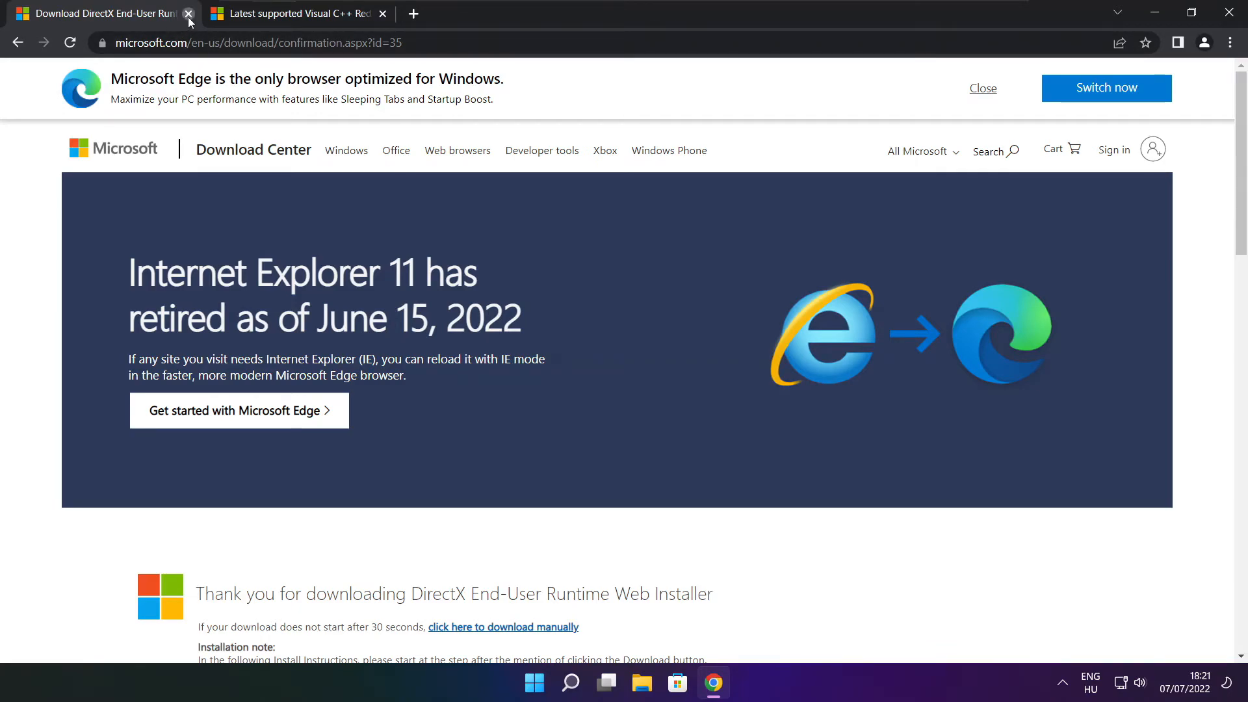
# Close the DirectX tab and download the ARM64, x86 and x64 redistributables from the 2015–2022 table.
pyautogui.click(188, 13)
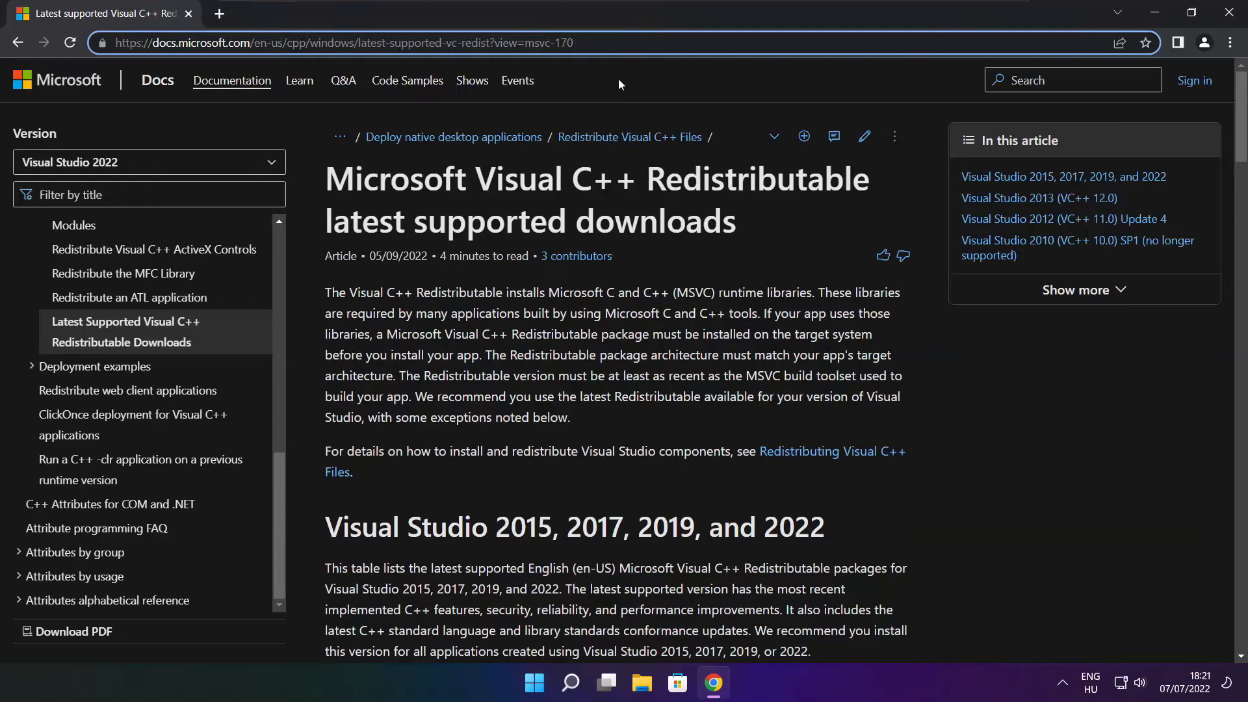
pyautogui.scroll(-3)
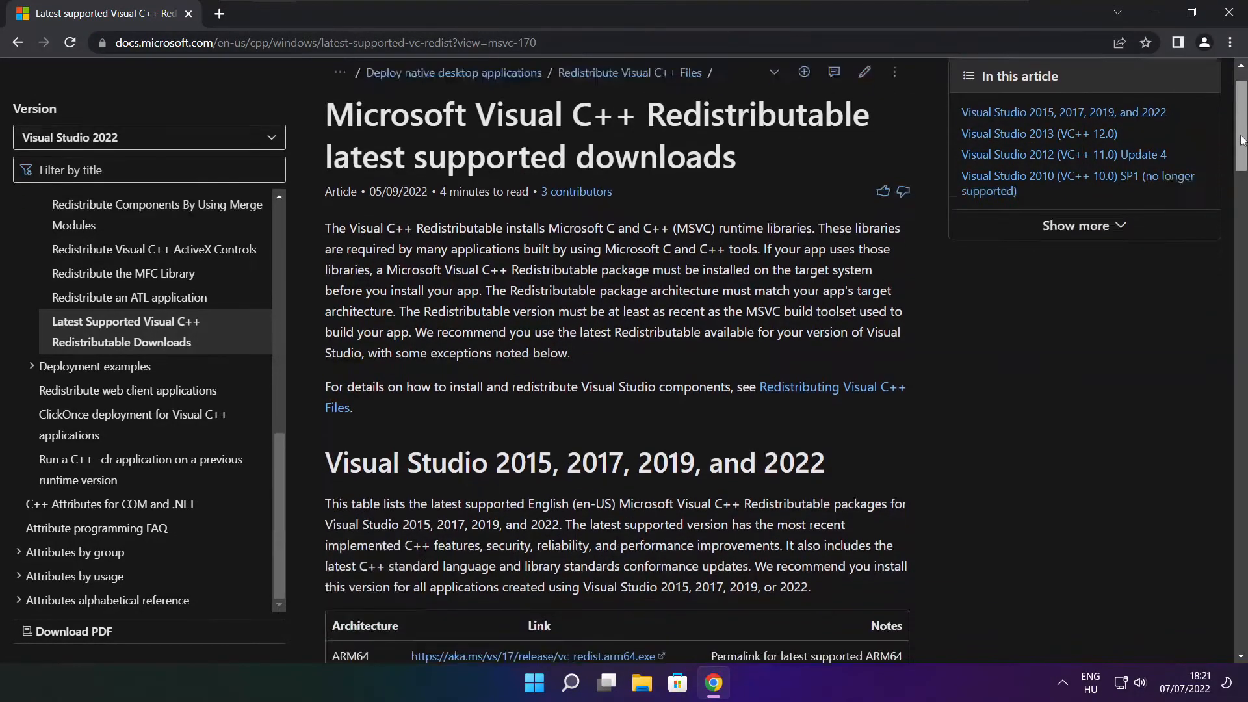
pyautogui.scroll(-3)
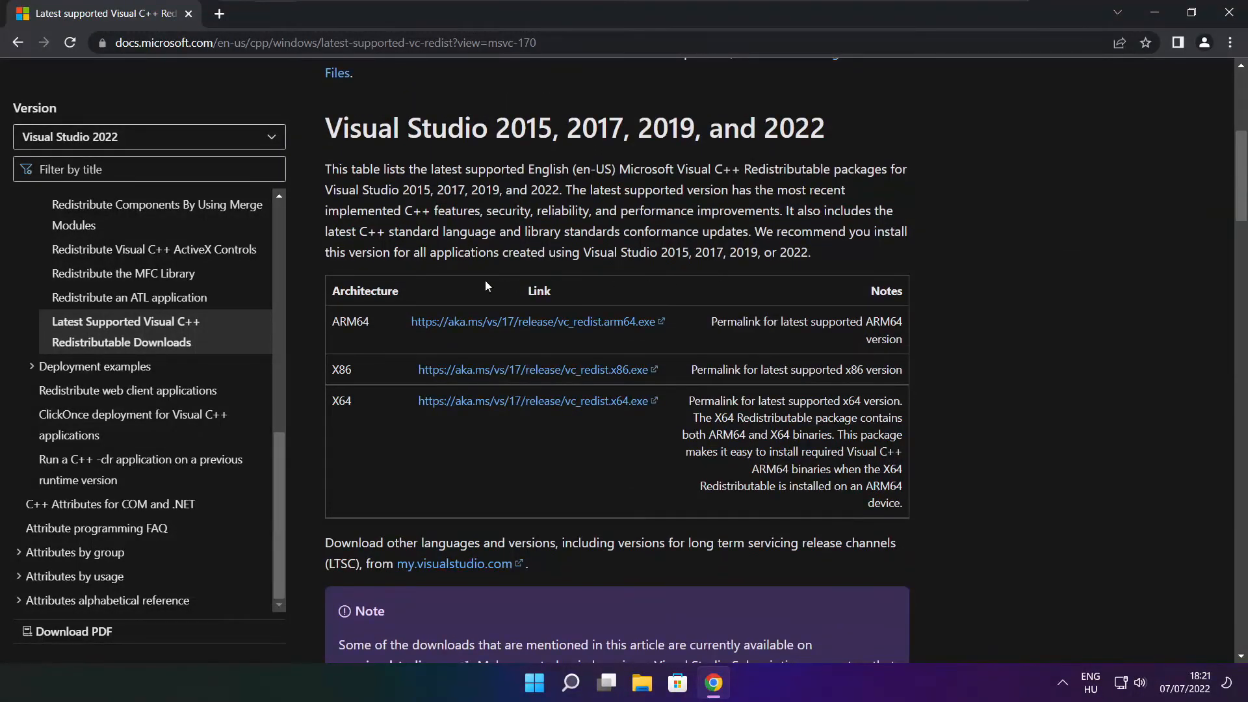
pyautogui.moveTo(333, 322); pyautogui.dragTo(701, 417)
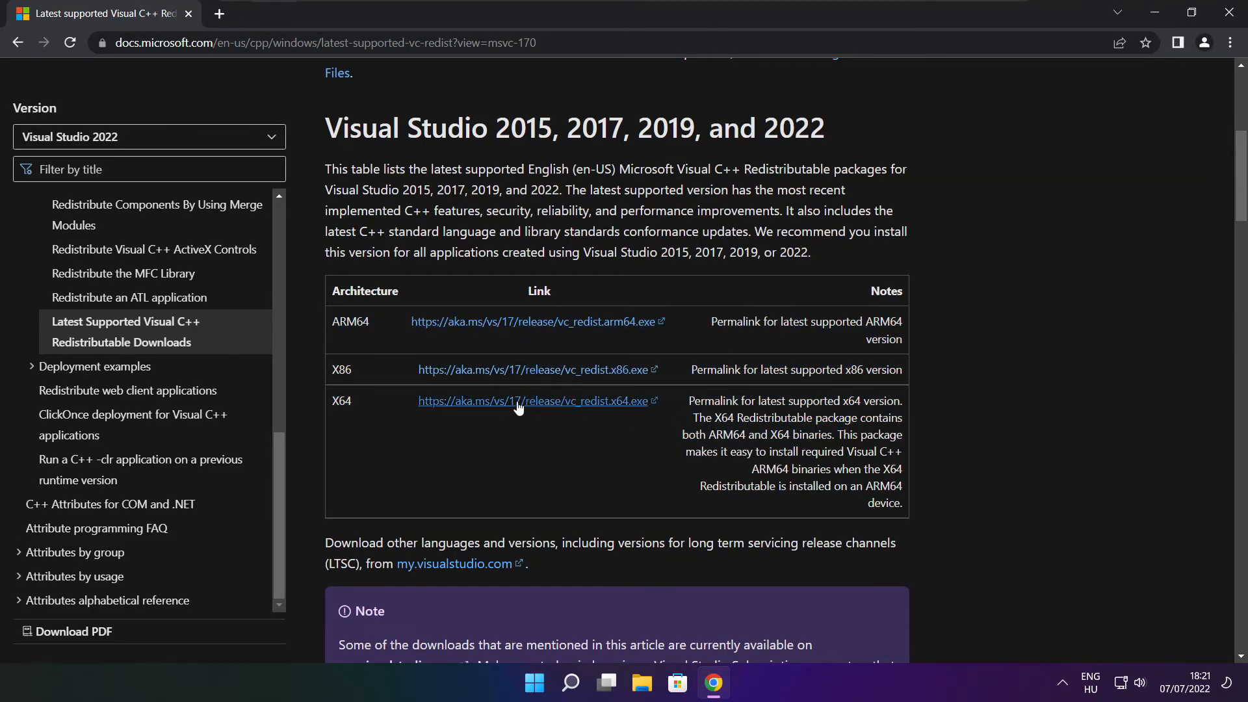
pyautogui.click(537, 321)
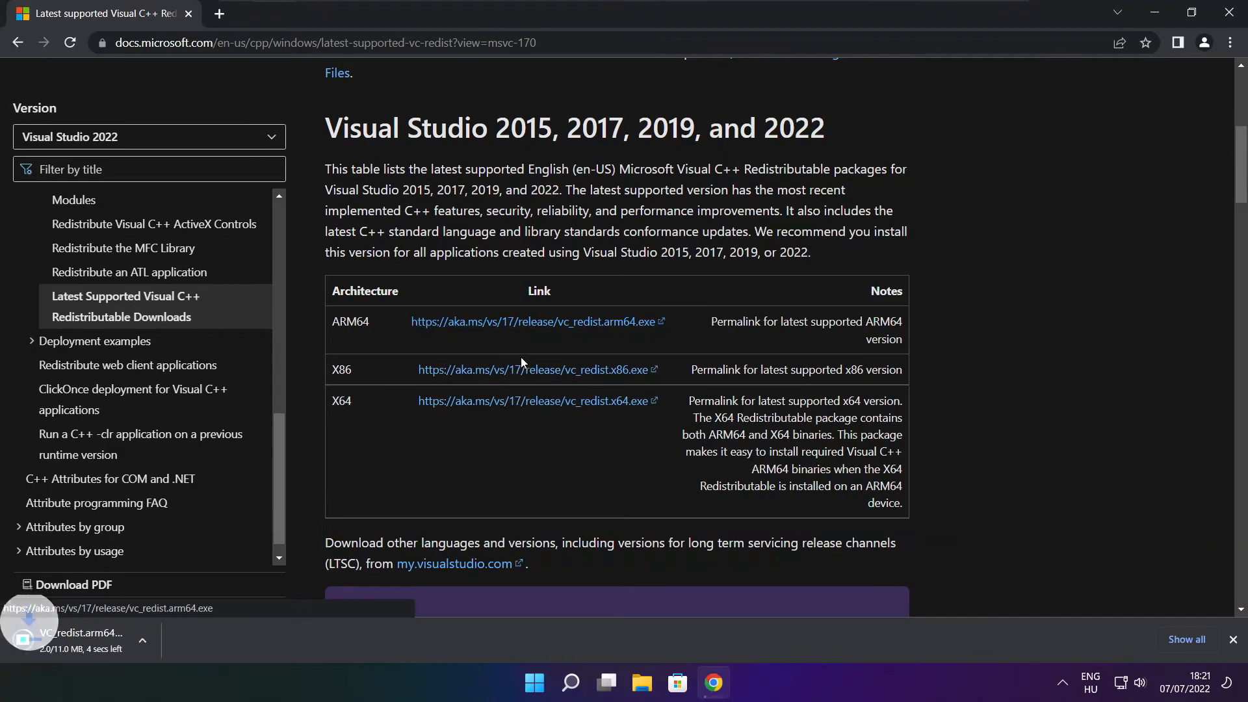
pyautogui.click(534, 369)
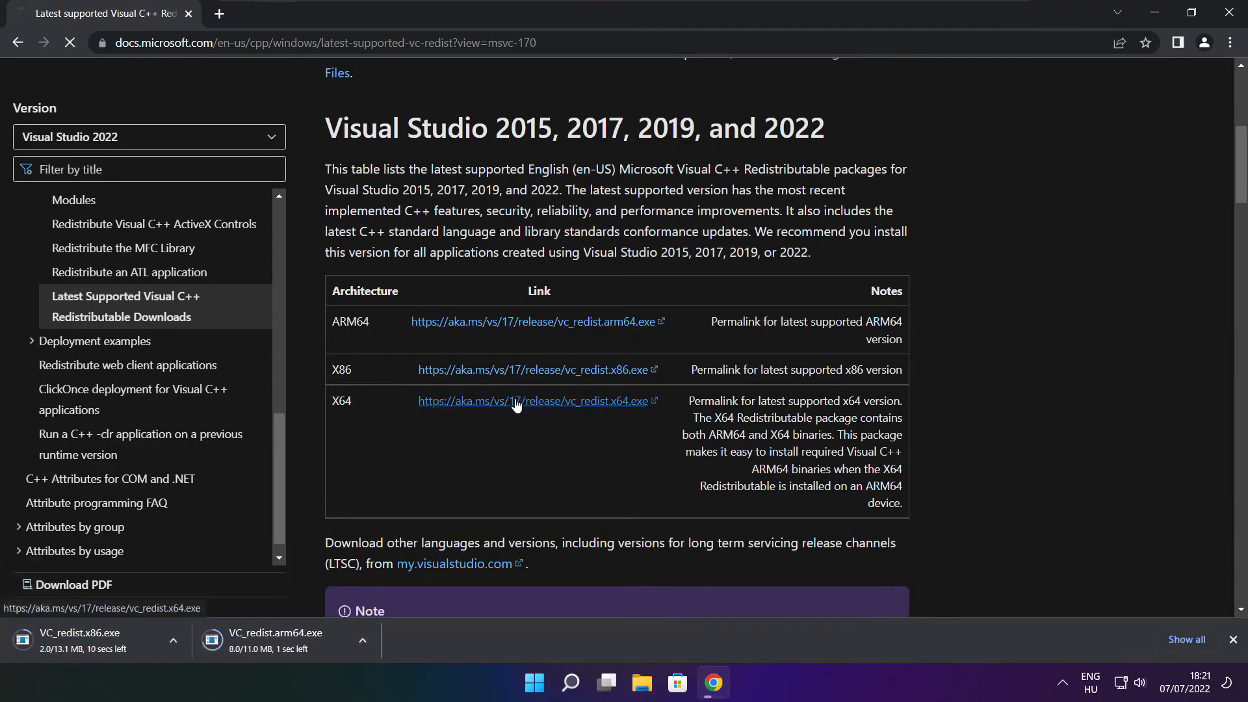
pyautogui.click(535, 400)
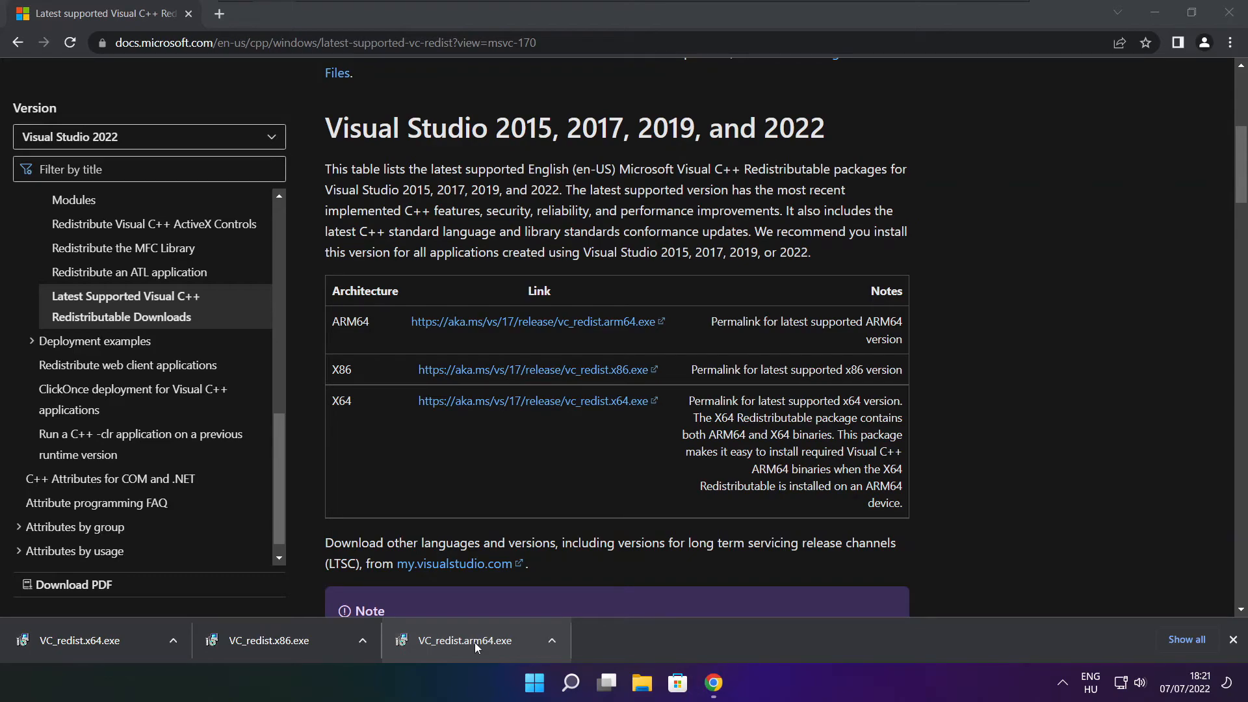
# Run VC_redist.arm64.exe, accept the terms, install, and close the unsupported-processor failure.
pyautogui.click(471, 640)
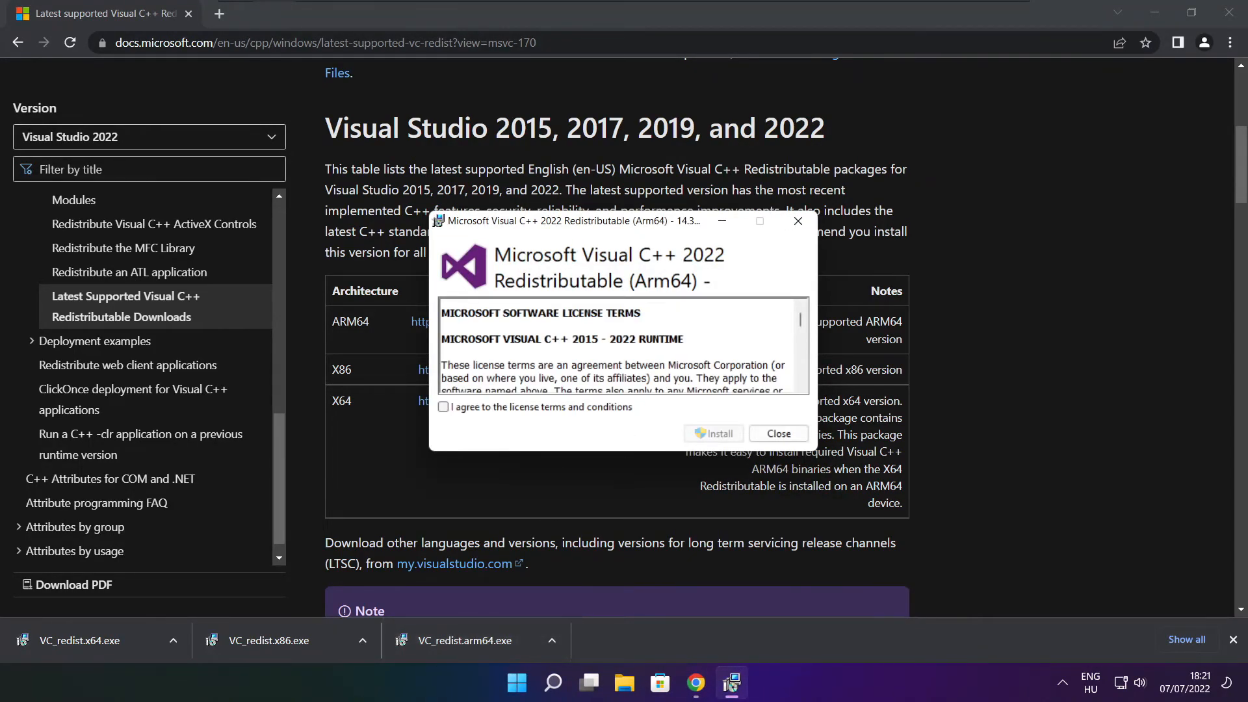
pyautogui.scroll(-3)
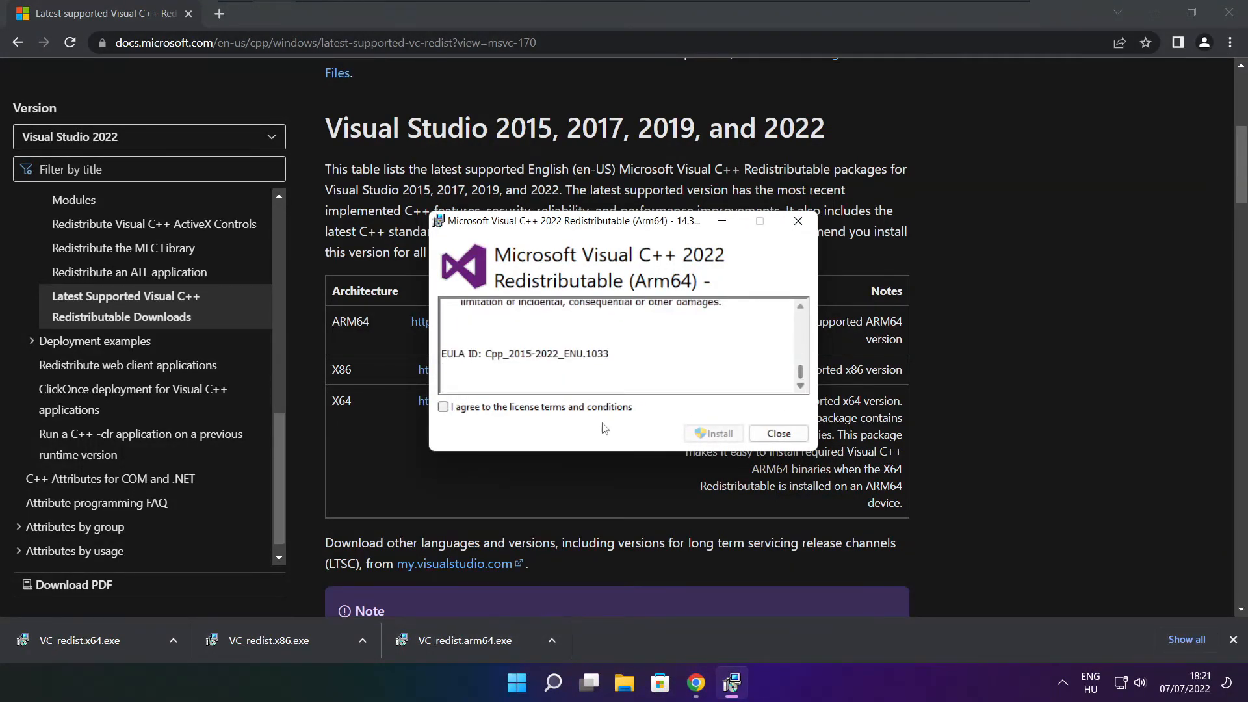
pyautogui.click(443, 407)
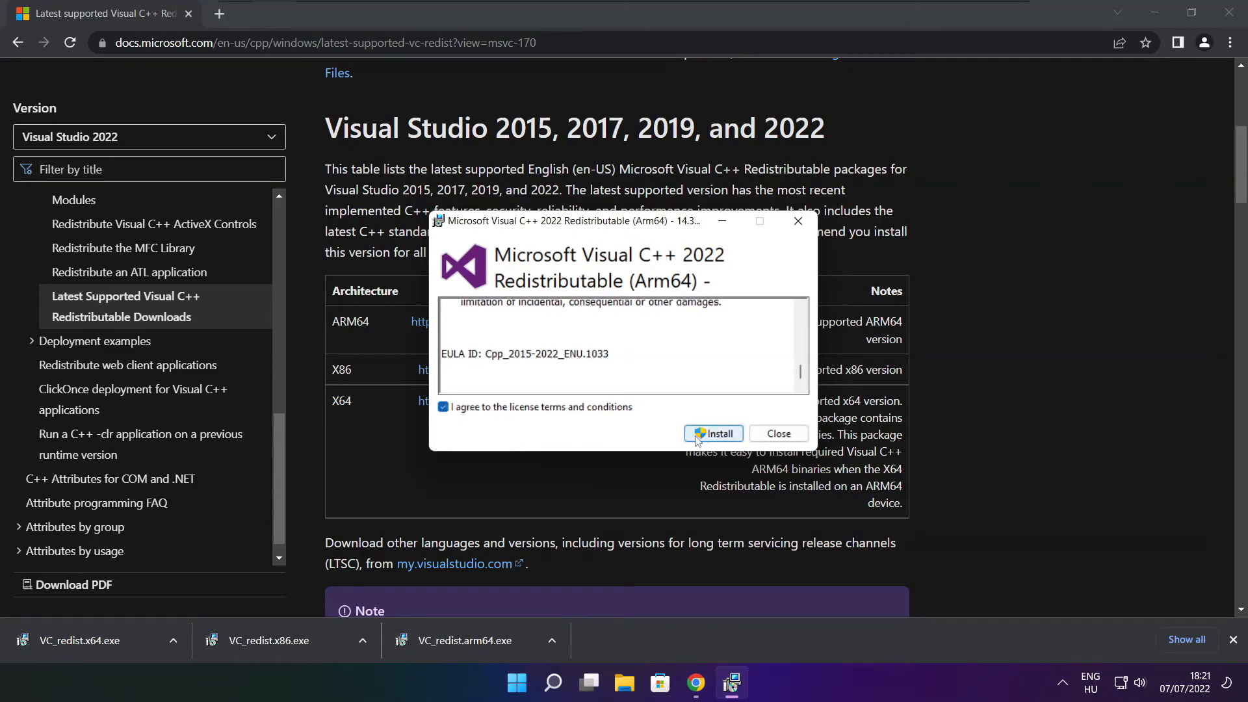
pyautogui.click(714, 433)
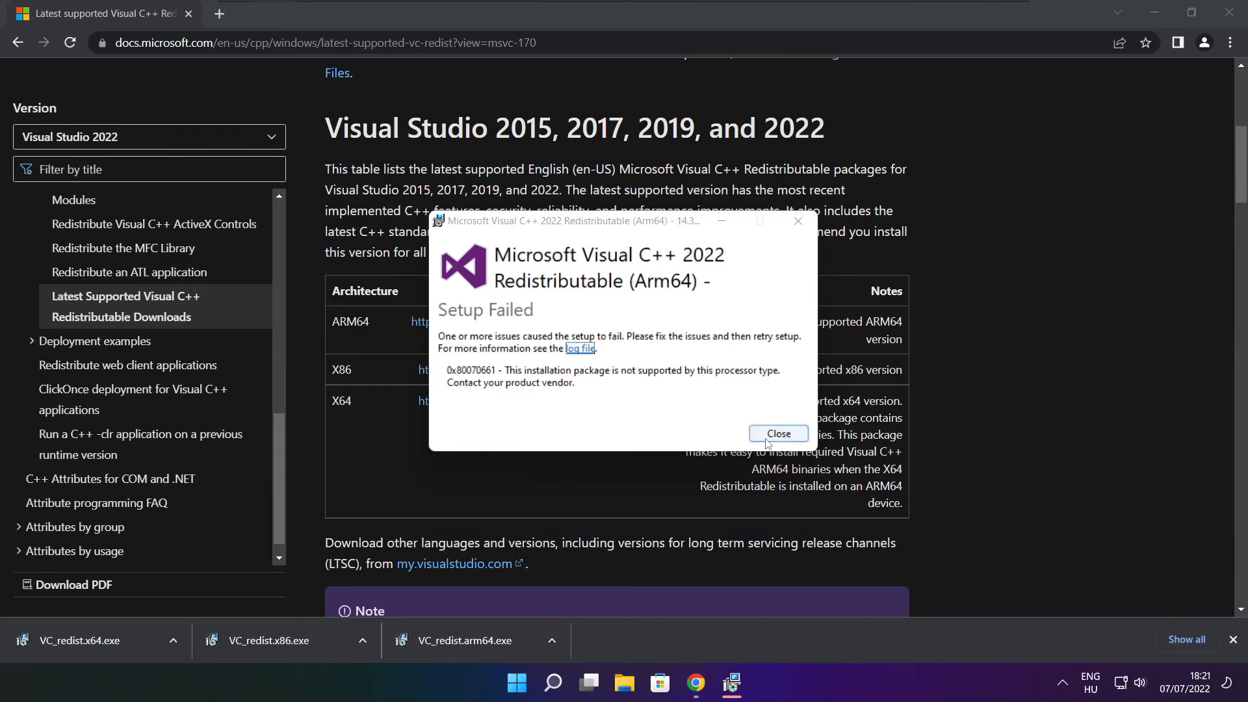
pyautogui.click(777, 433)
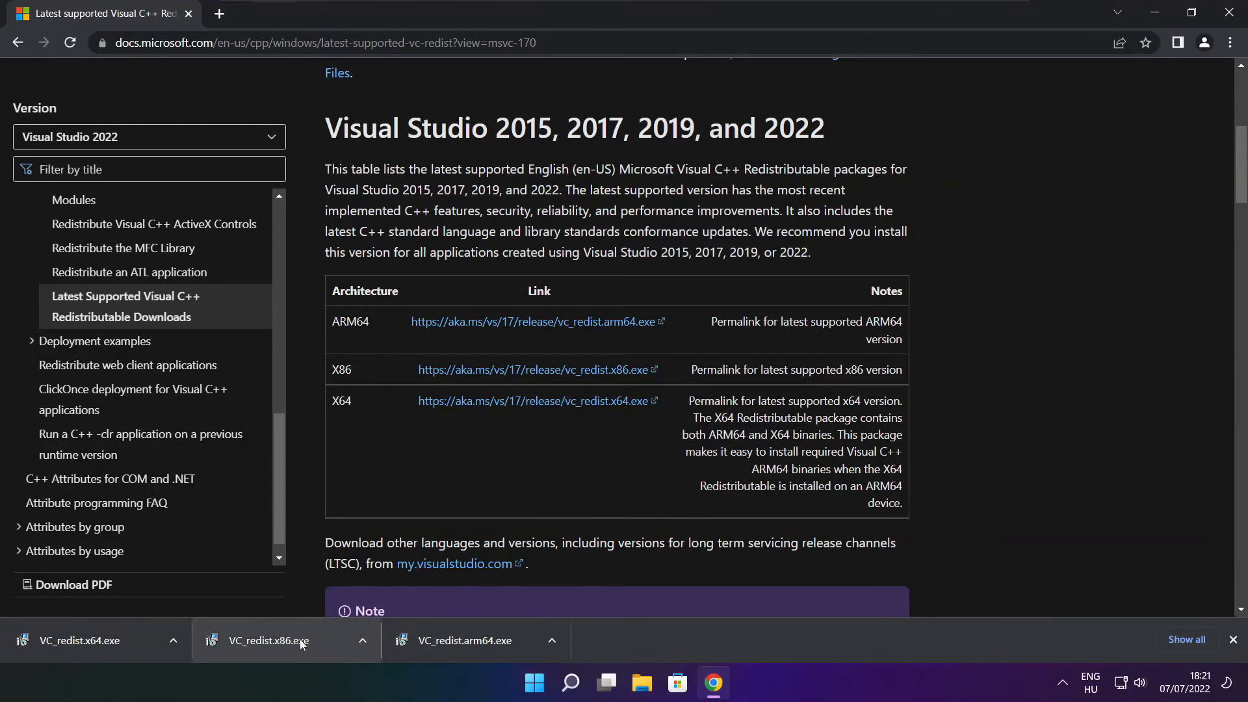
# Install the x86 Visual C++ 2015–2022 Redistributable from VC_redist.x86.exe.
pyautogui.click(268, 640)
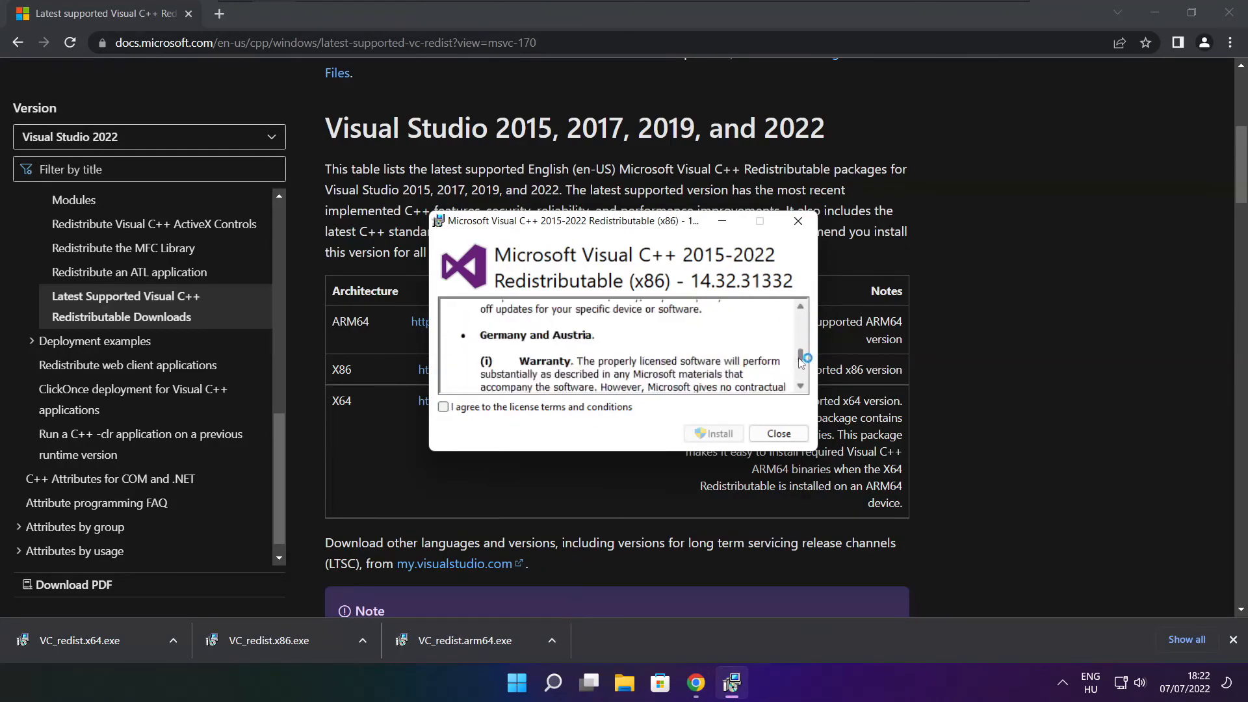
pyautogui.click(443, 407)
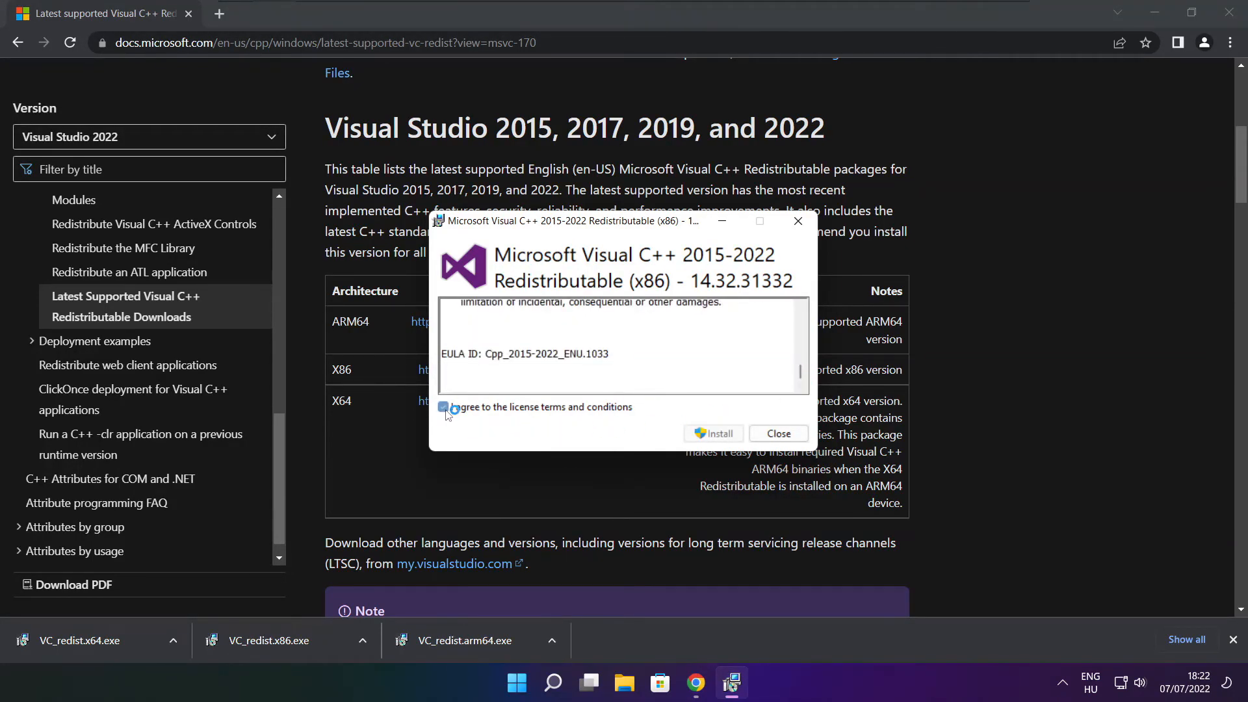
pyautogui.click(712, 433)
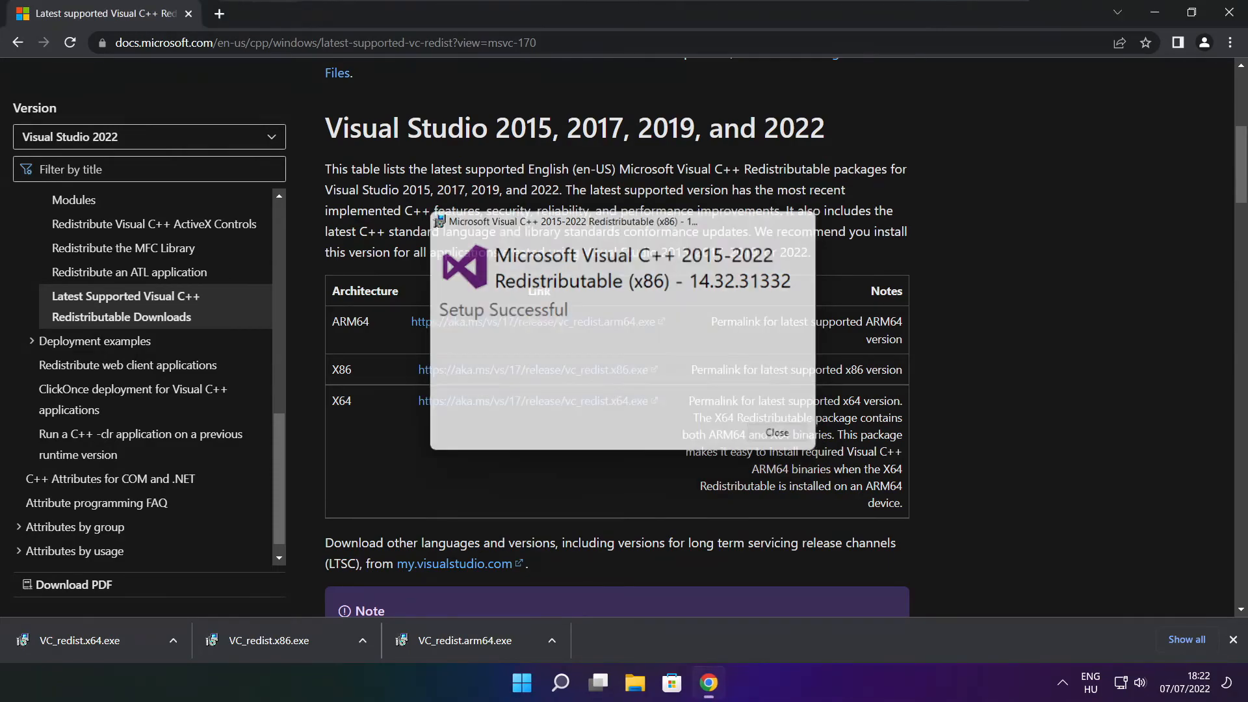
# Install the x64 redistributable from VC_redist.x64.exe and close its successful setup.
pyautogui.click(774, 432)
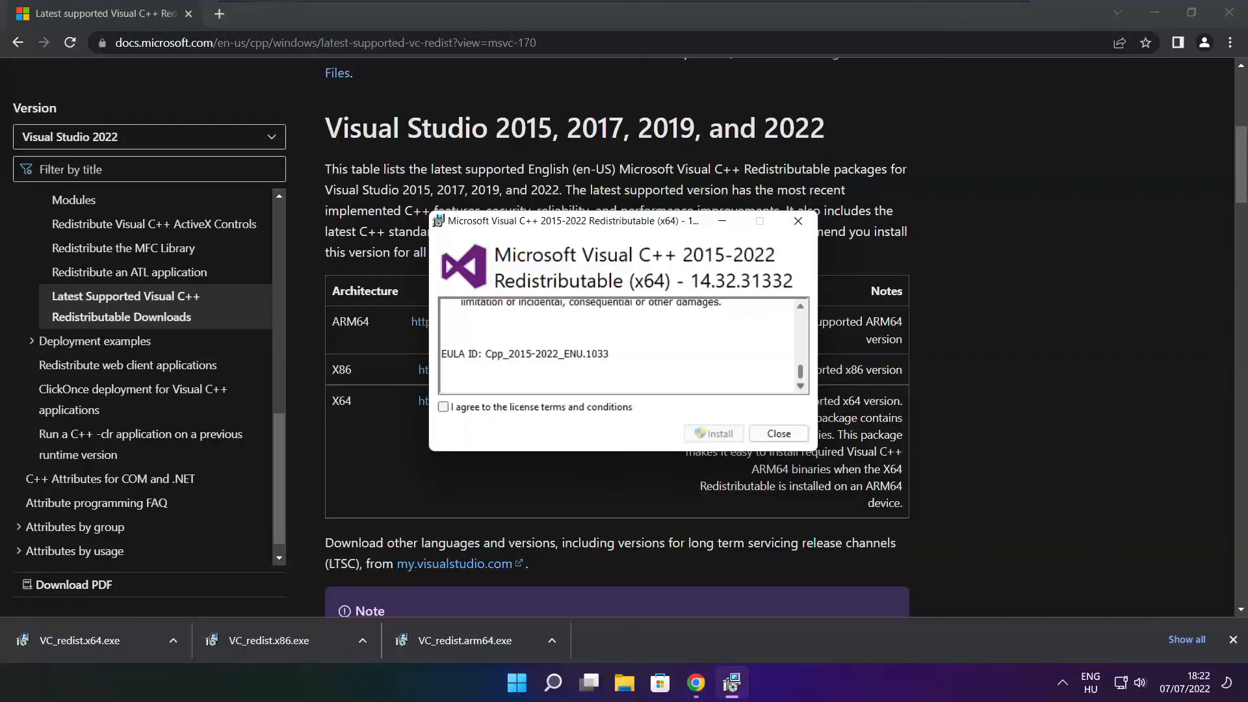
pyautogui.click(444, 407)
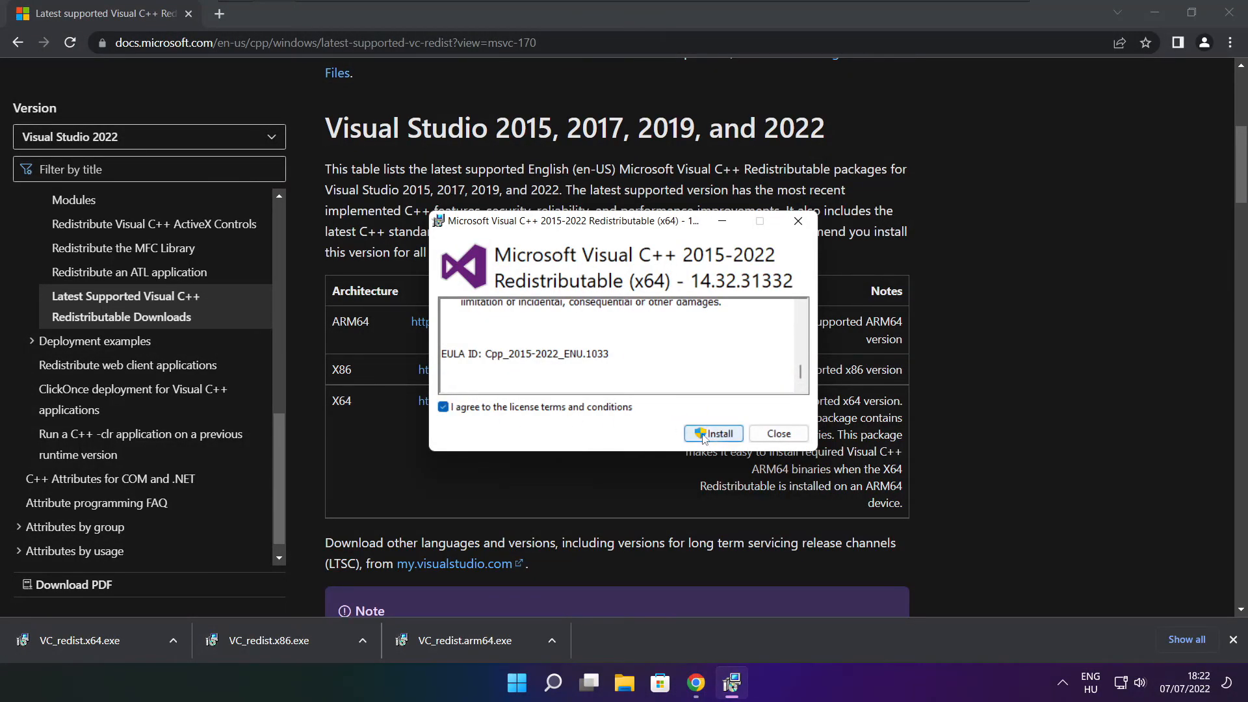
pyautogui.click(713, 433)
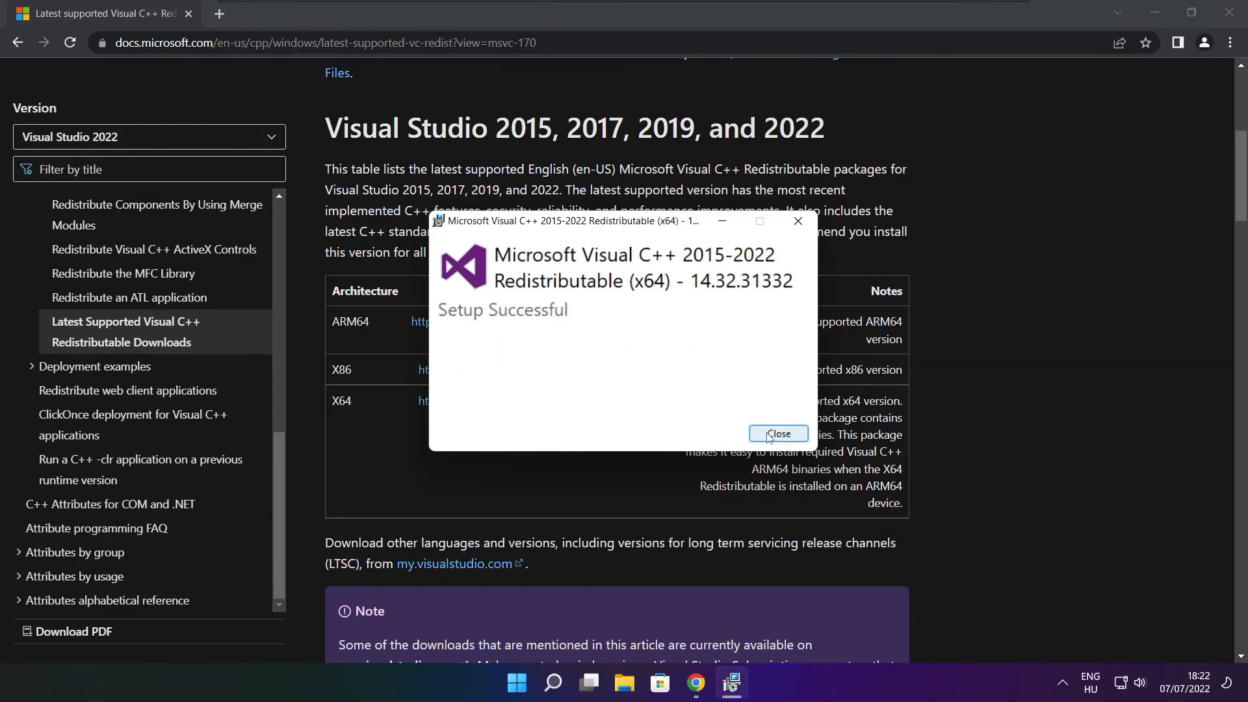
pyautogui.click(777, 433)
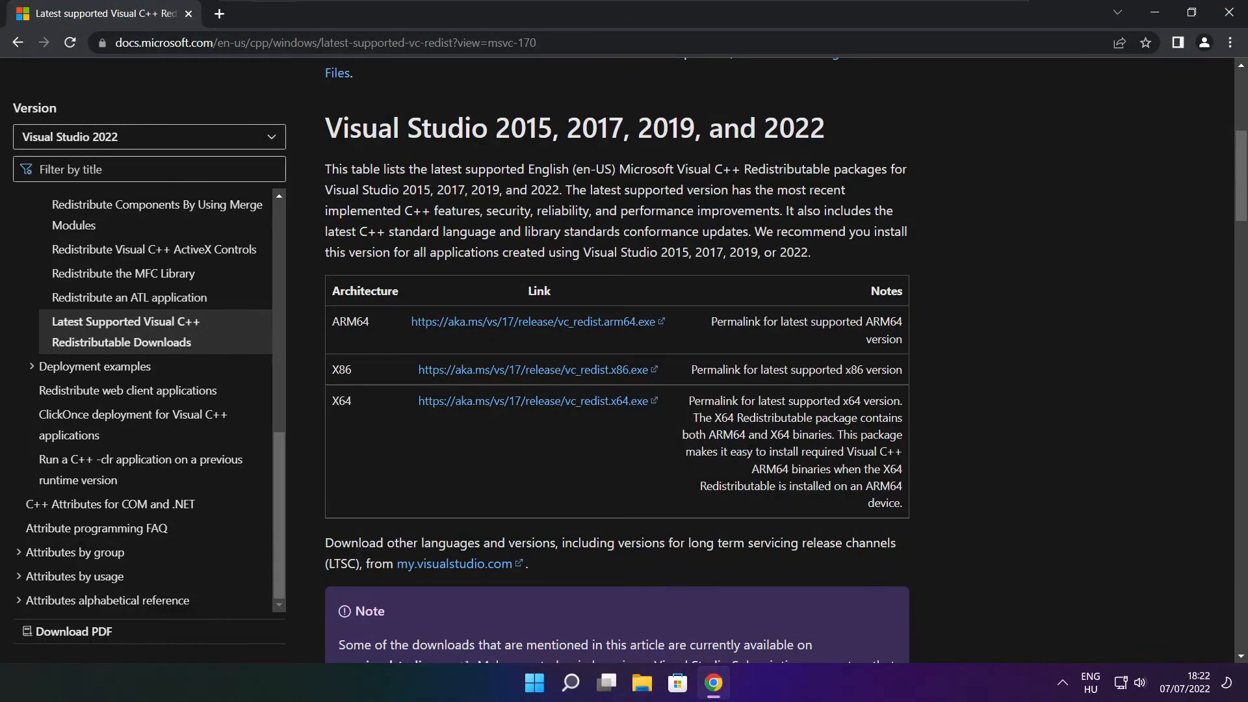
pyautogui.moveTo(1140, 181)
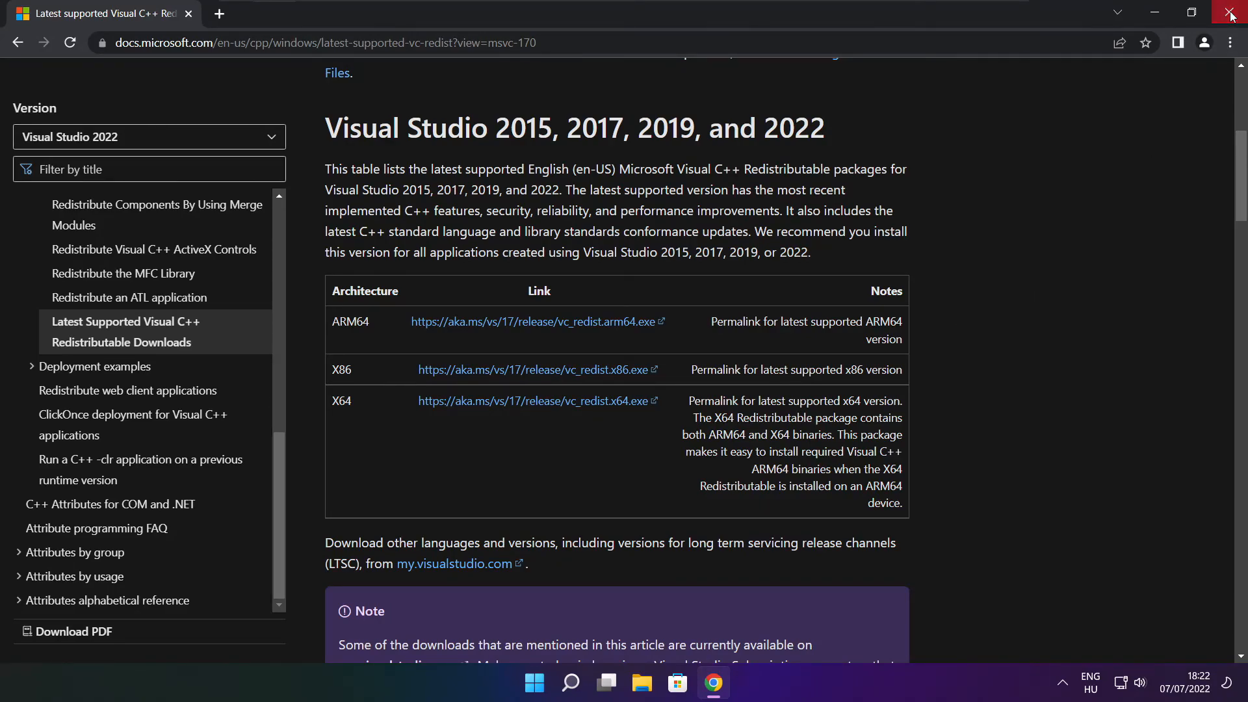
# Close Chrome and show the Start menu power options: Sleep, Shut down, Restart.
pyautogui.click(1230, 14)
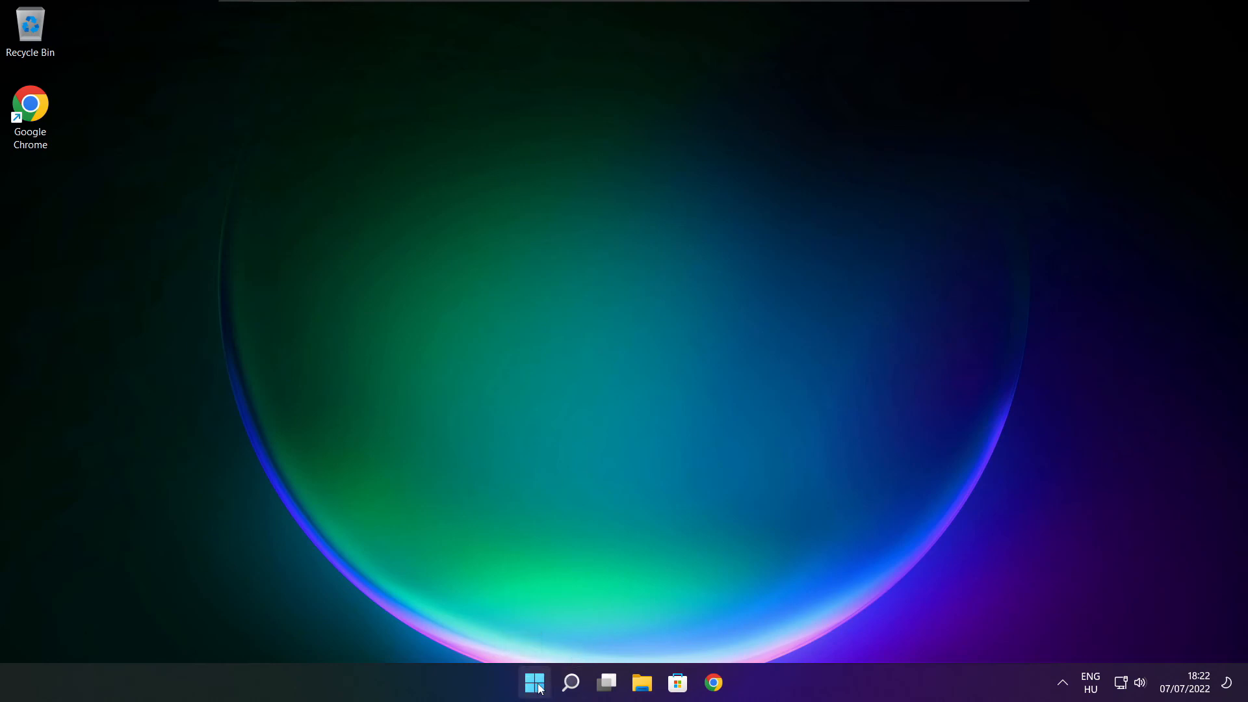
pyautogui.click(535, 682)
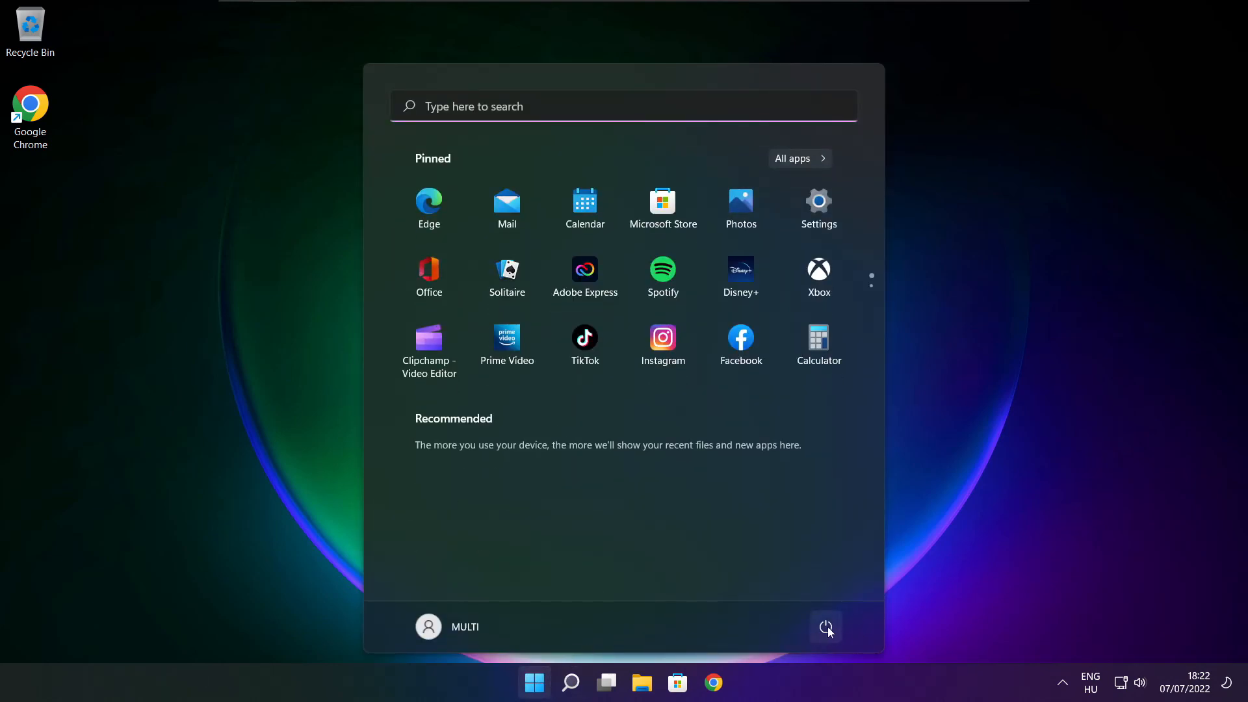
pyautogui.click(825, 627)
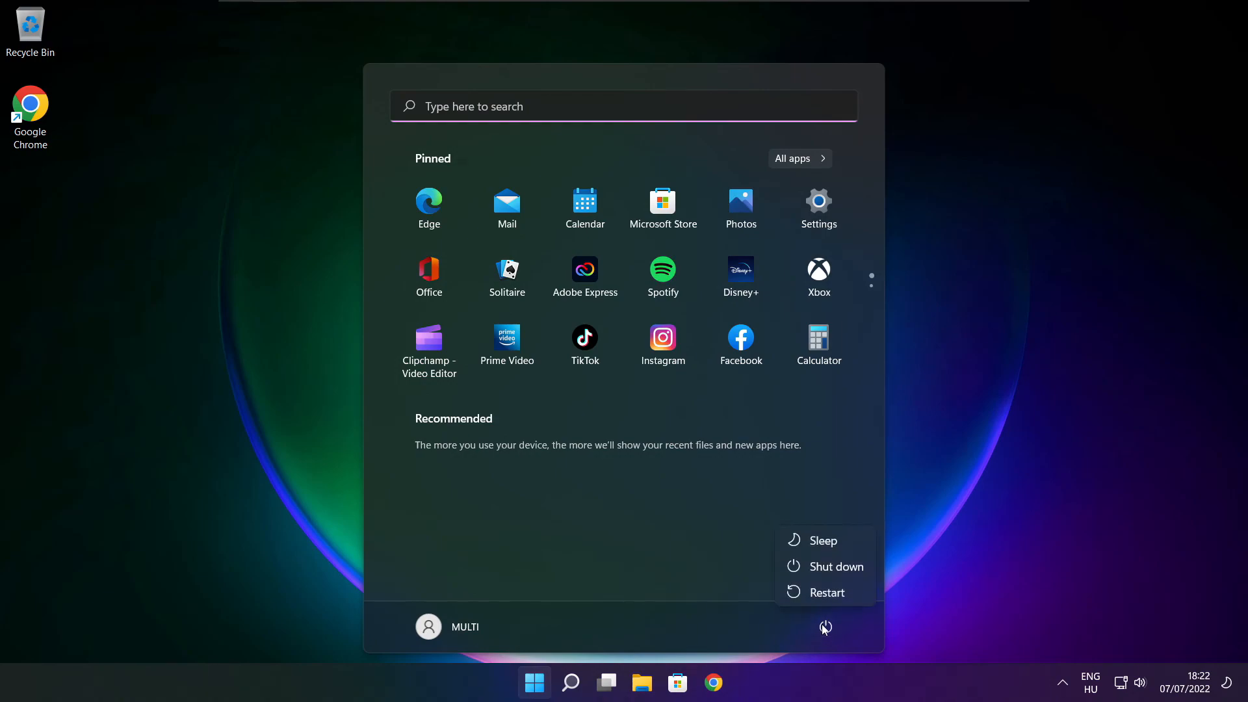